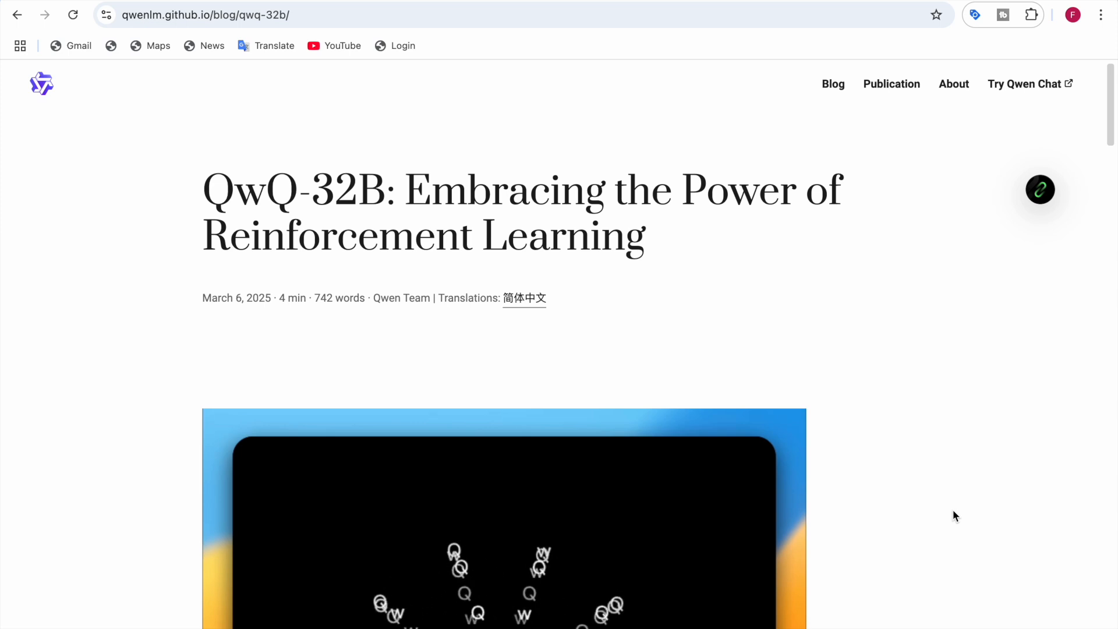
Step: Scroll past the QwQ-32B banner animation to the project link buttons and opening paragraphs
scroll("down", 3)
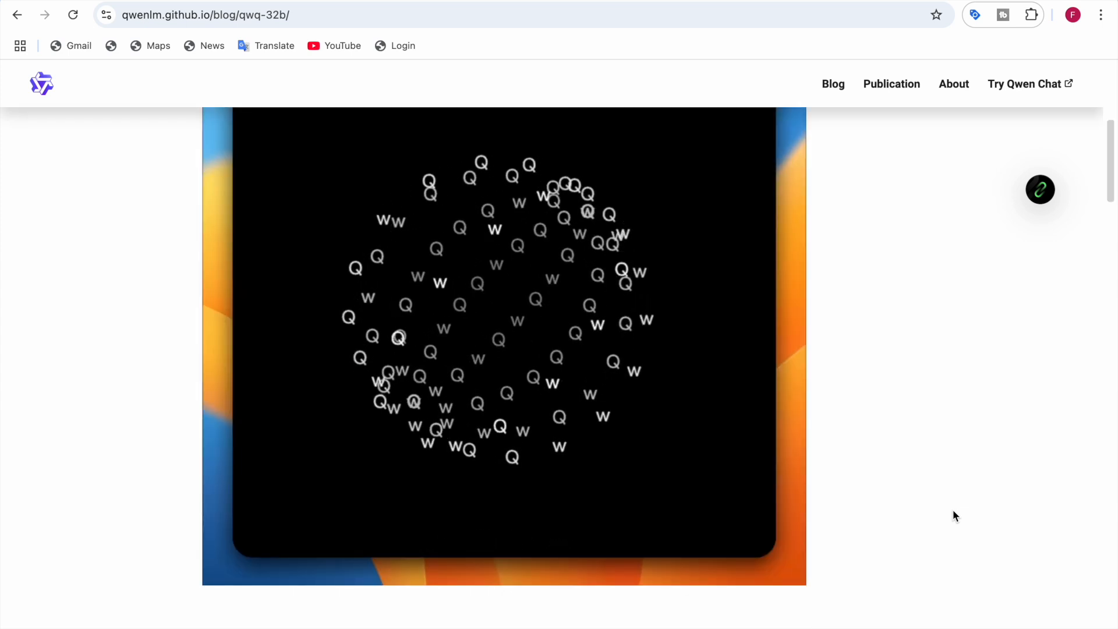
scroll("down", 3)
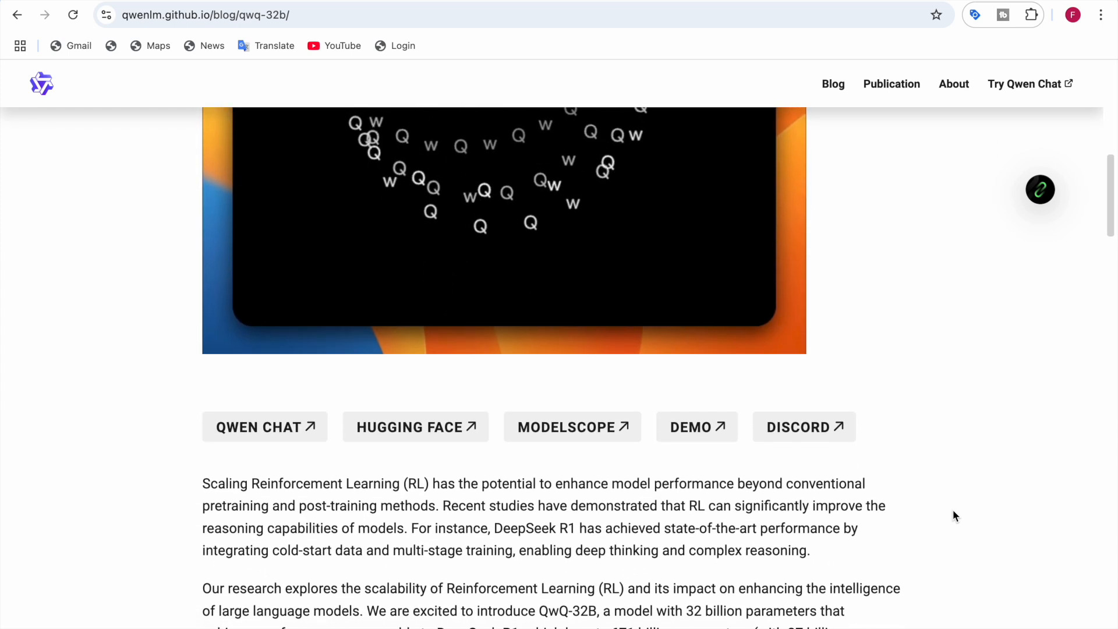
scroll("down", 3)
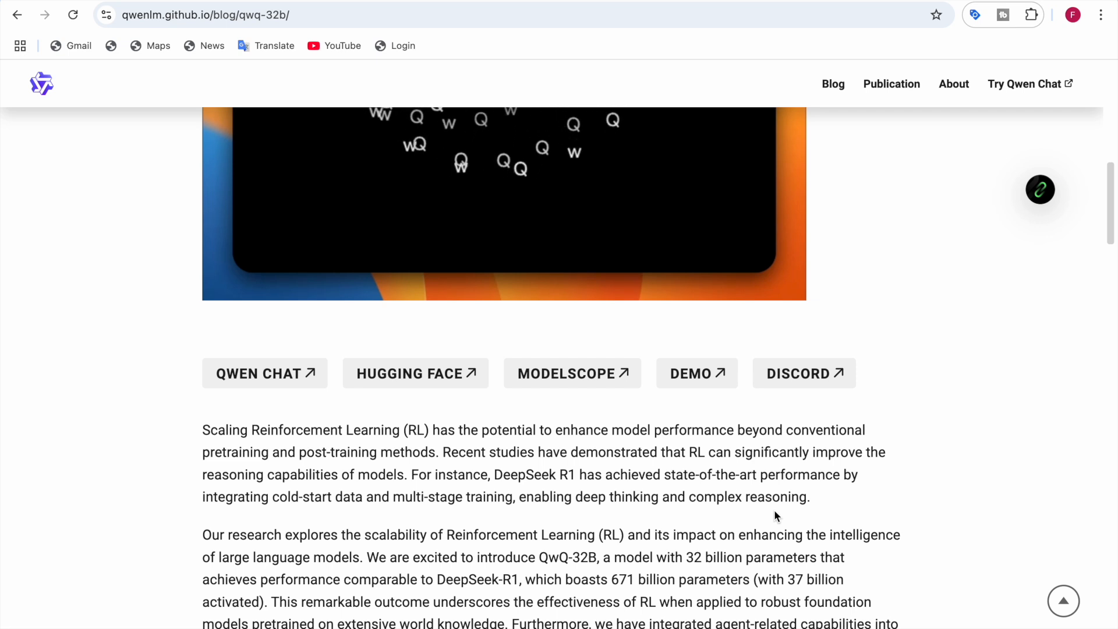
Step: Scroll to the paragraph stating QwQ-32B is open-weight on Hugging Face and ModelScope
scroll("down", 3)
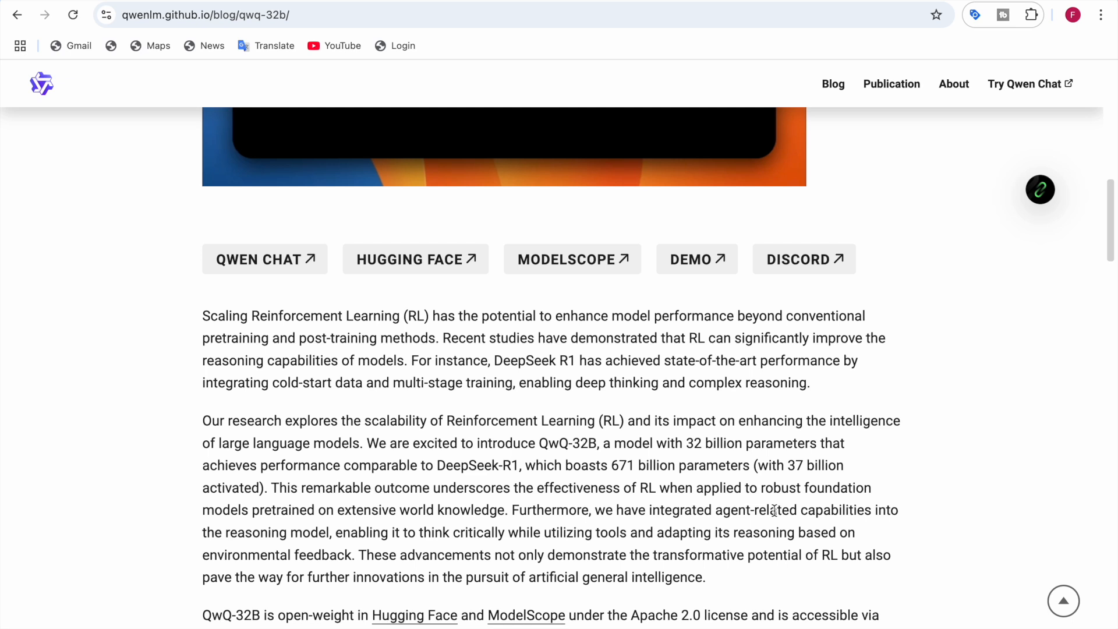
scroll("down", 3)
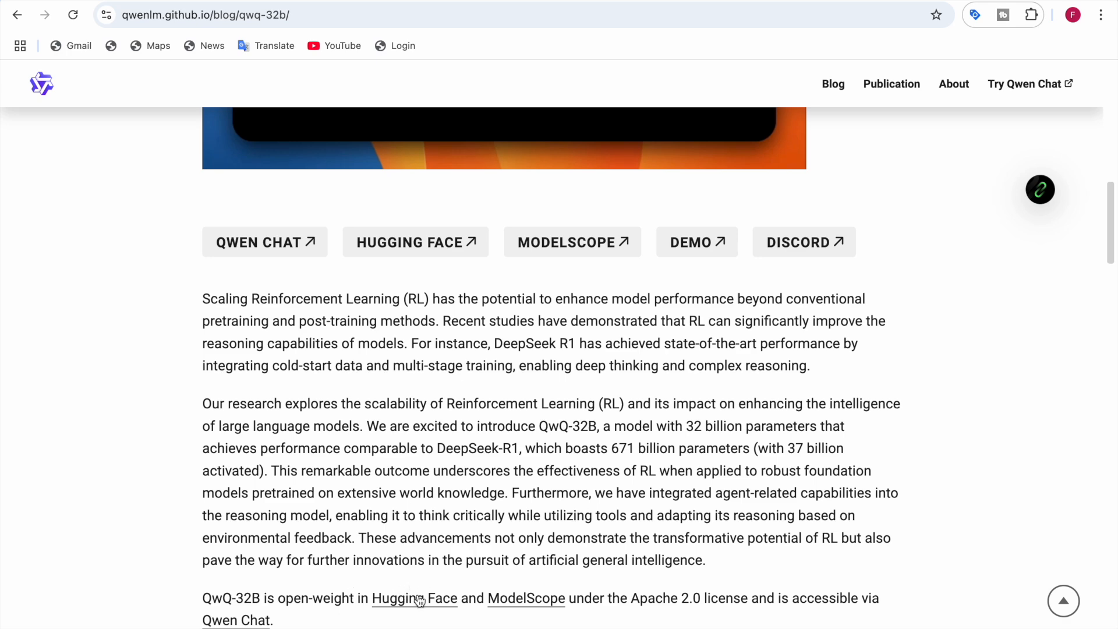
Step: Open the QwQ-32B Hugging Face model card and read past its benchmark chart and feature list to Requirements
left_click(414, 597)
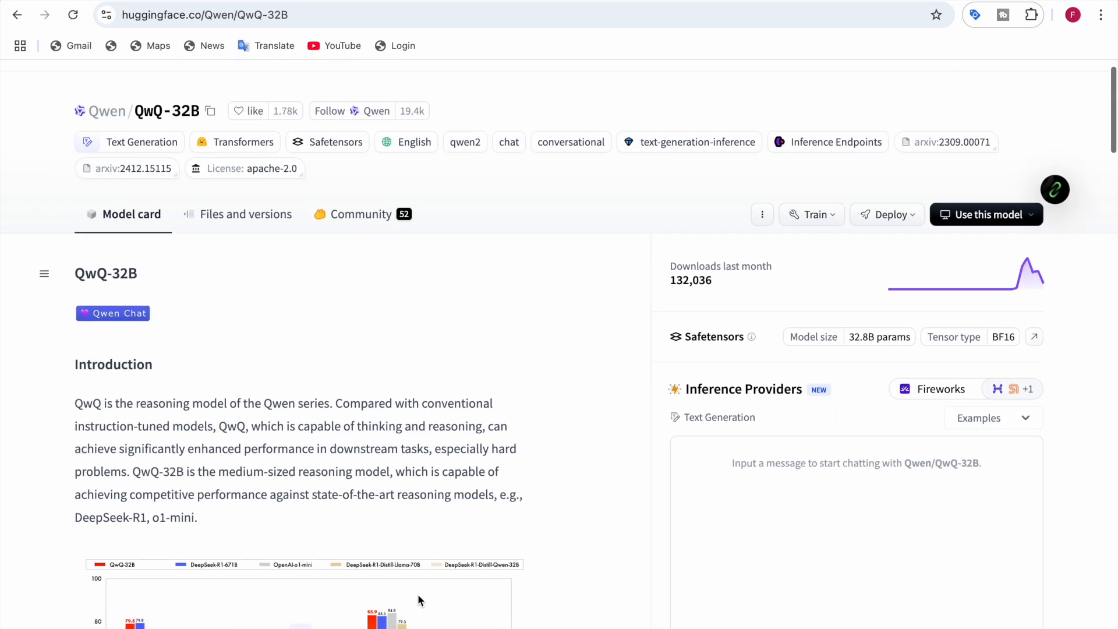
scroll("down", 3)
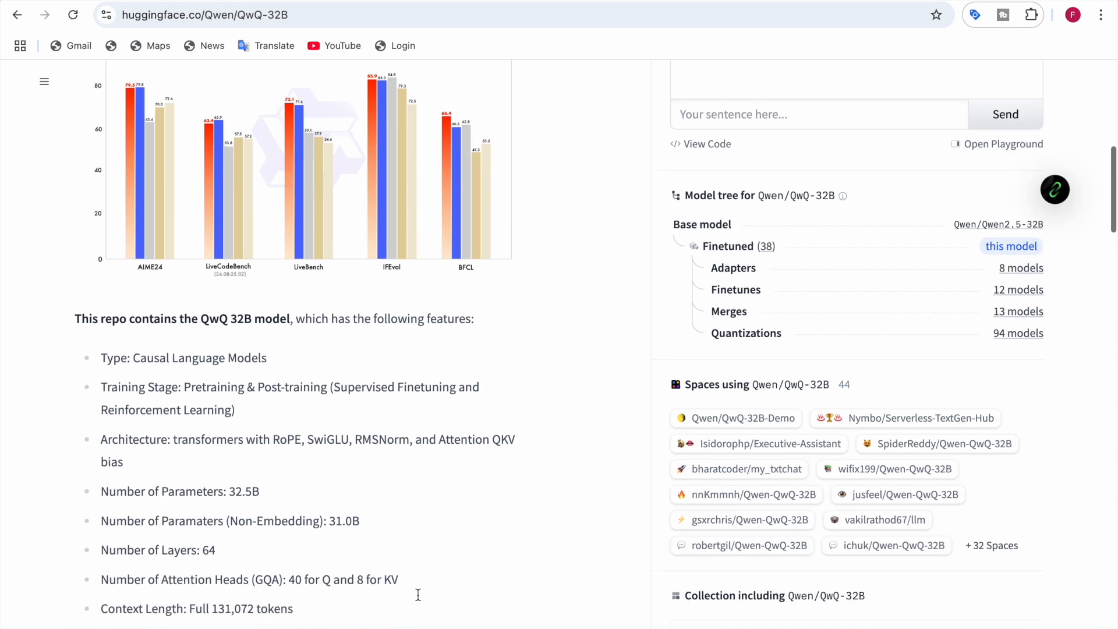
scroll("down", 3)
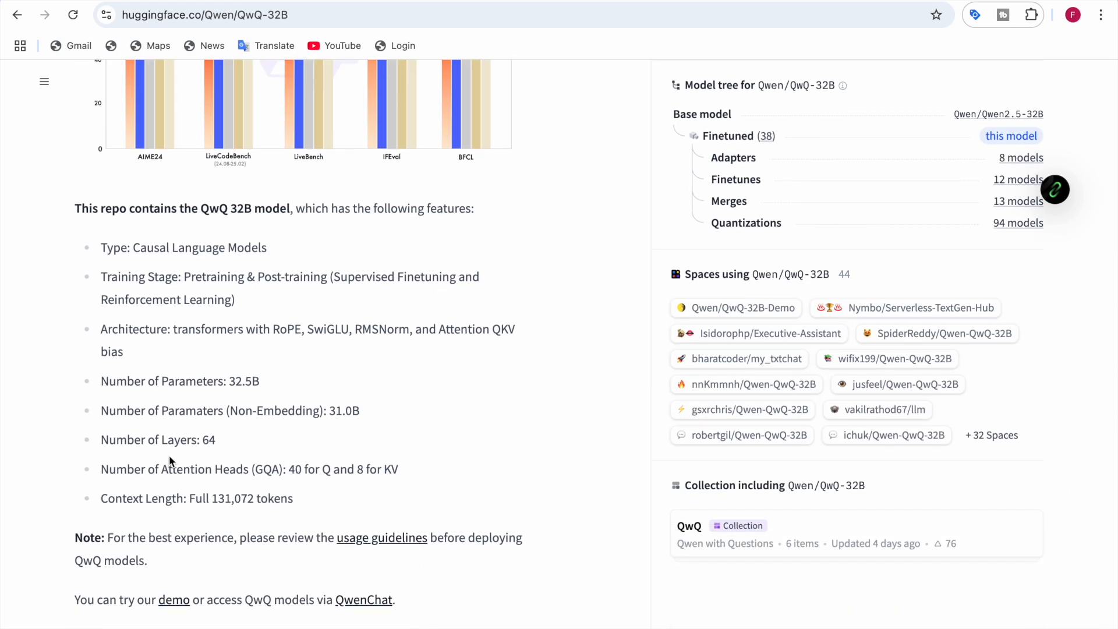
mouse_move(255, 401)
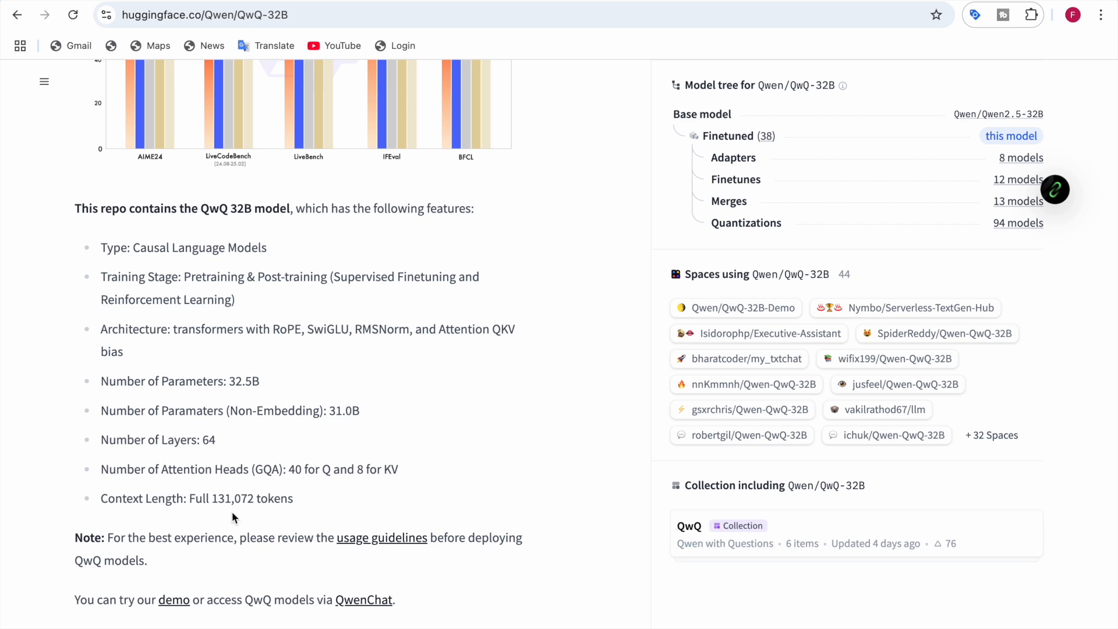
scroll("down", 3)
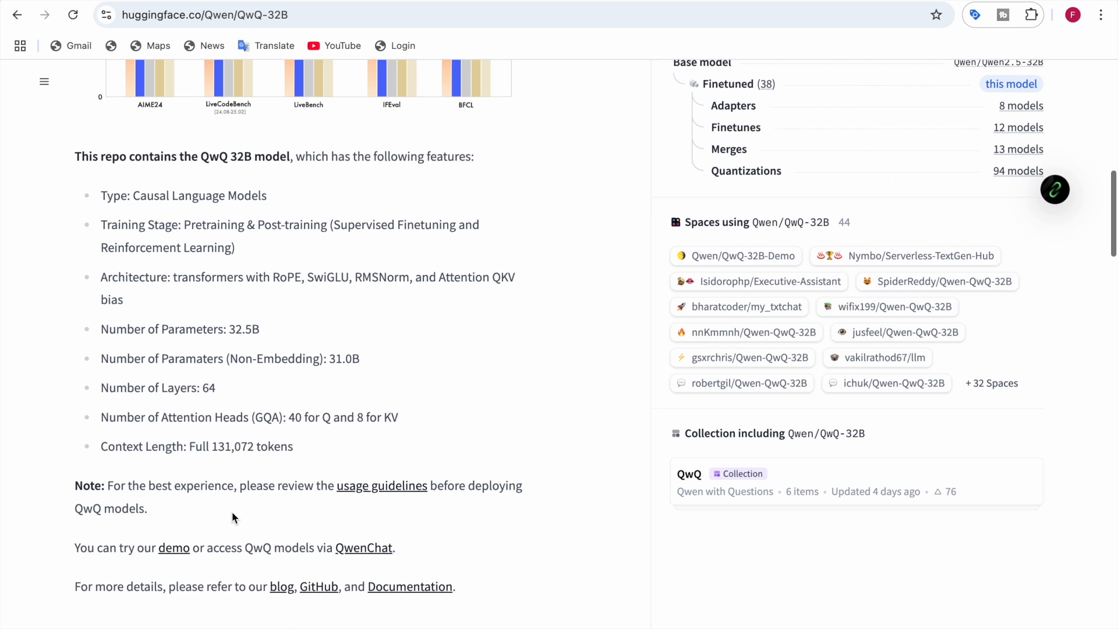
scroll("down", 3)
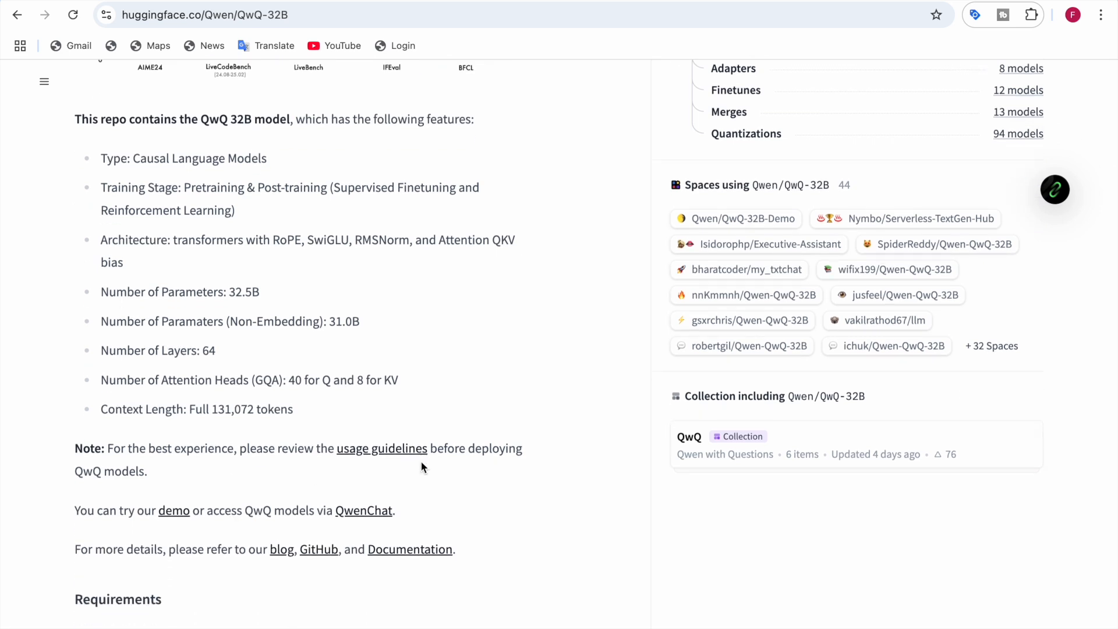
scroll("down", 3)
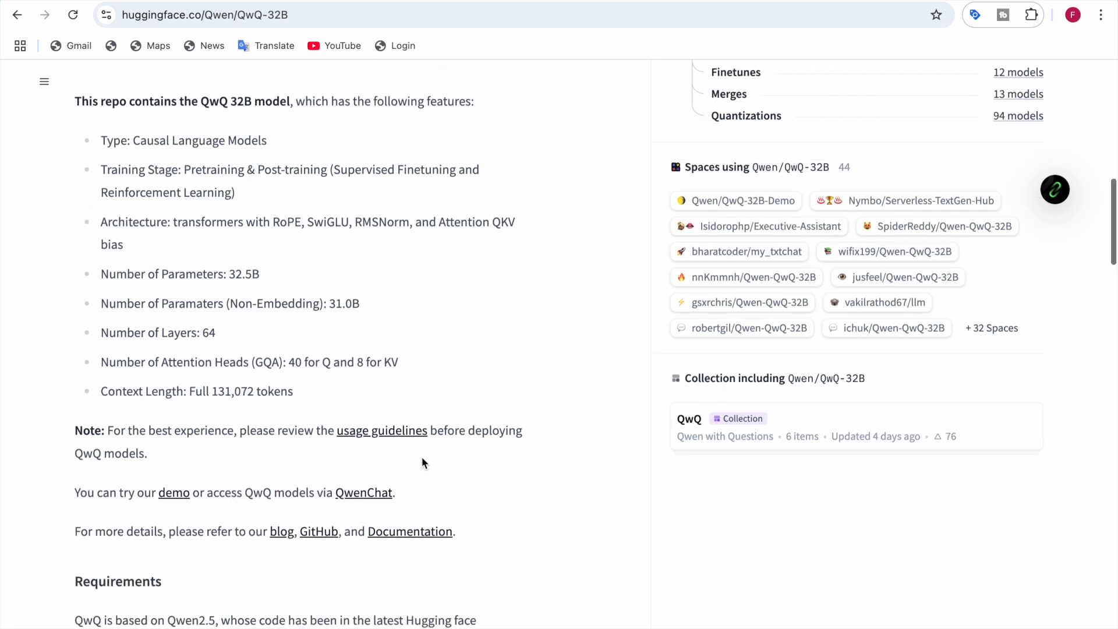
scroll("down", 3)
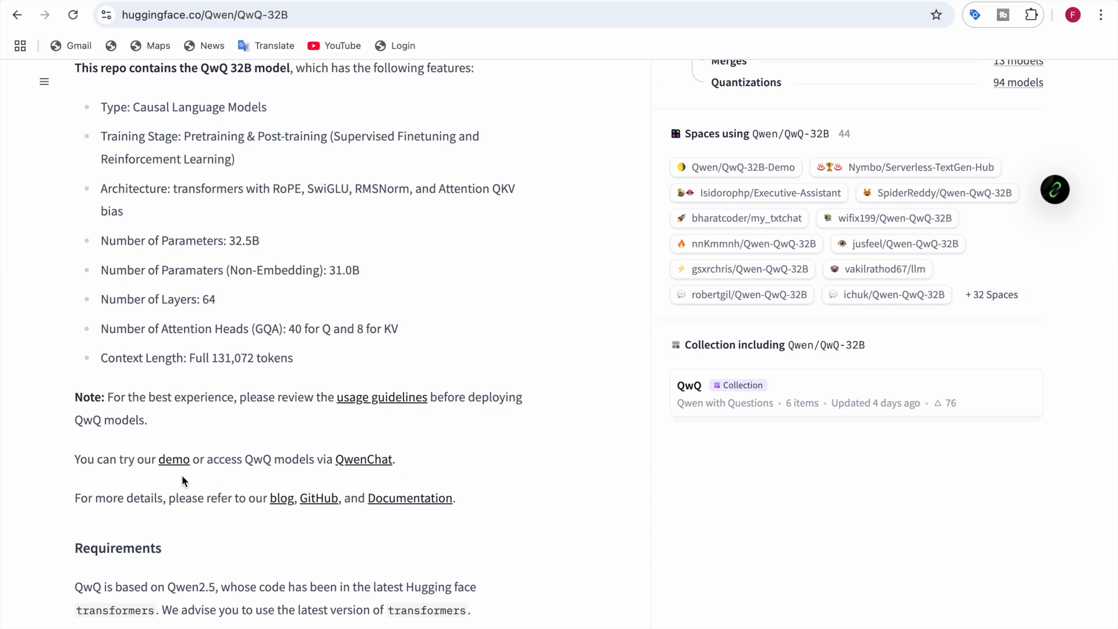
mouse_move(303, 475)
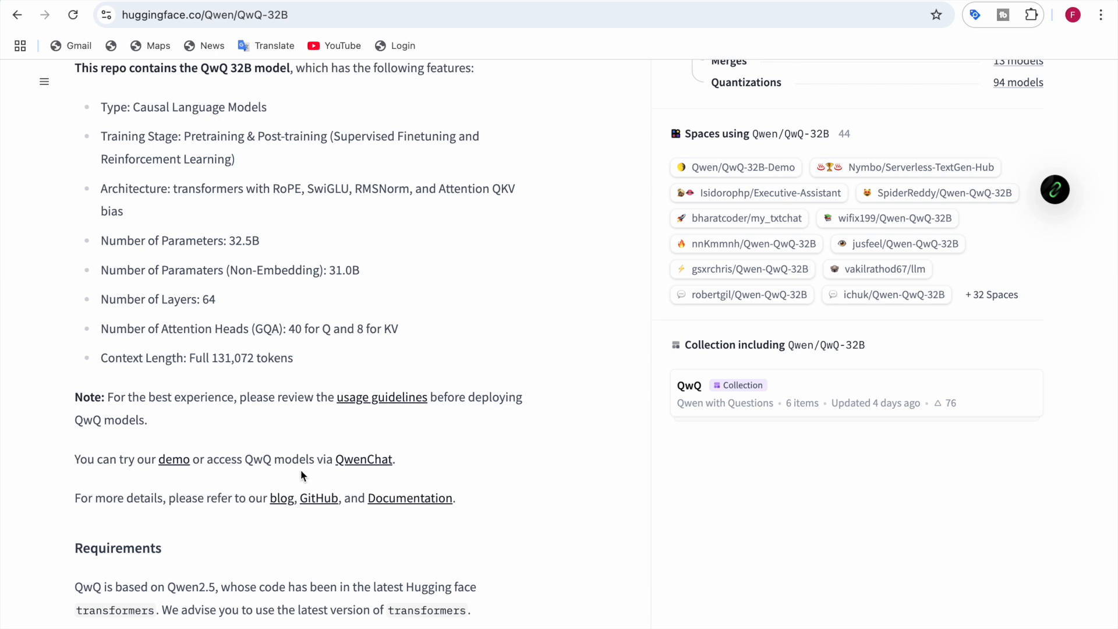
scroll("down", 3)
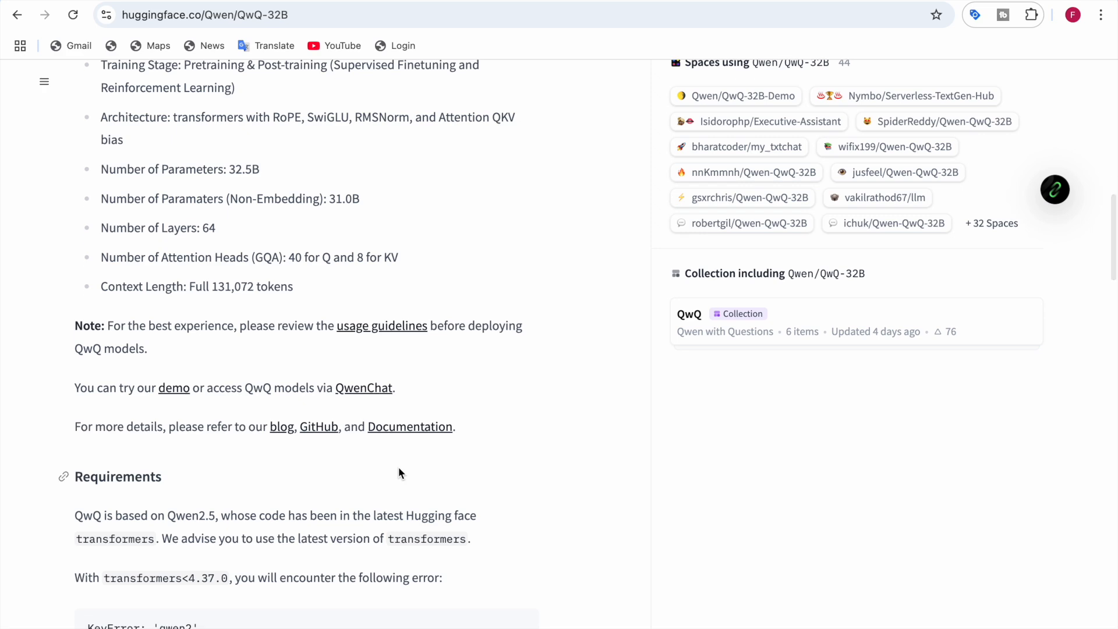
scroll("down", 3)
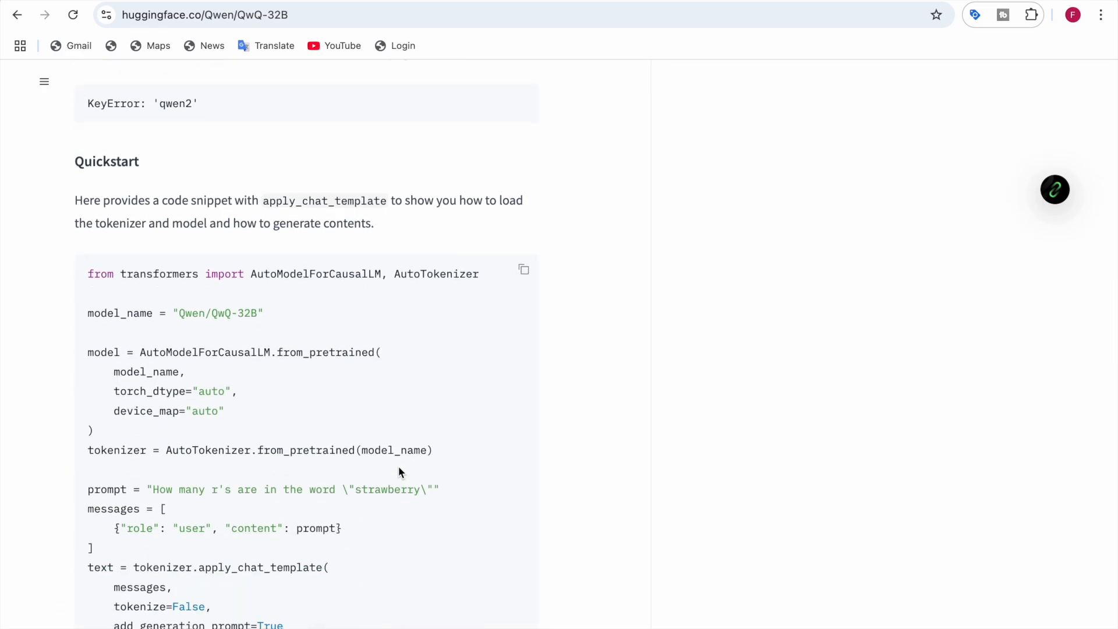
scroll("down", 3)
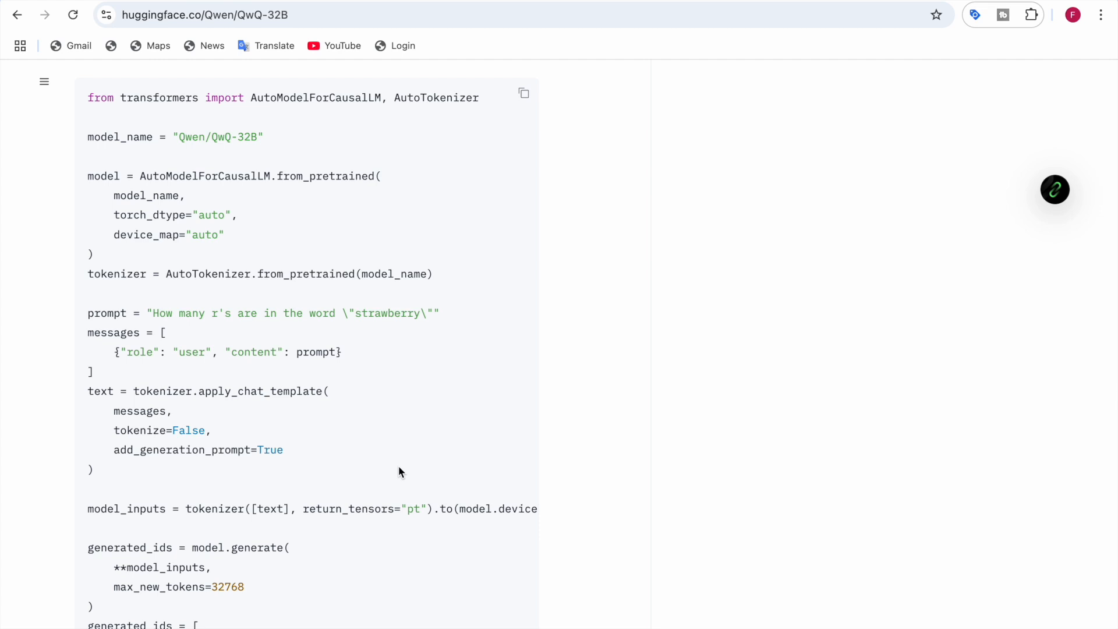
scroll("down", 3)
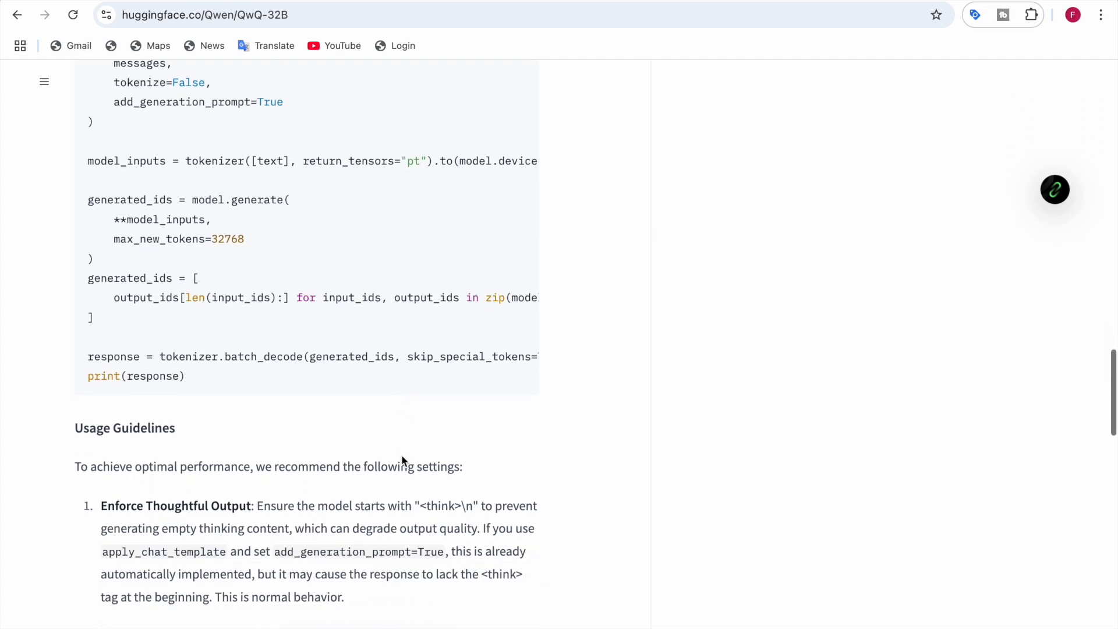
scroll("down", 3)
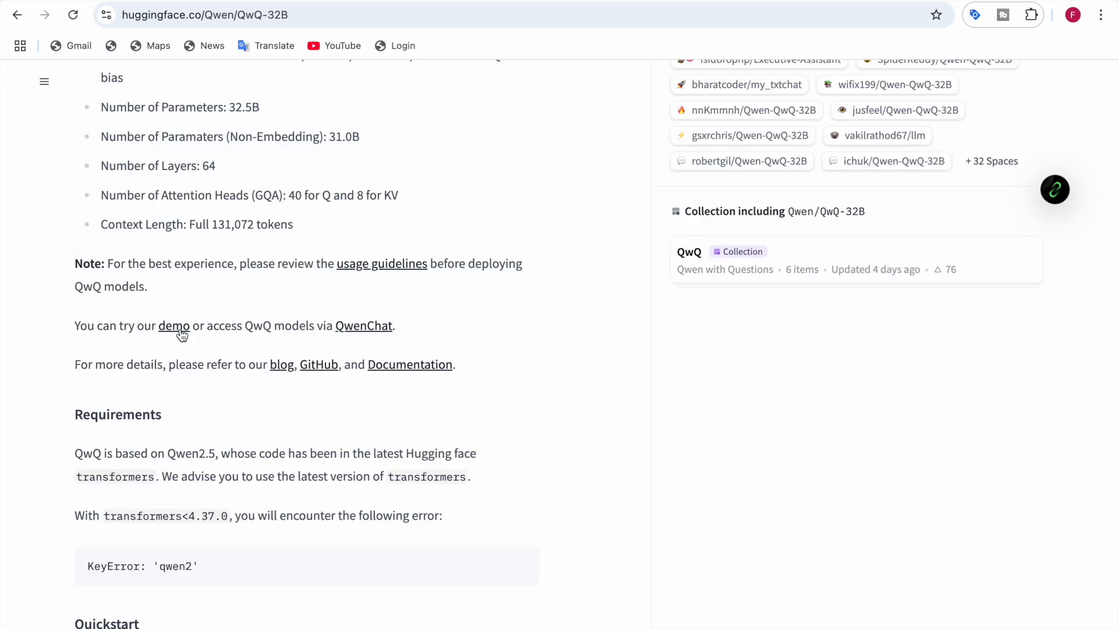
Step: Launch the Qwen/QwQ-32B-Demo Space and let its chat interface with suggested prompts load
left_click(173, 325)
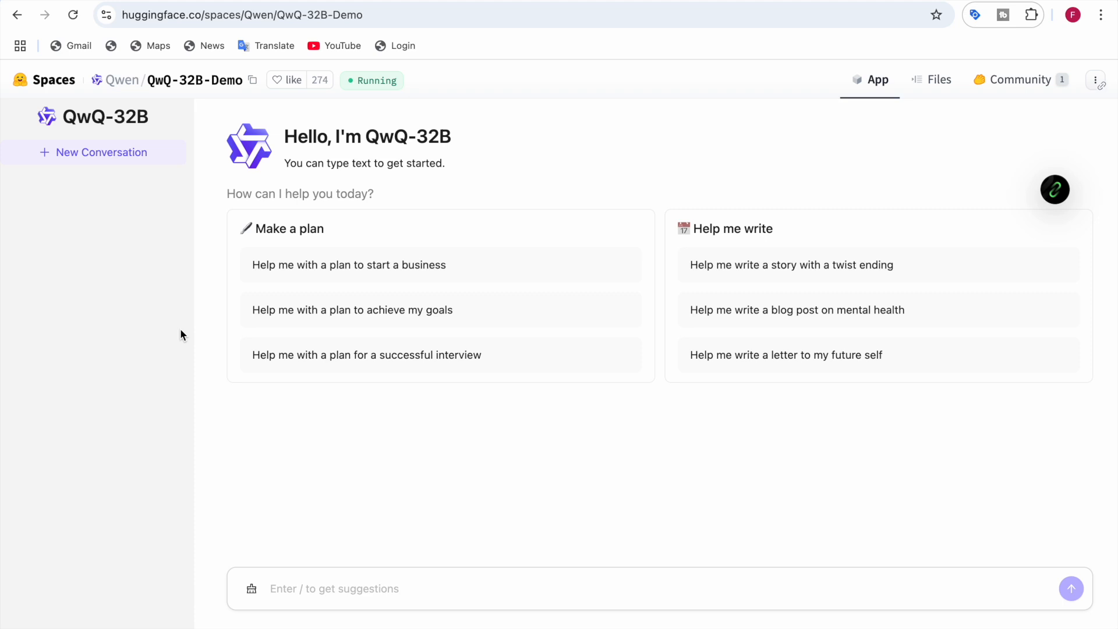
mouse_move(224, 351)
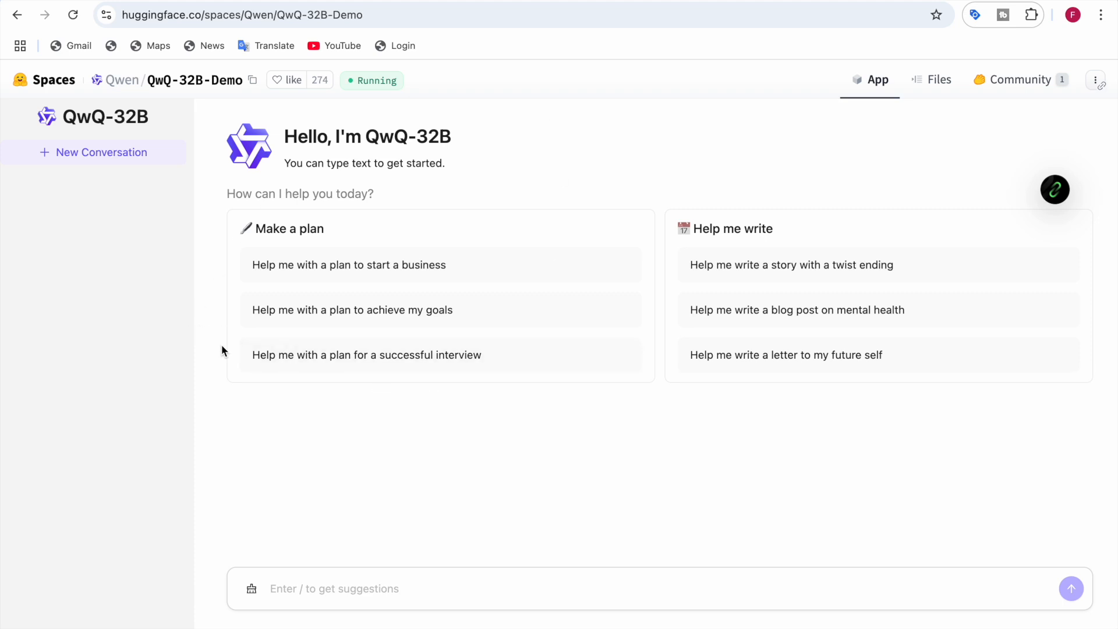
mouse_move(377, 403)
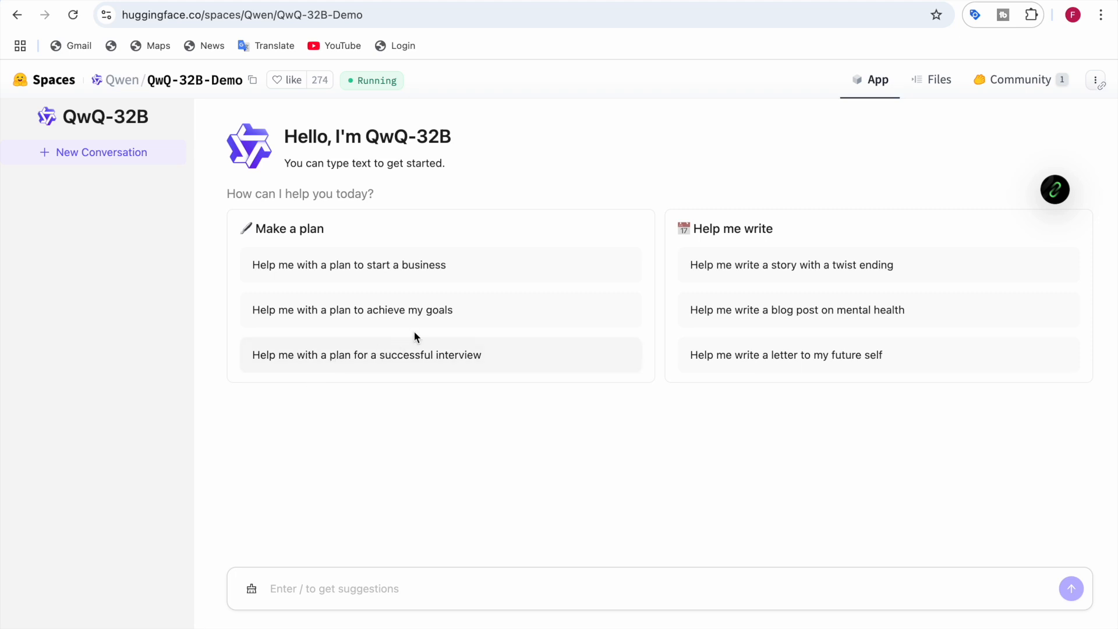
mouse_move(444, 371)
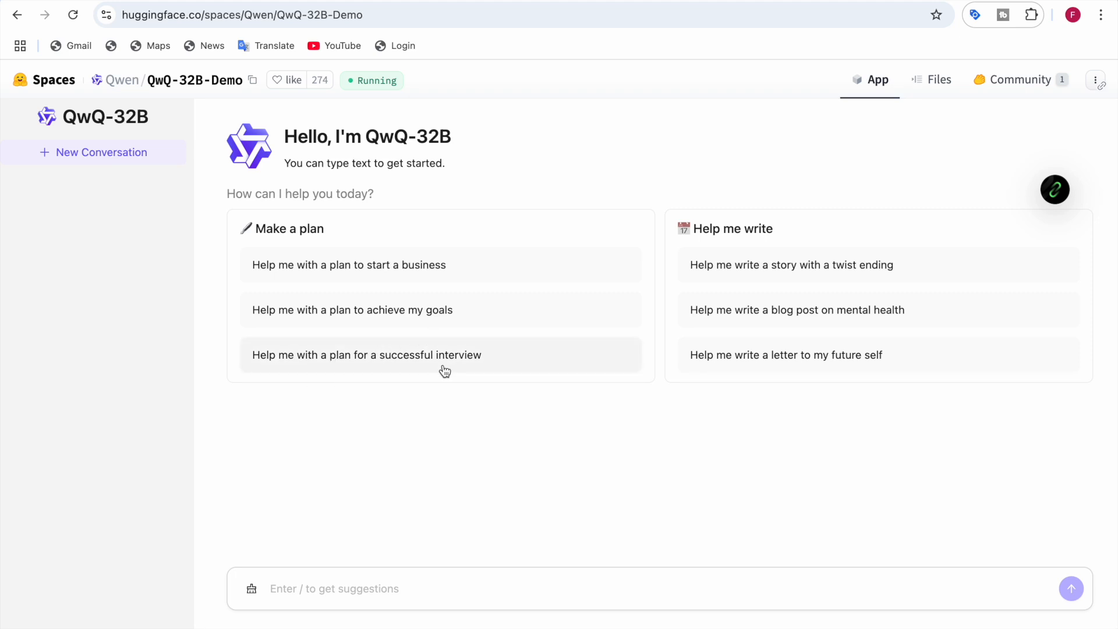
mouse_move(727, 402)
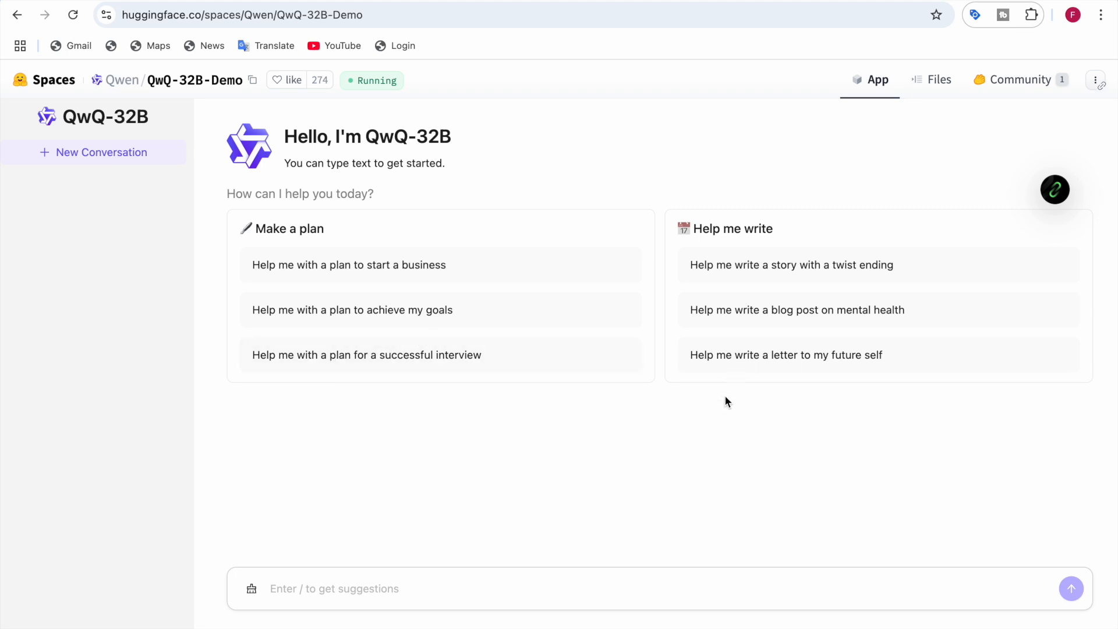
mouse_move(852, 404)
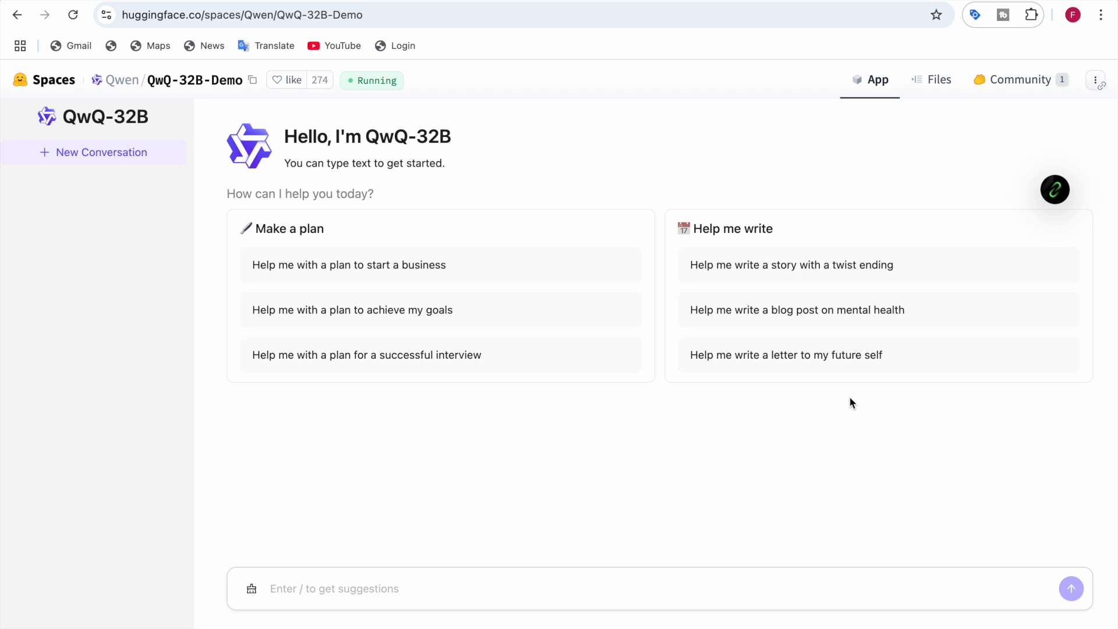
mouse_move(749, 344)
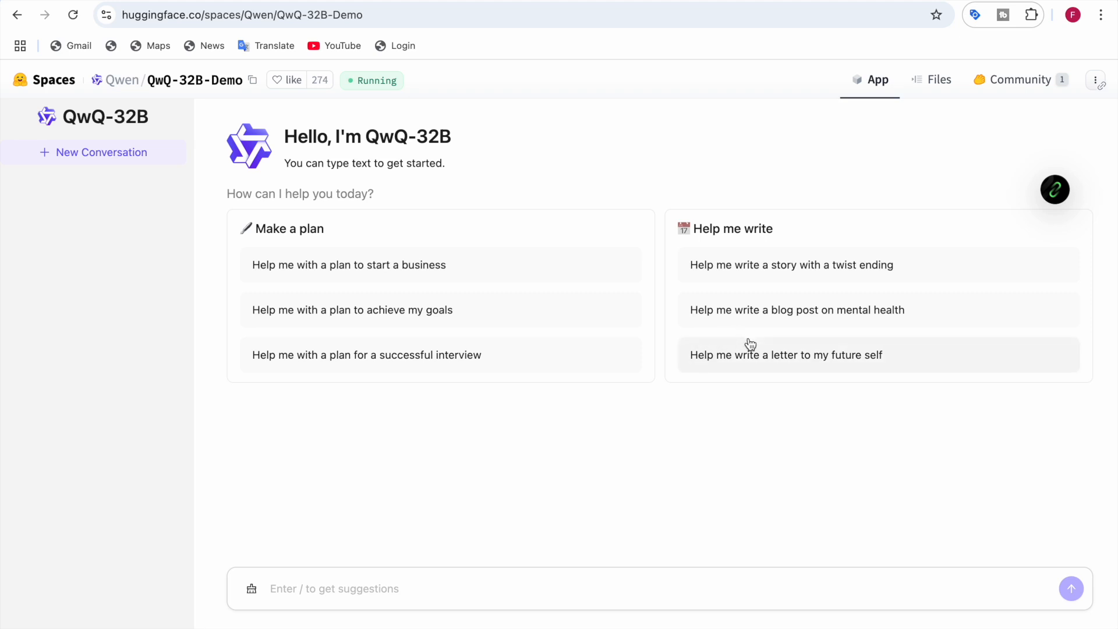
mouse_move(790, 299)
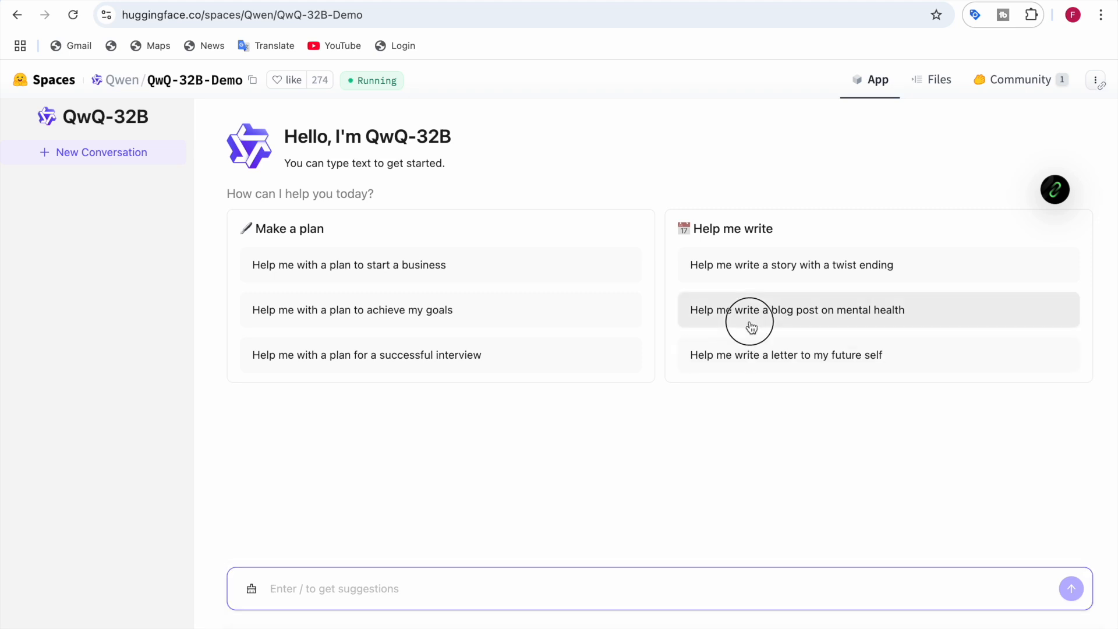
Step: Send the 'Help me write a blog post on mental health' starter prompt to QwQ-32B
left_click(797, 310)
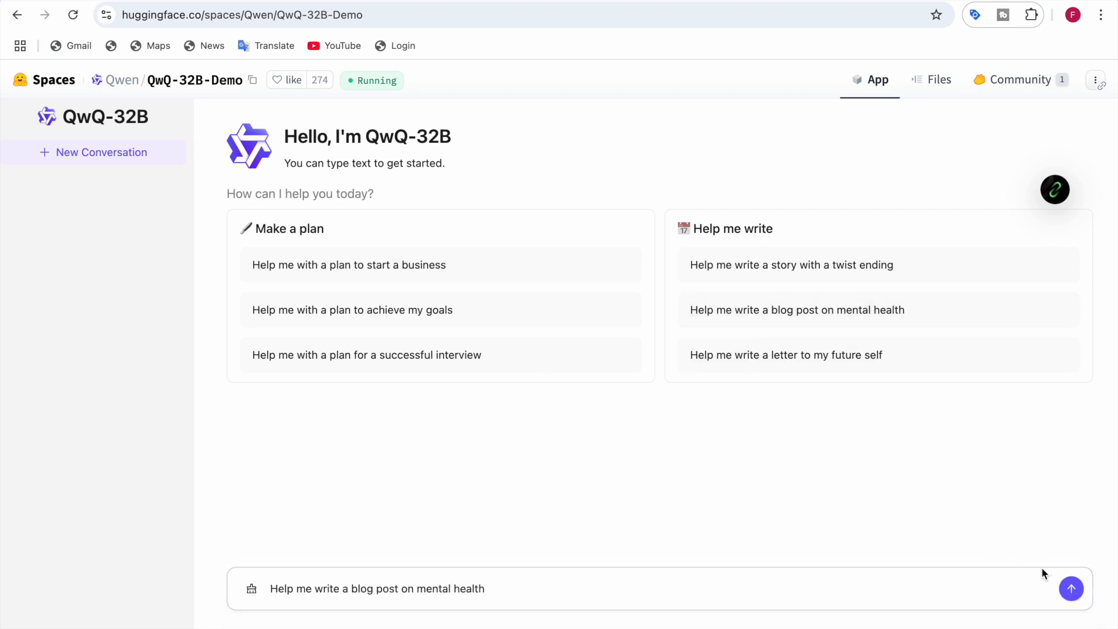
left_click(1070, 588)
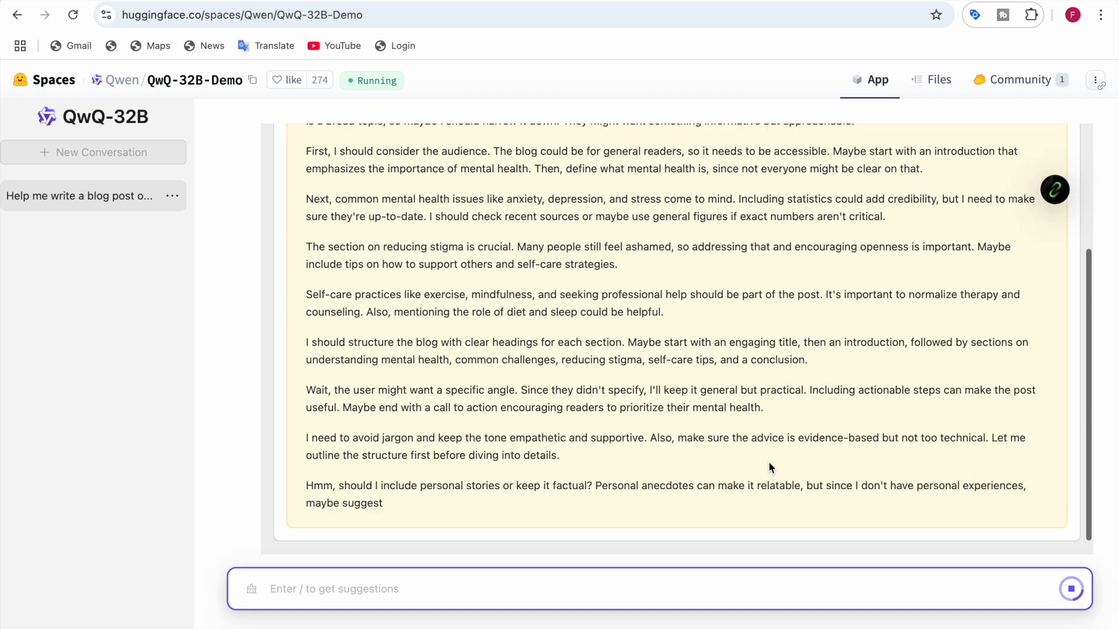
Step: Read through the generated 'Cultivating Mental Wellness' blog post down to its conclusion
scroll("down", 3)
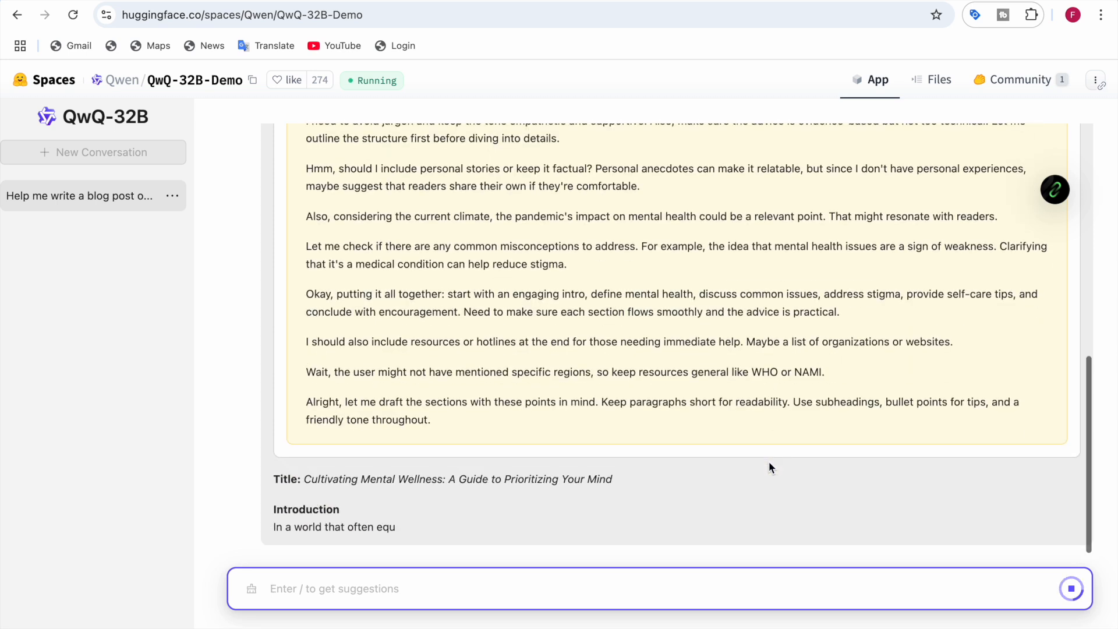
scroll("down", 3)
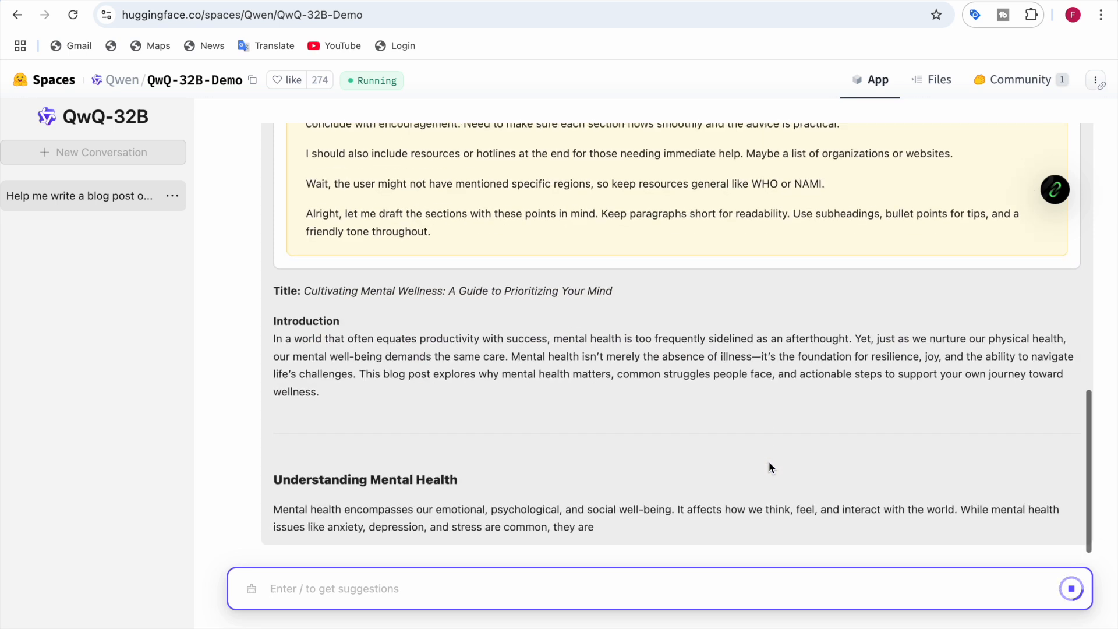
scroll("down", 3)
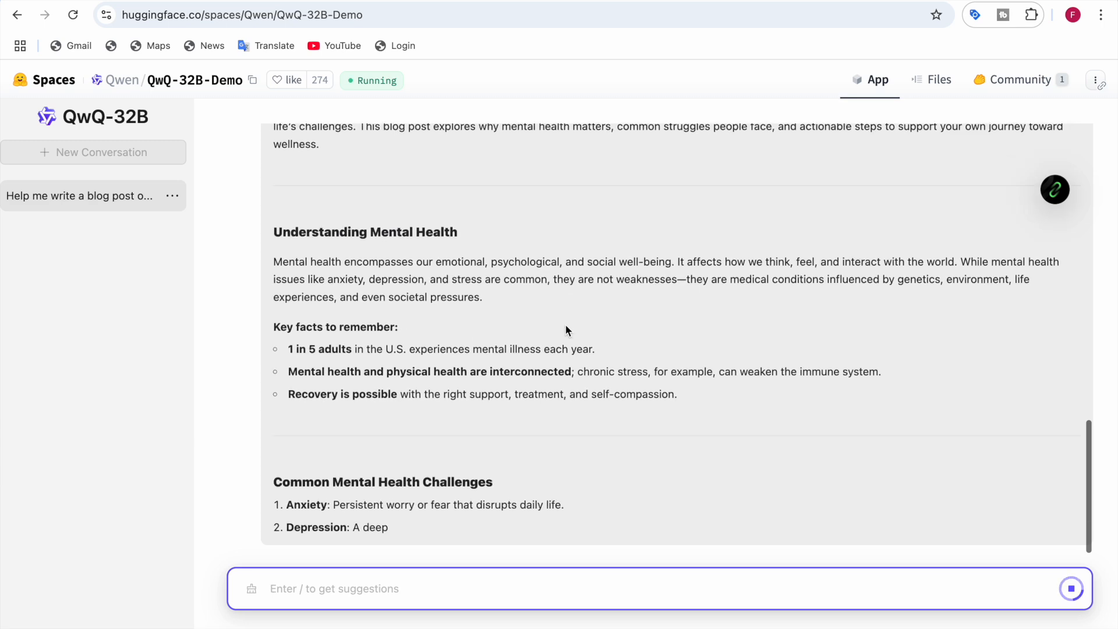
scroll("down", 3)
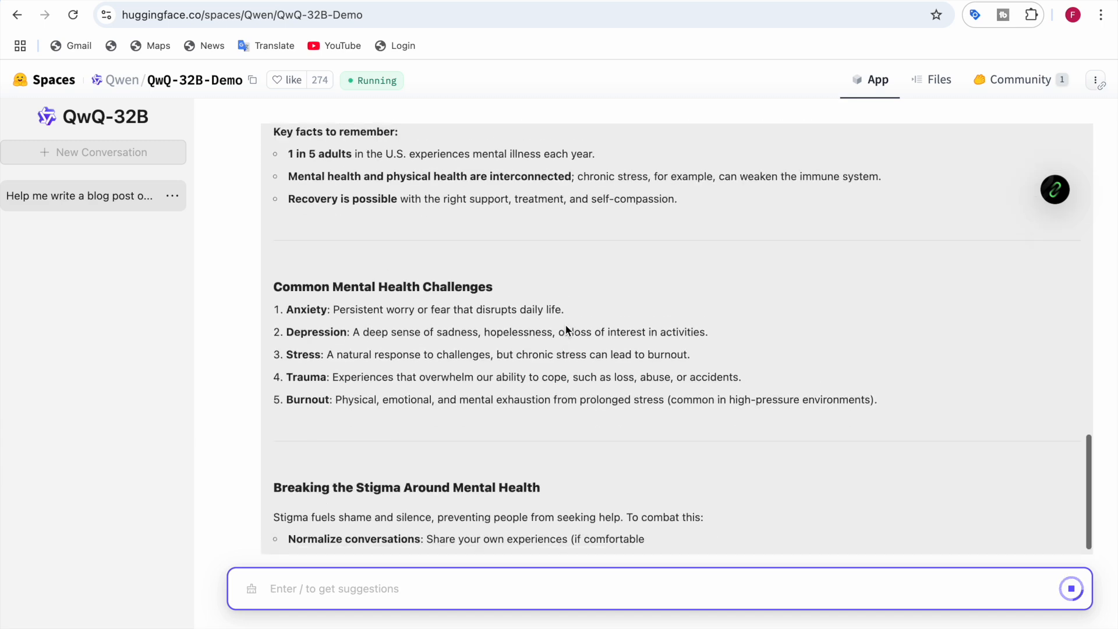
scroll("down", 3)
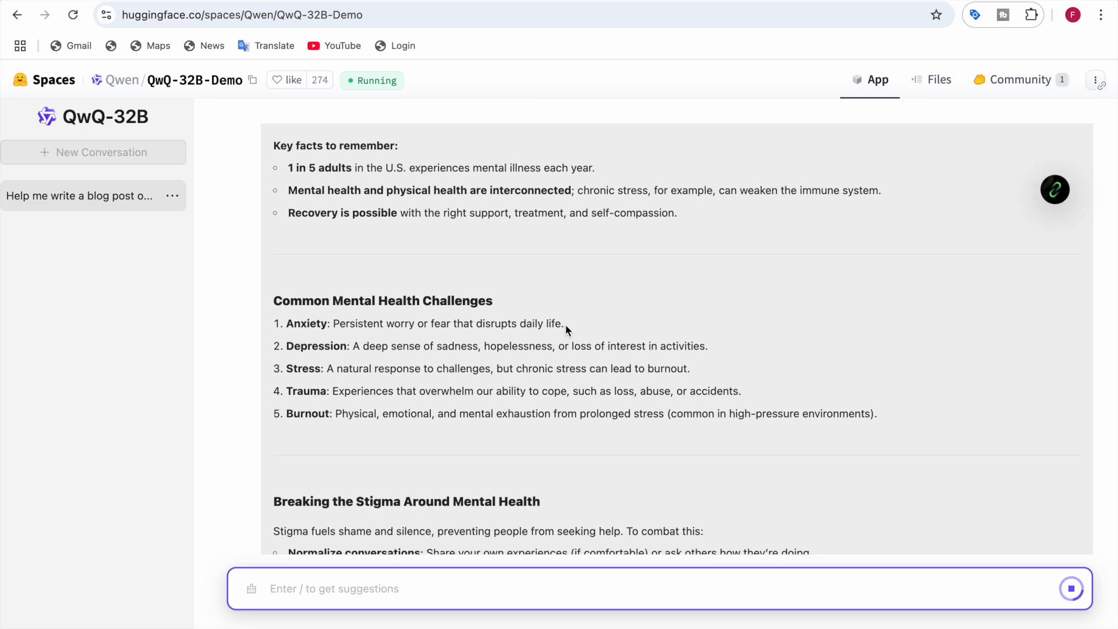
scroll("down", 3)
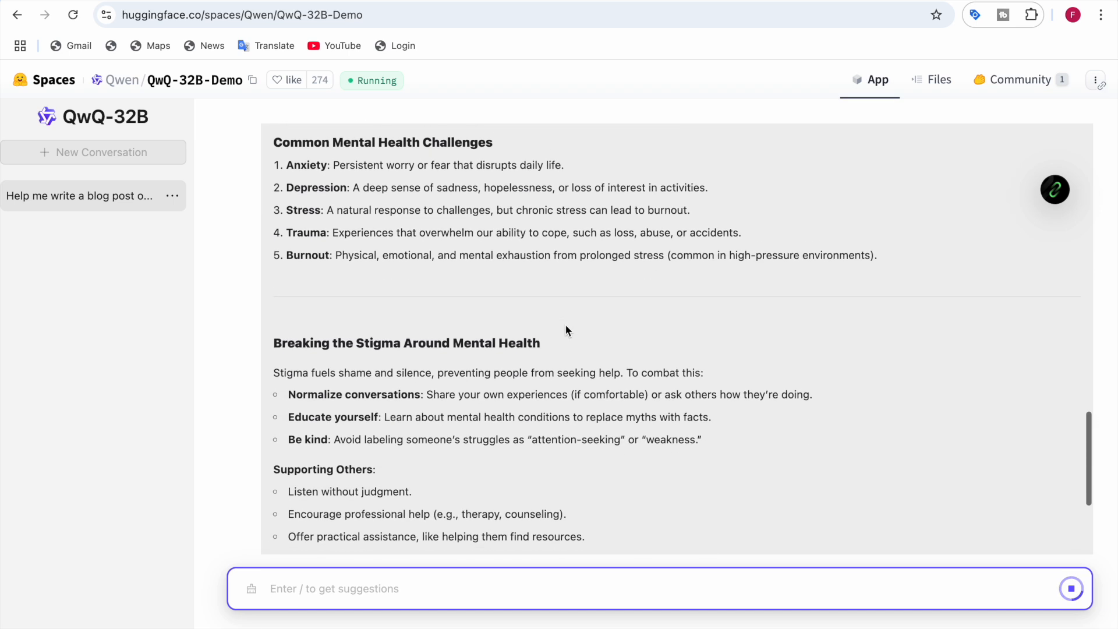
scroll("down", 3)
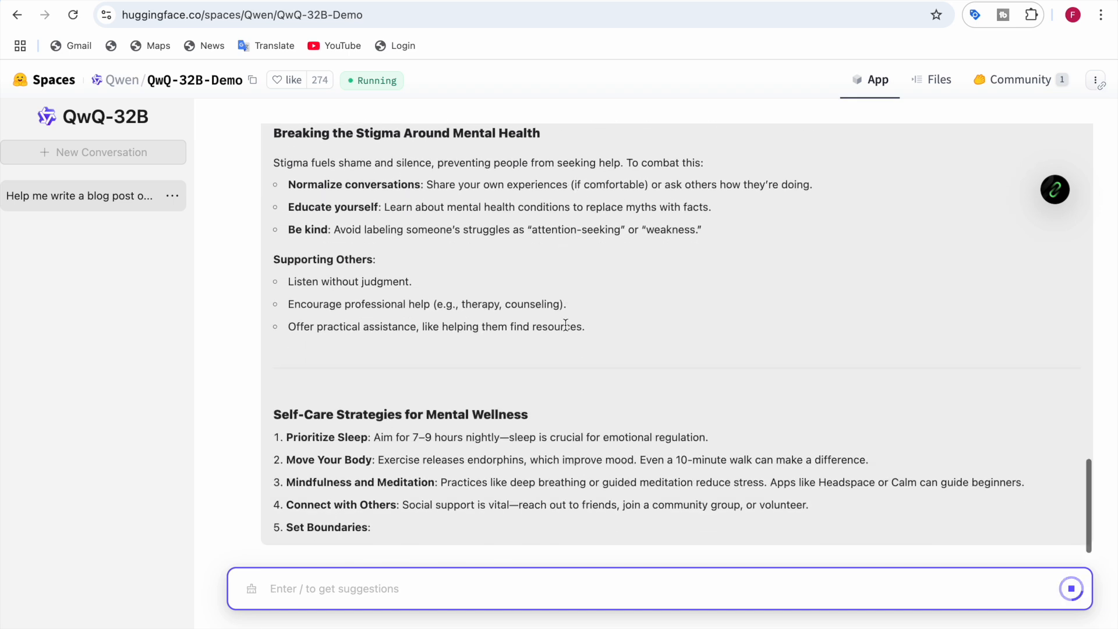
scroll("down", 3)
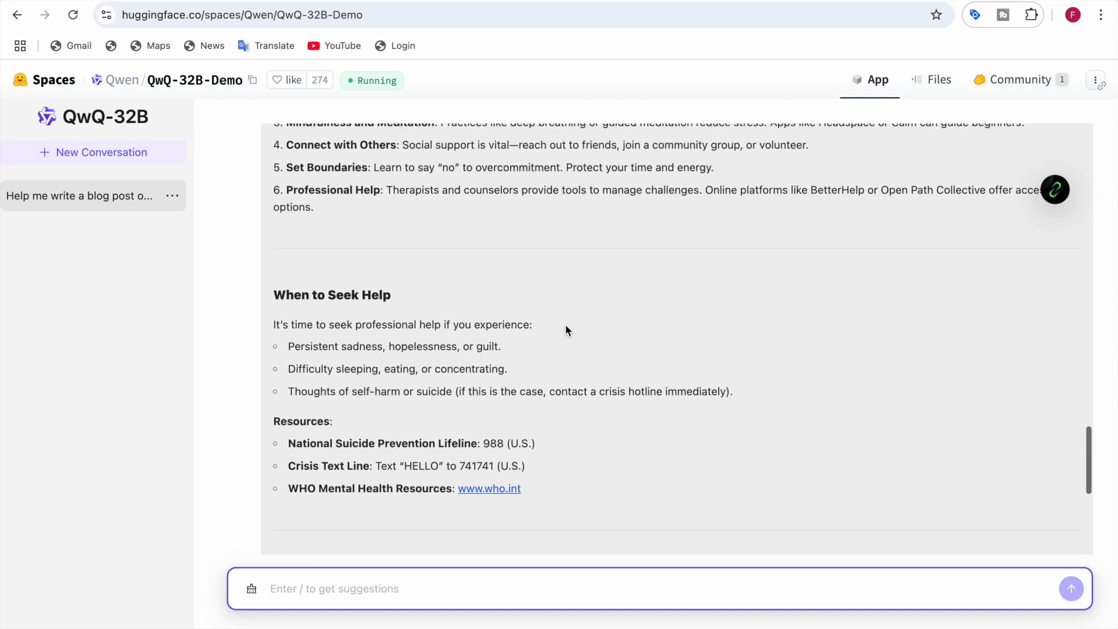
scroll("down", 3)
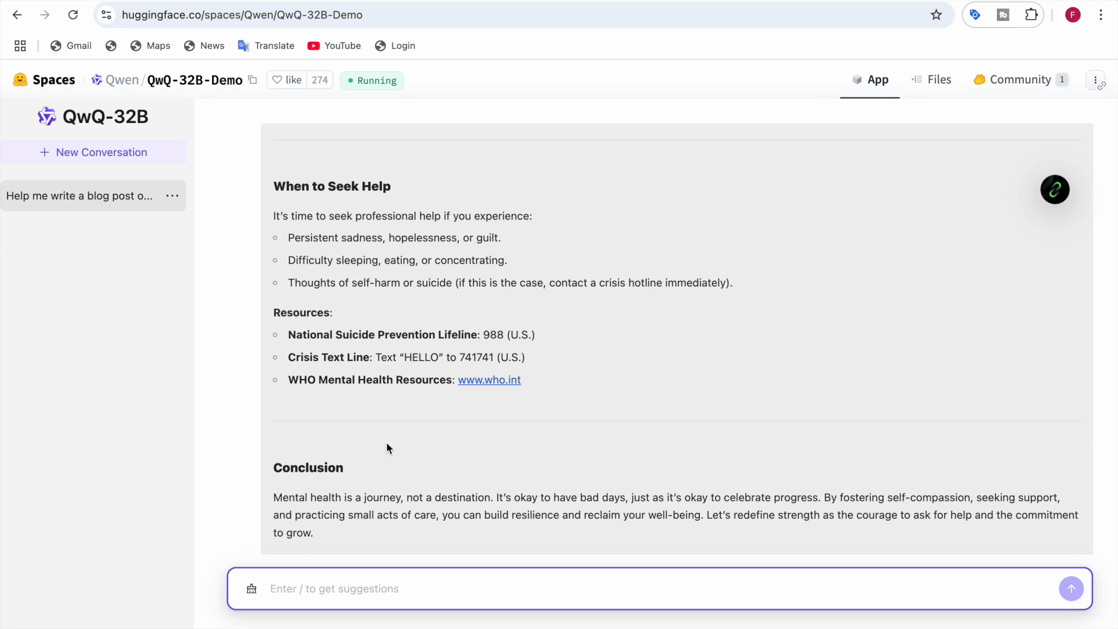
scroll("down", 3)
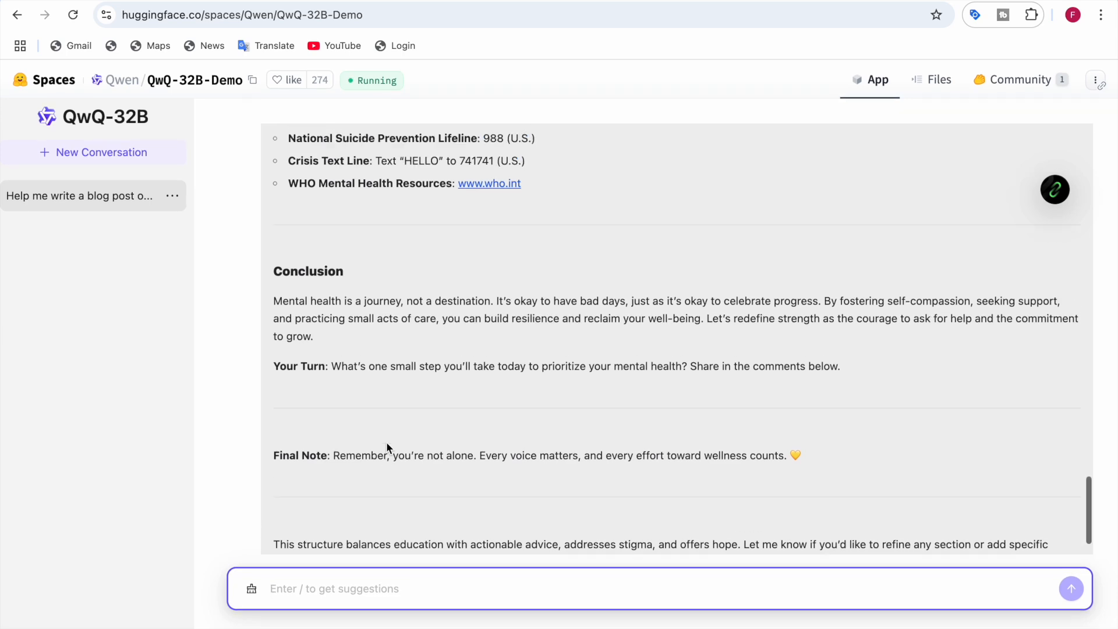
scroll("up", 3)
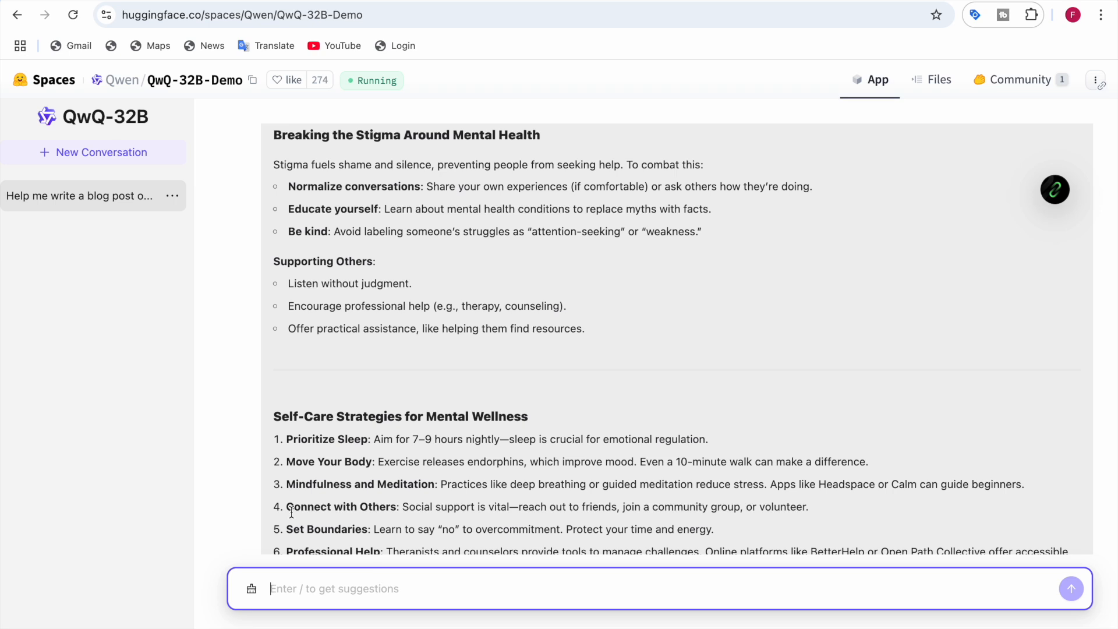
Step: Ask how many R's are in strawberry, then start a new conversation for the Alice and Bob token-game problem
type("ho")
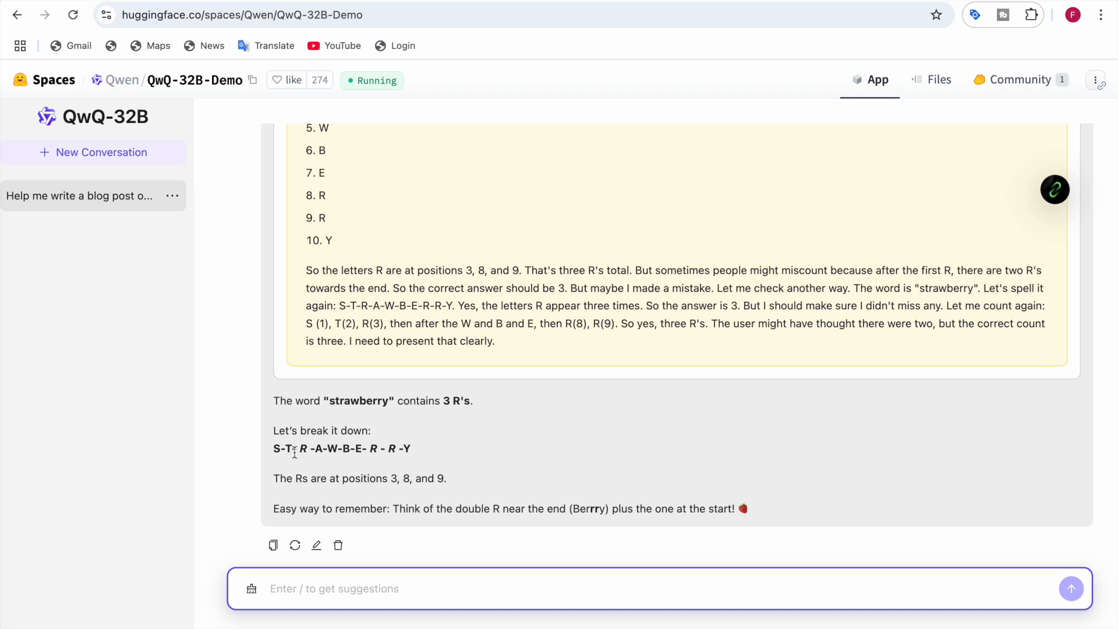
mouse_move(341, 453)
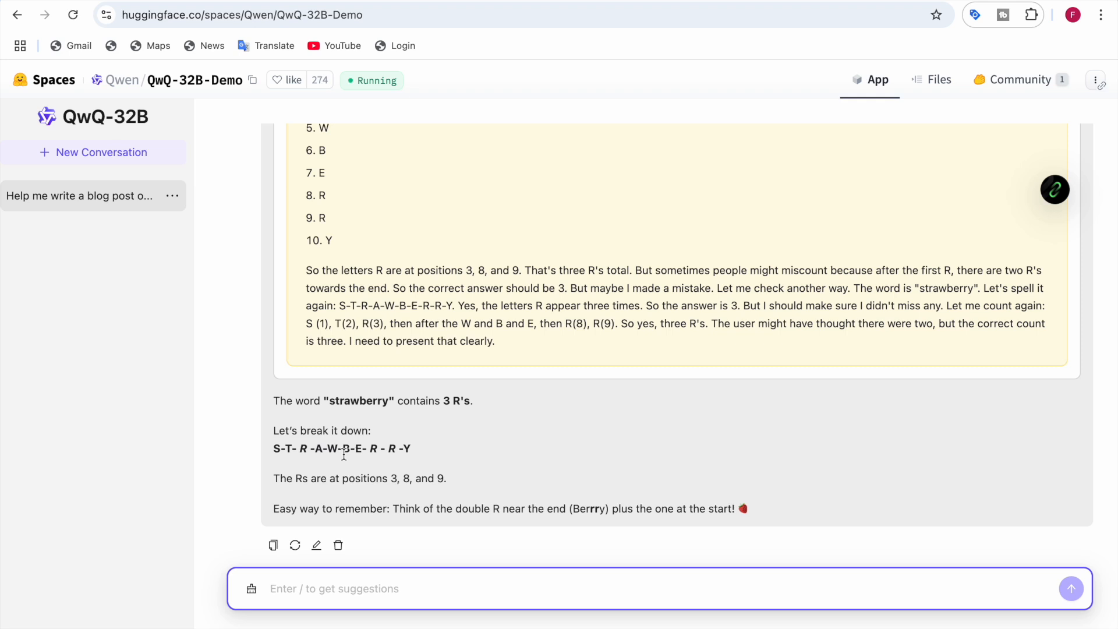
mouse_move(410, 573)
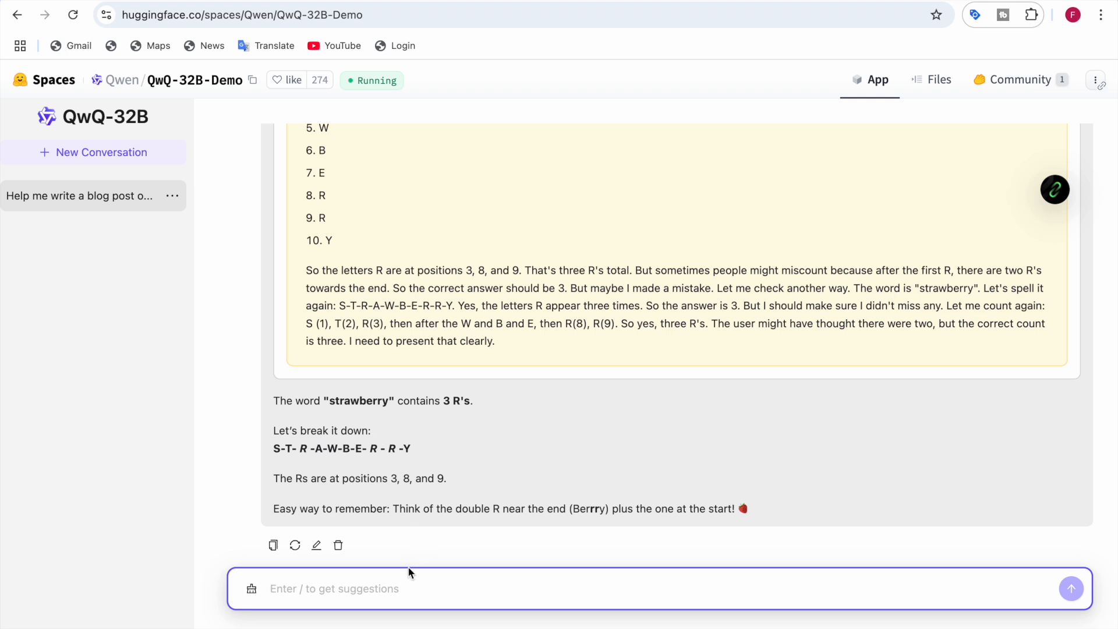
left_click(93, 152)
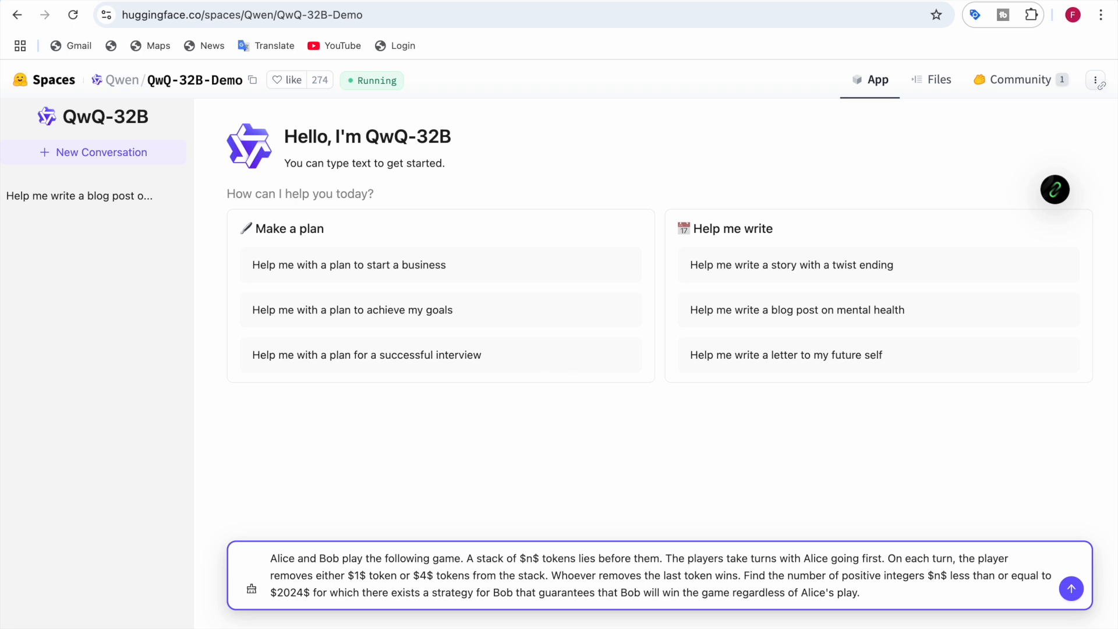
Step: Submit the Alice and Bob token-game problem and follow QwQ's reasoning to its final answer of 809
left_click(1070, 588)
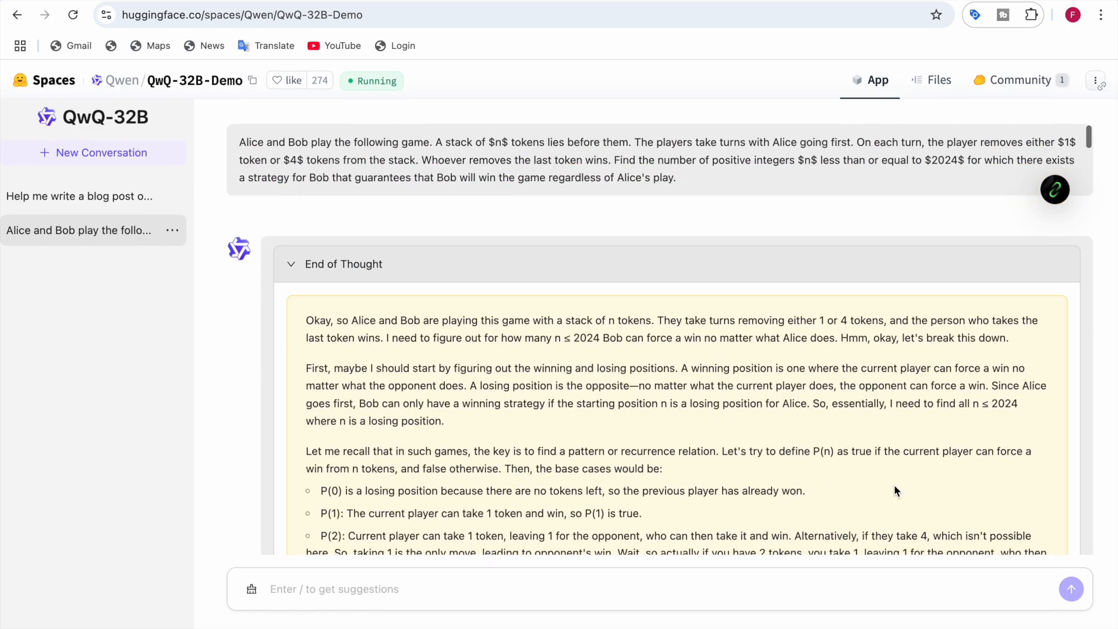
scroll("down", 3)
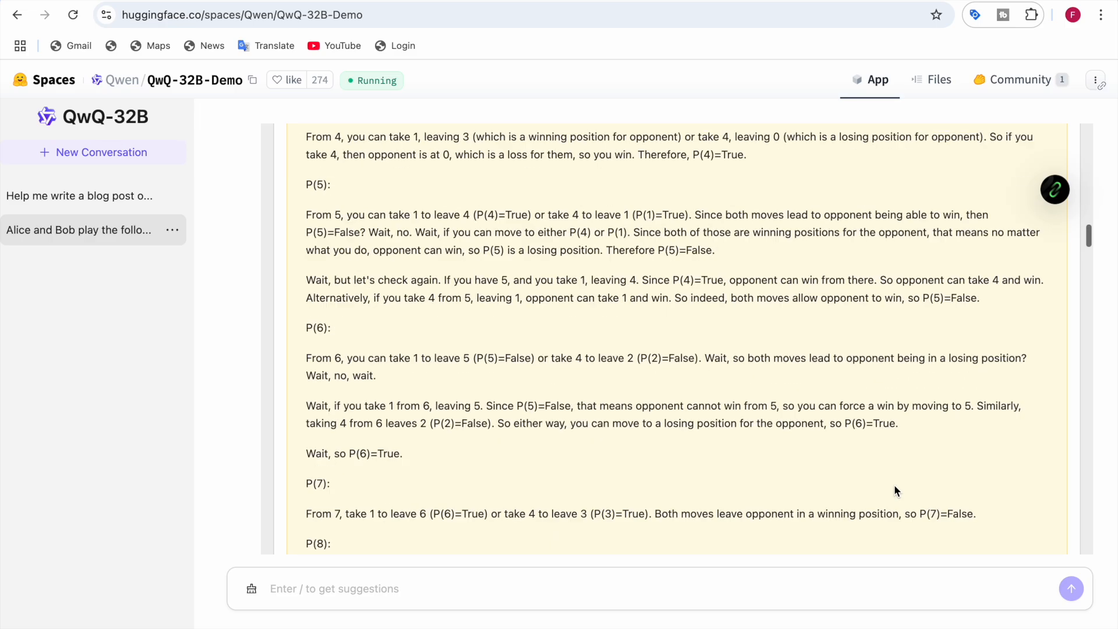
scroll("down", 3)
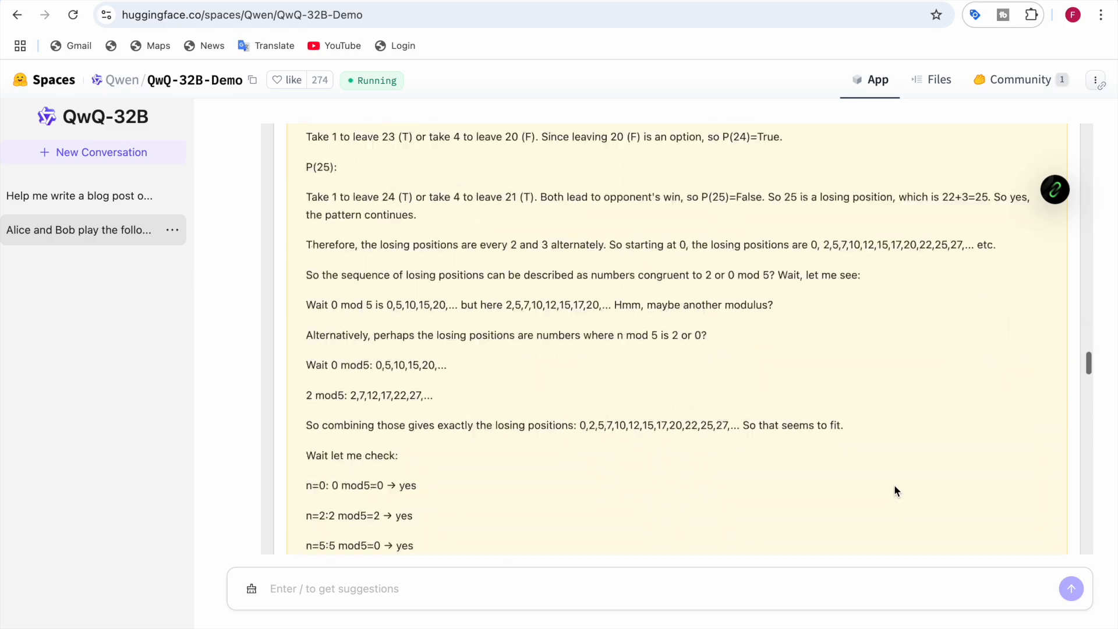
scroll("down", 3)
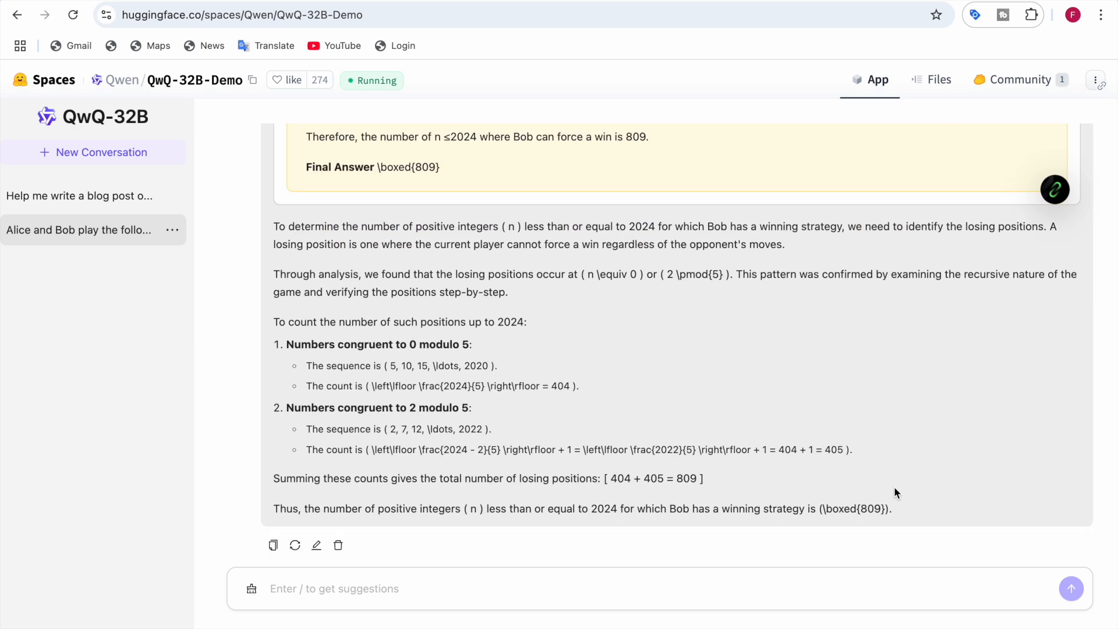
mouse_move(878, 510)
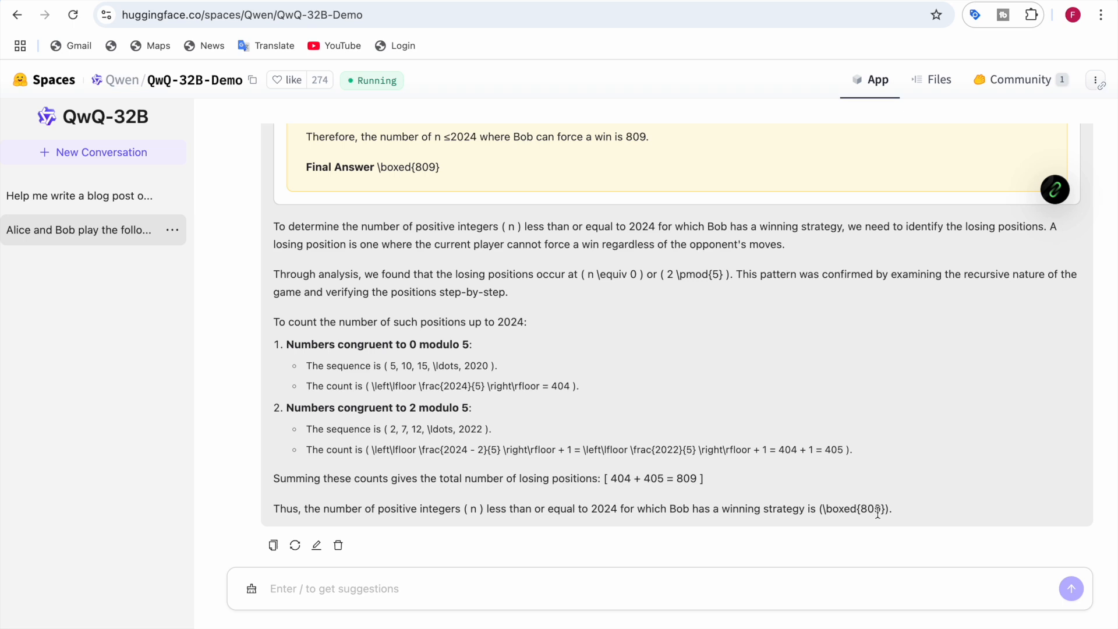
mouse_move(616, 360)
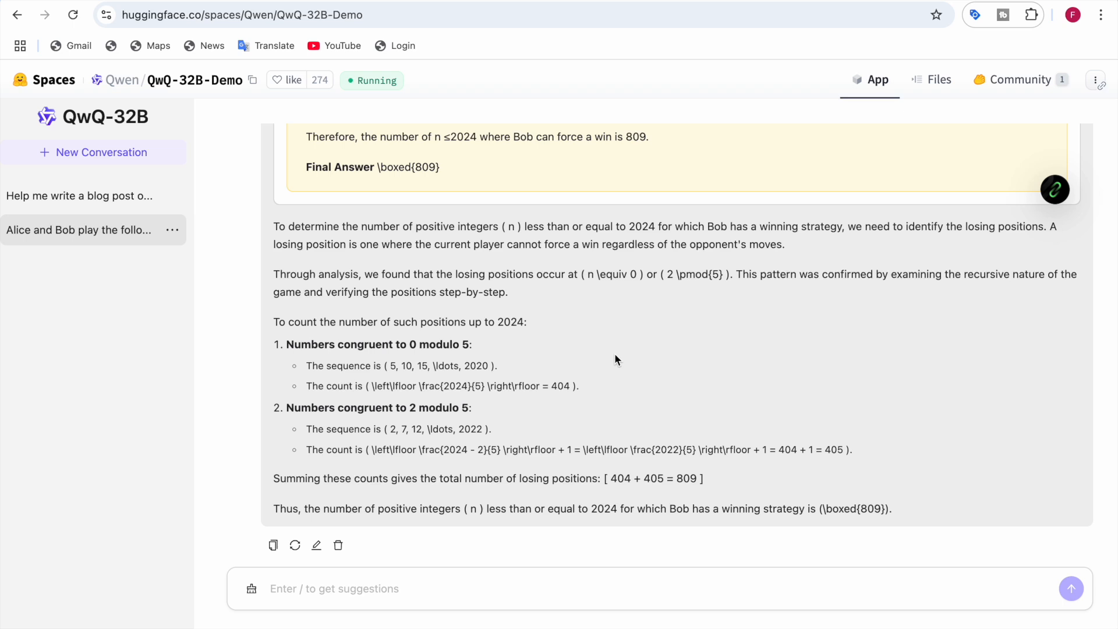
mouse_move(589, 425)
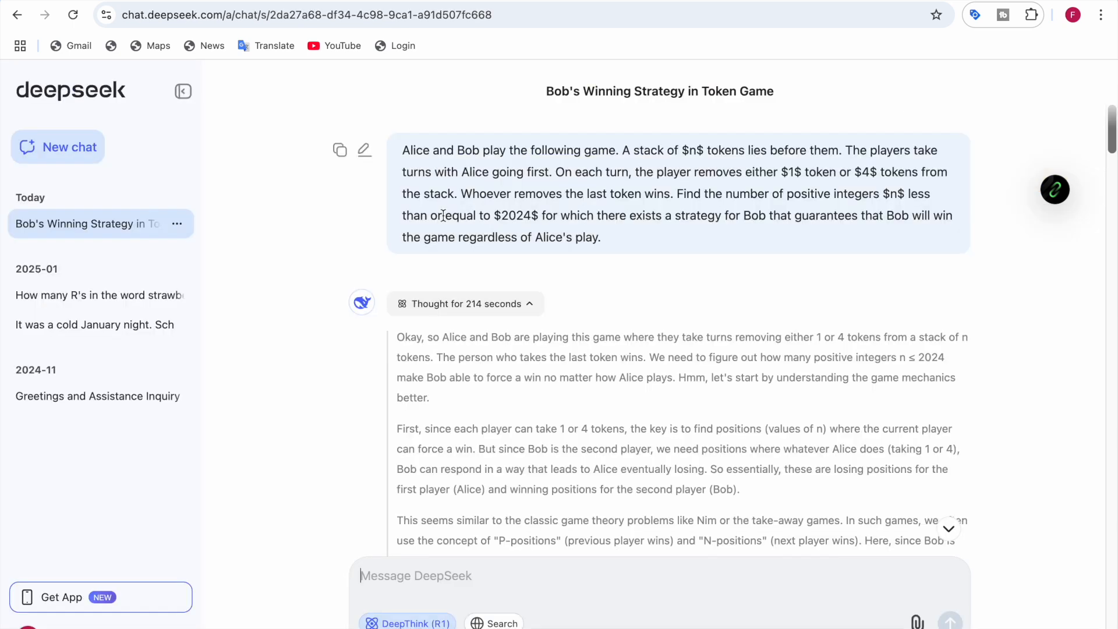
Step: Read DeepSeek R1's 214-second reasoning down to the losing positions congruent to 0 or 2 mod 5
scroll("down", 3)
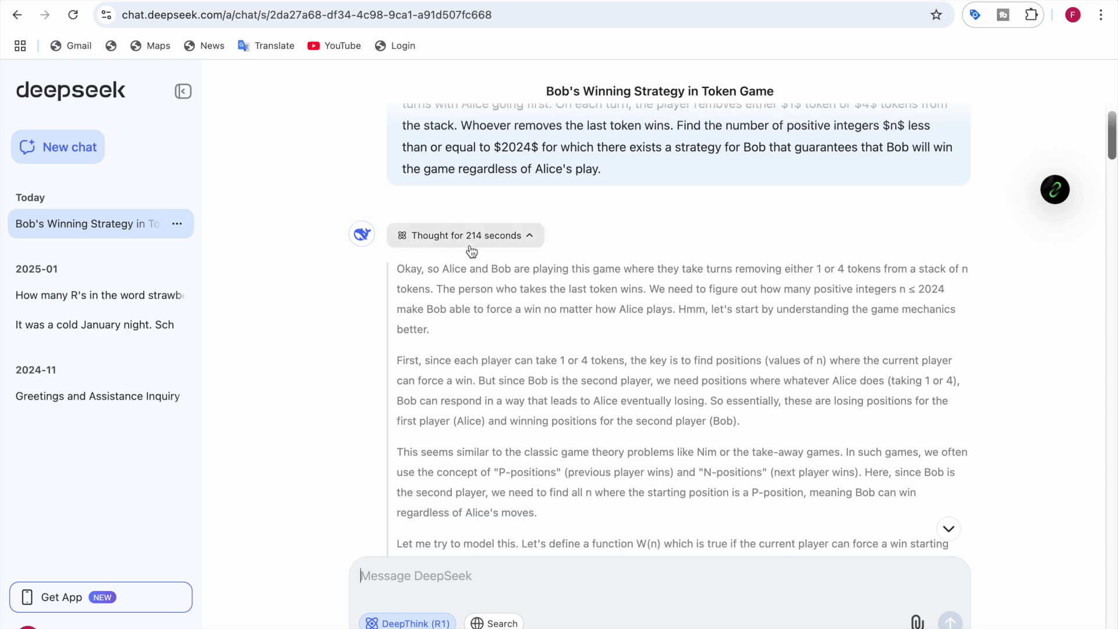
scroll("down", 3)
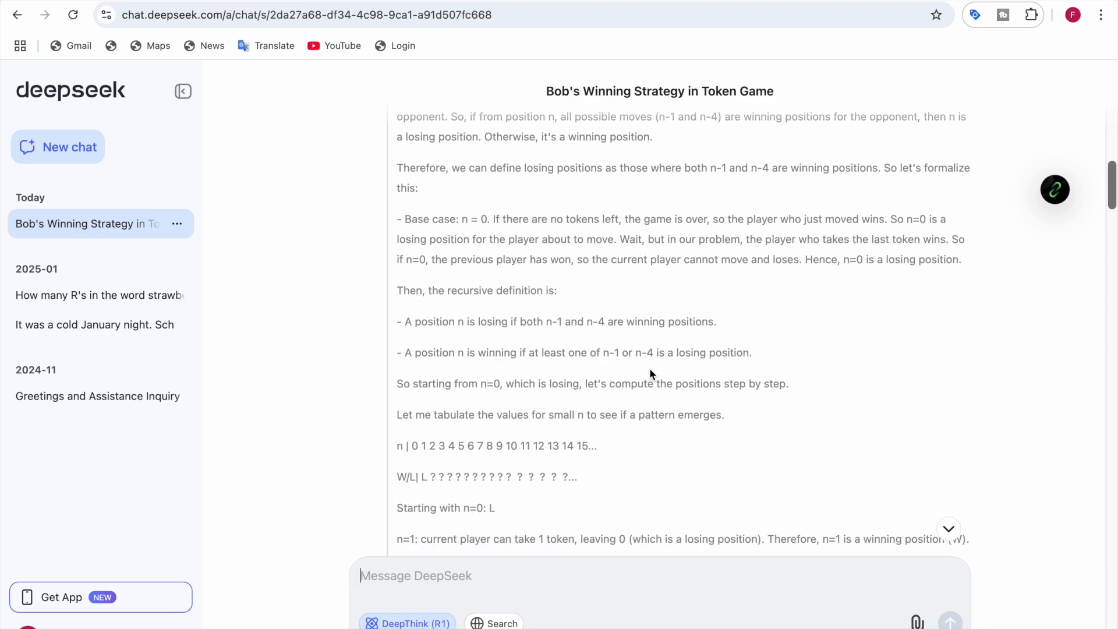
scroll("down", 3)
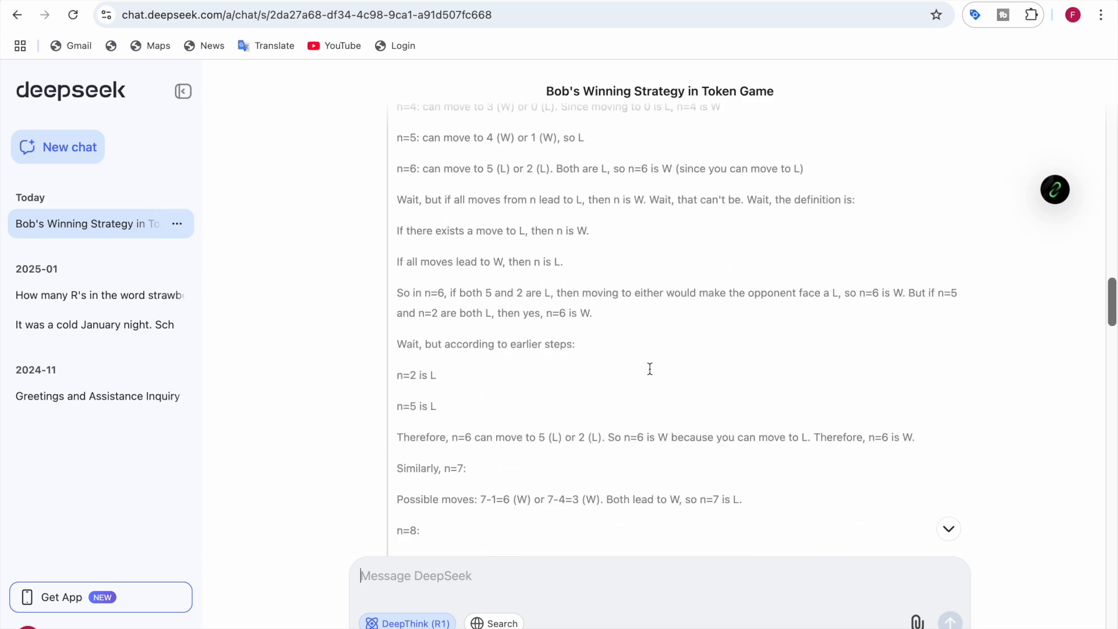
scroll("down", 3)
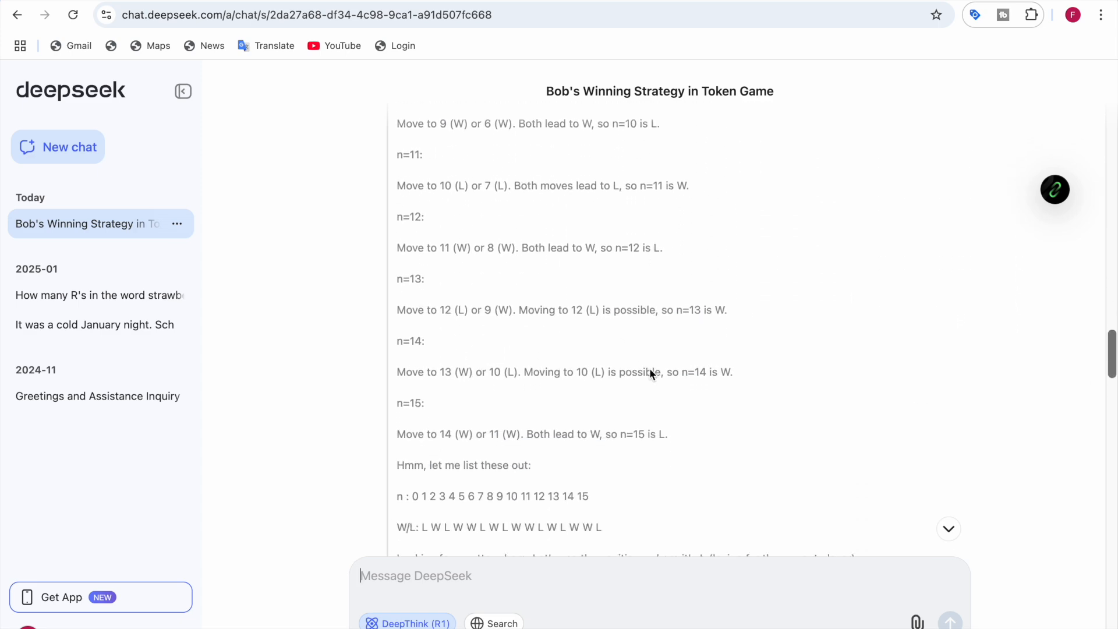
scroll("down", 3)
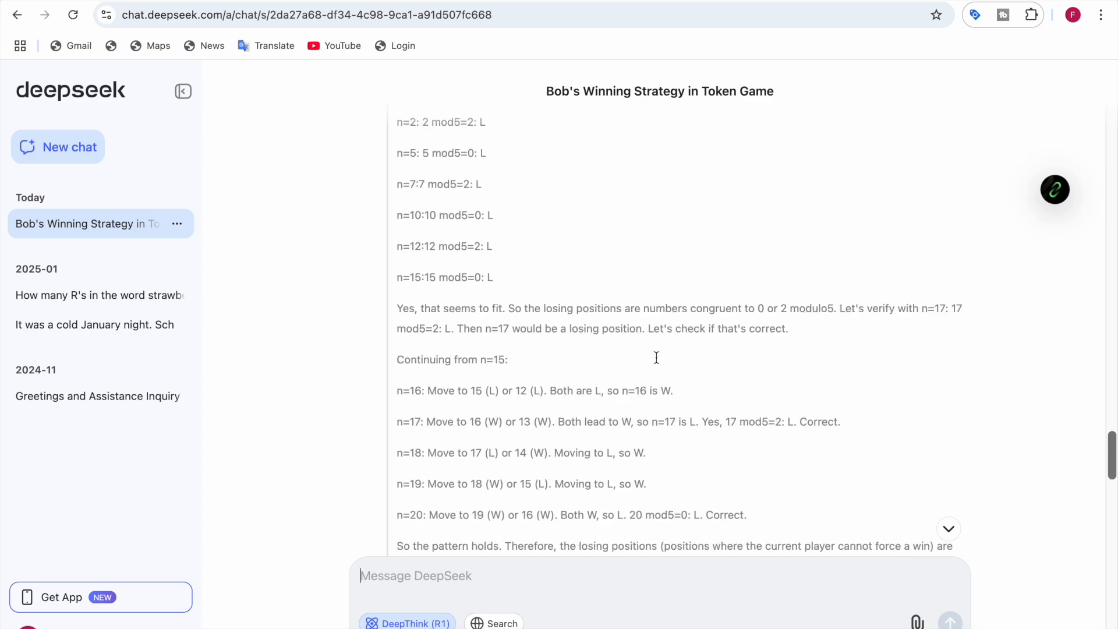
scroll("down", 3)
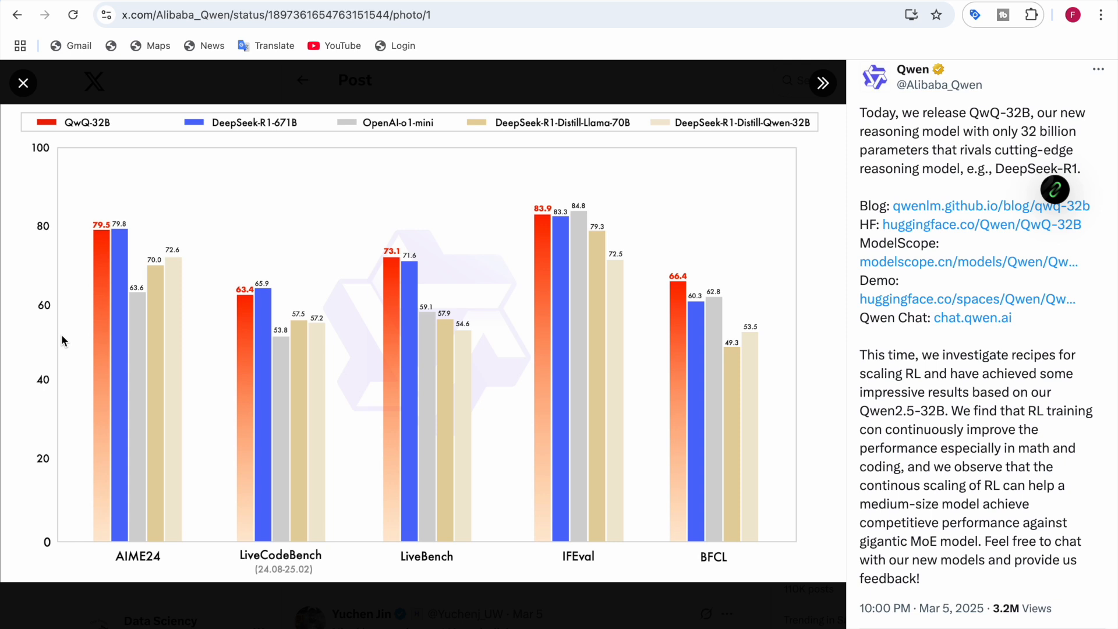
mouse_move(792, 265)
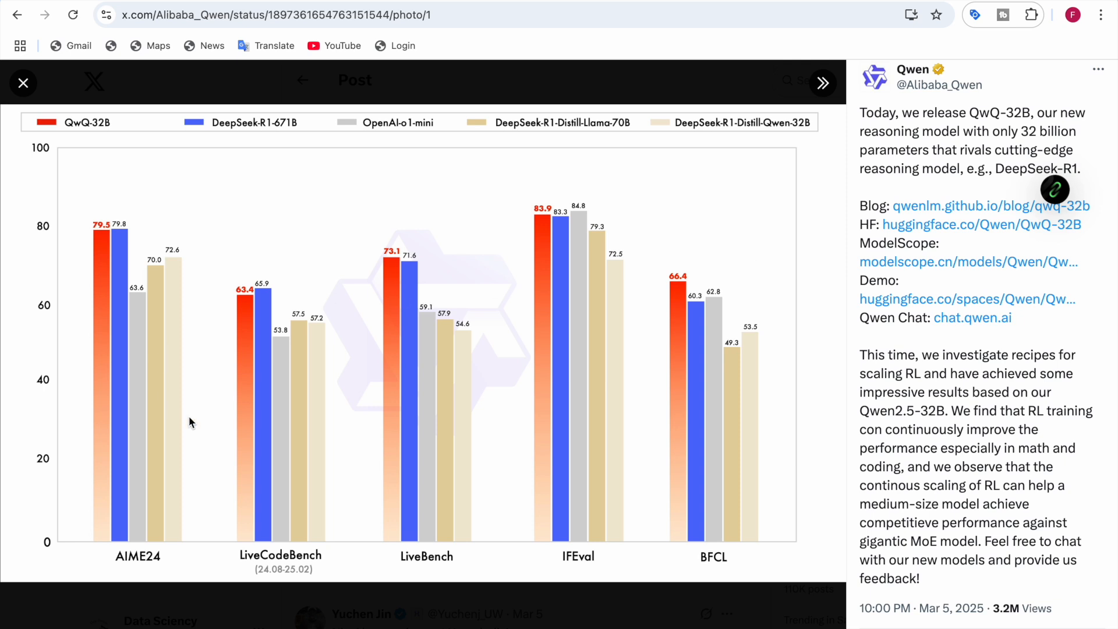
mouse_move(144, 574)
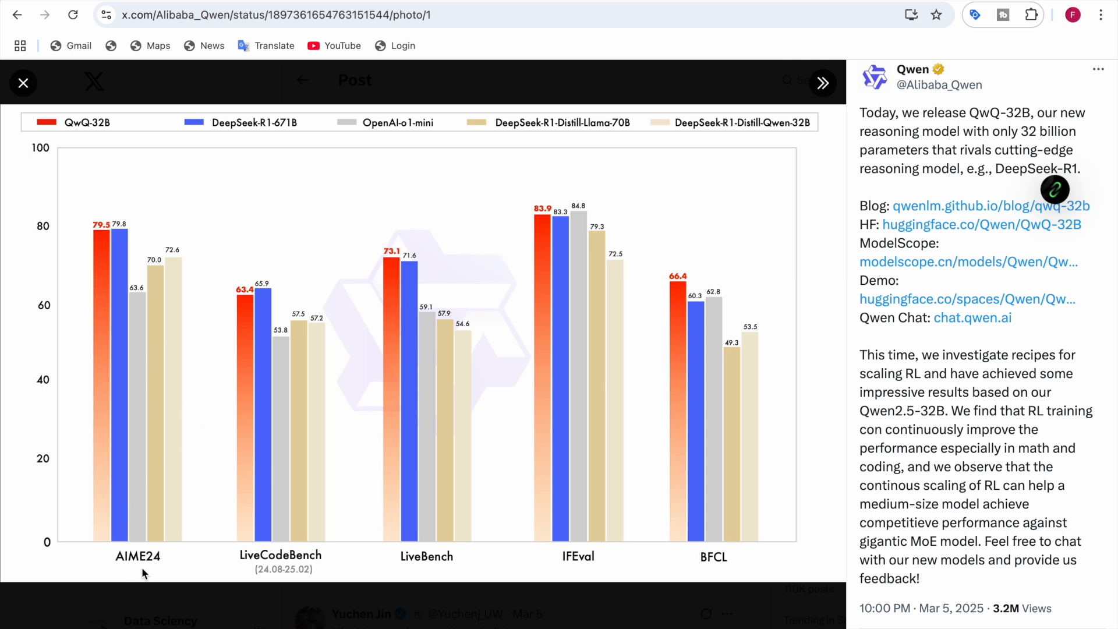
mouse_move(84, 140)
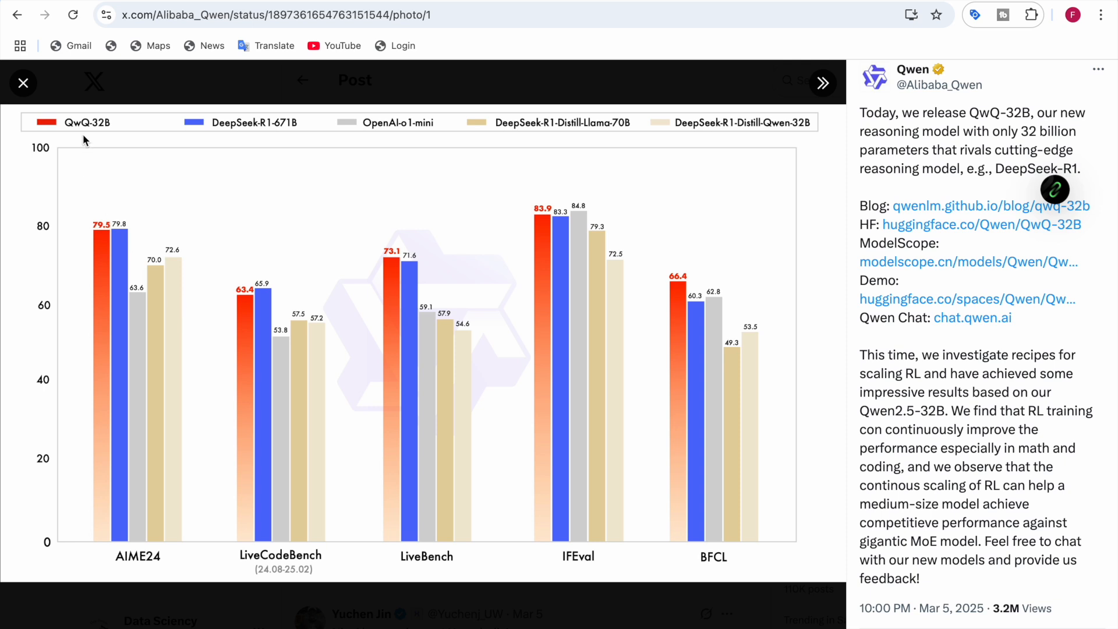
mouse_move(275, 138)
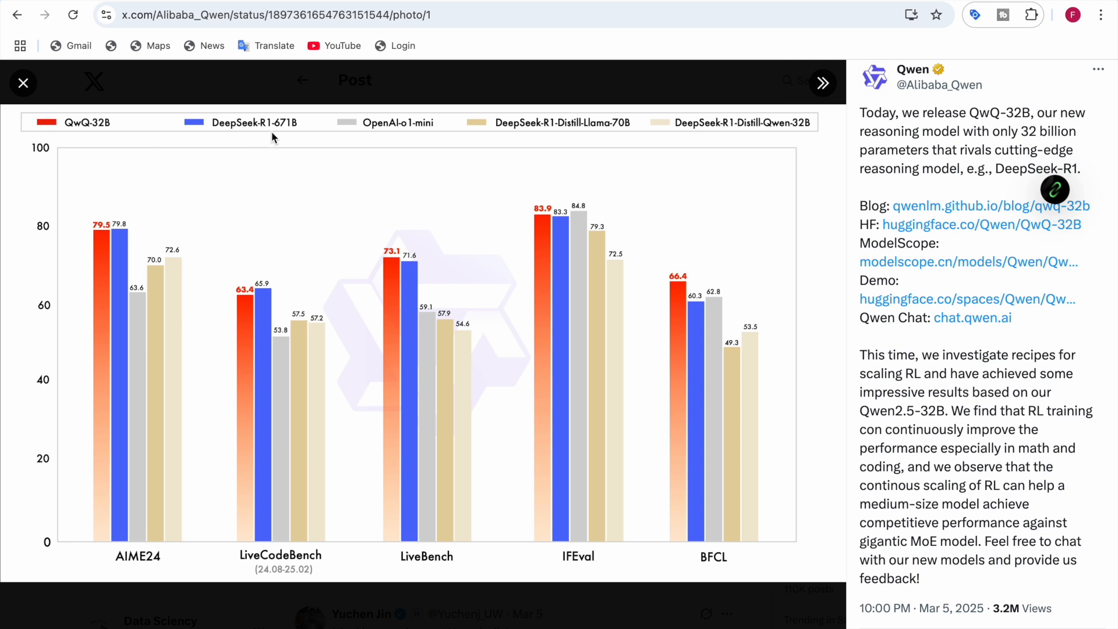
mouse_move(288, 135)
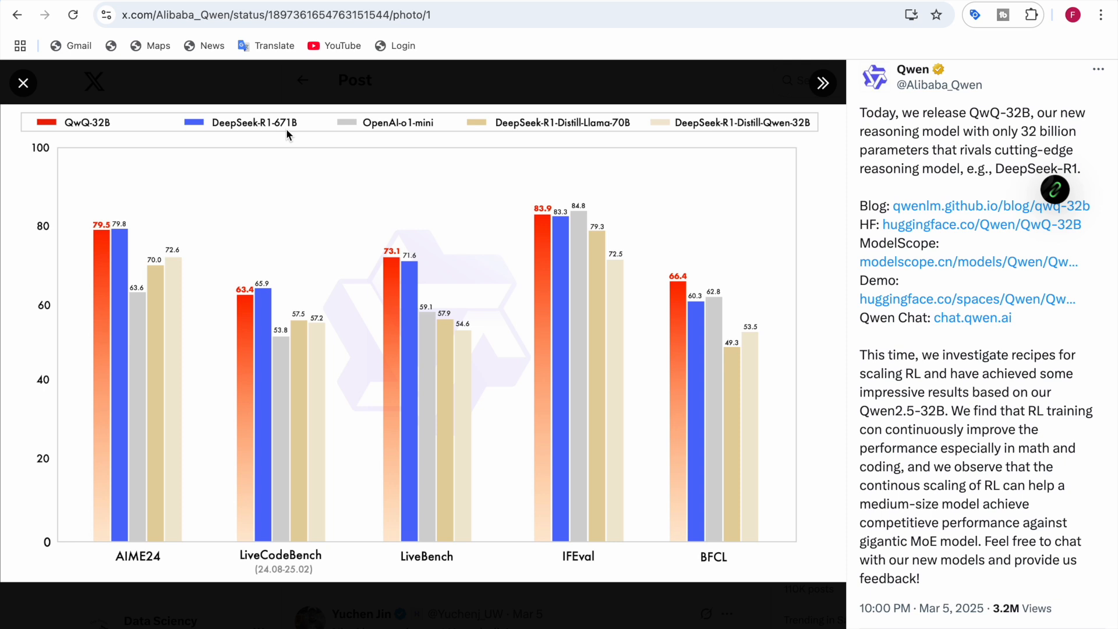
mouse_move(408, 139)
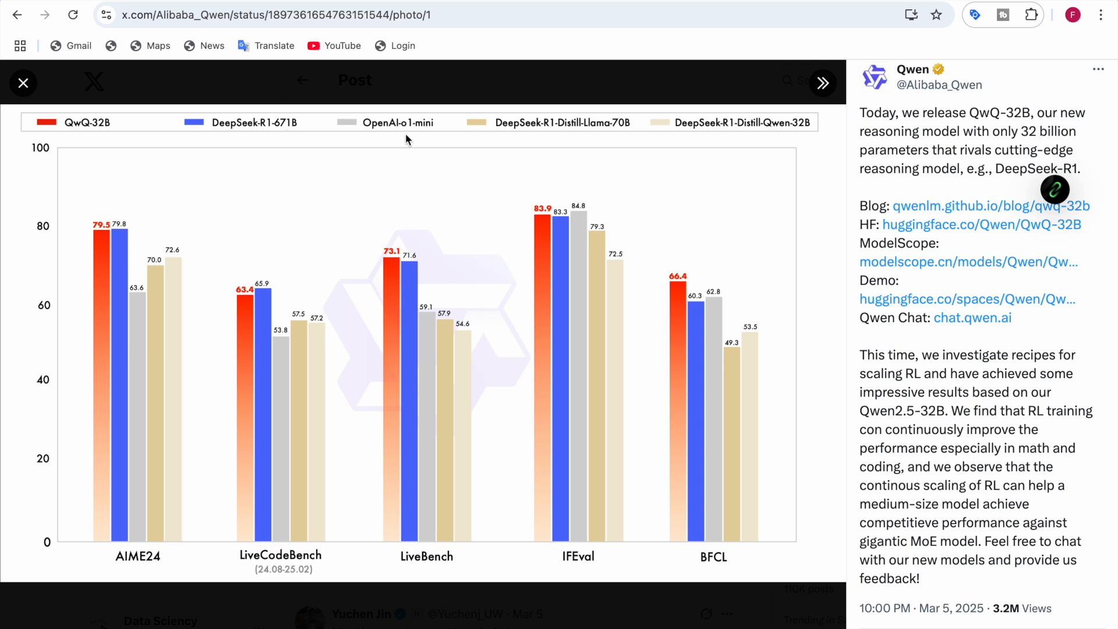
mouse_move(568, 138)
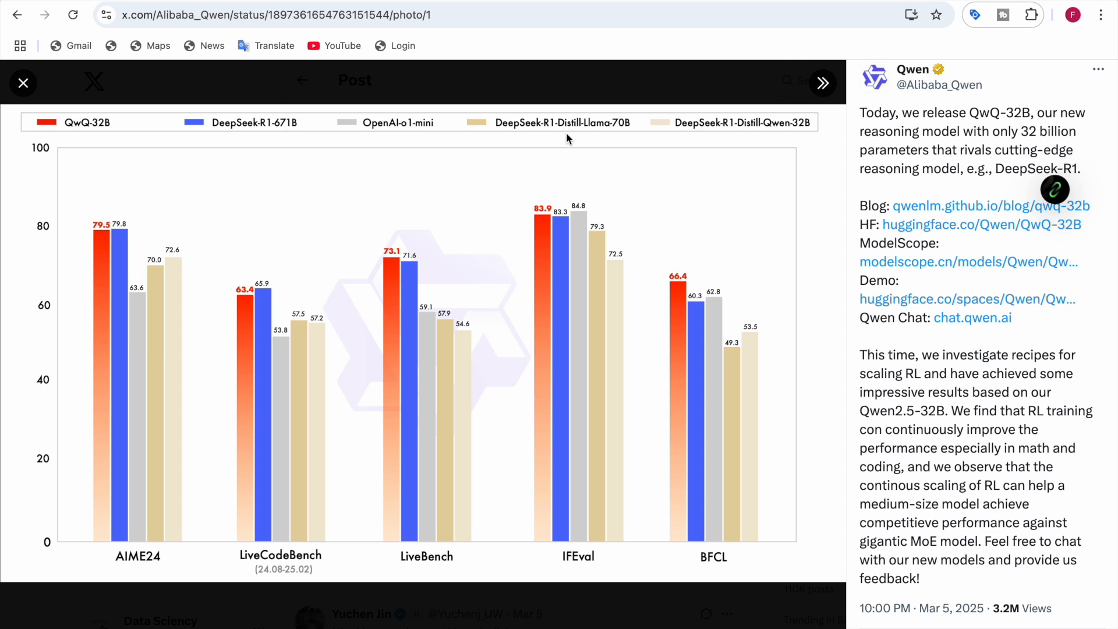
mouse_move(749, 142)
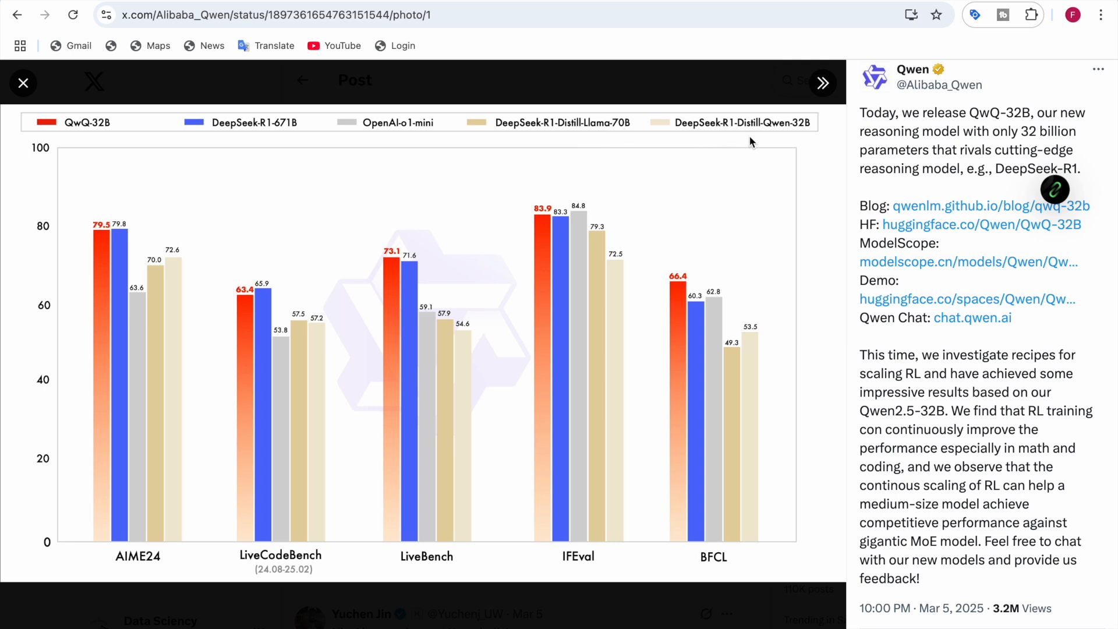
mouse_move(120, 426)
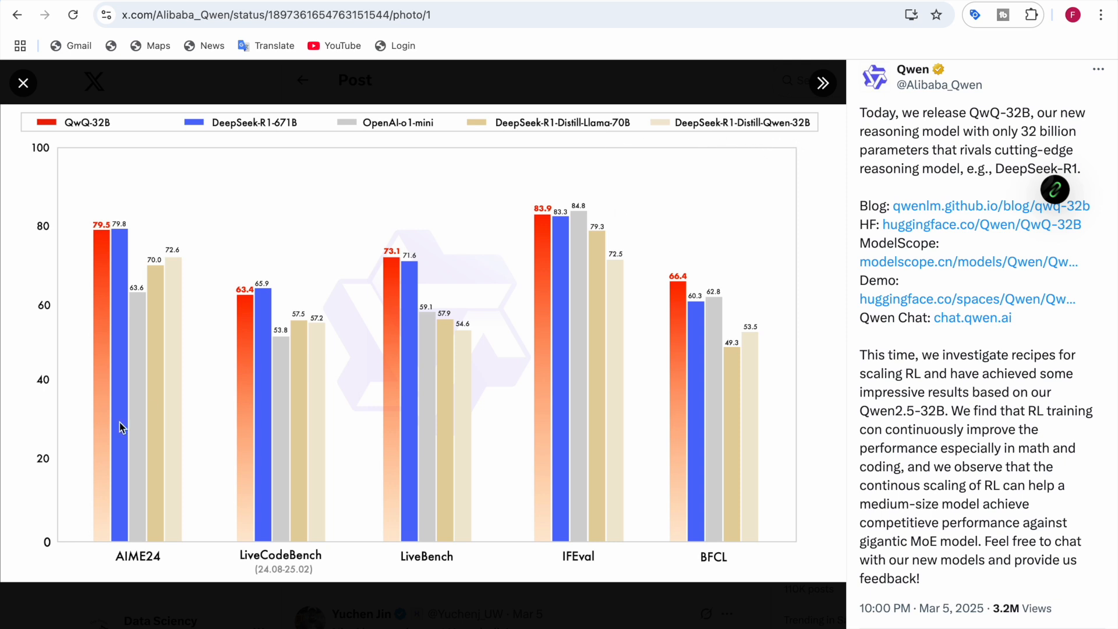
mouse_move(137, 387)
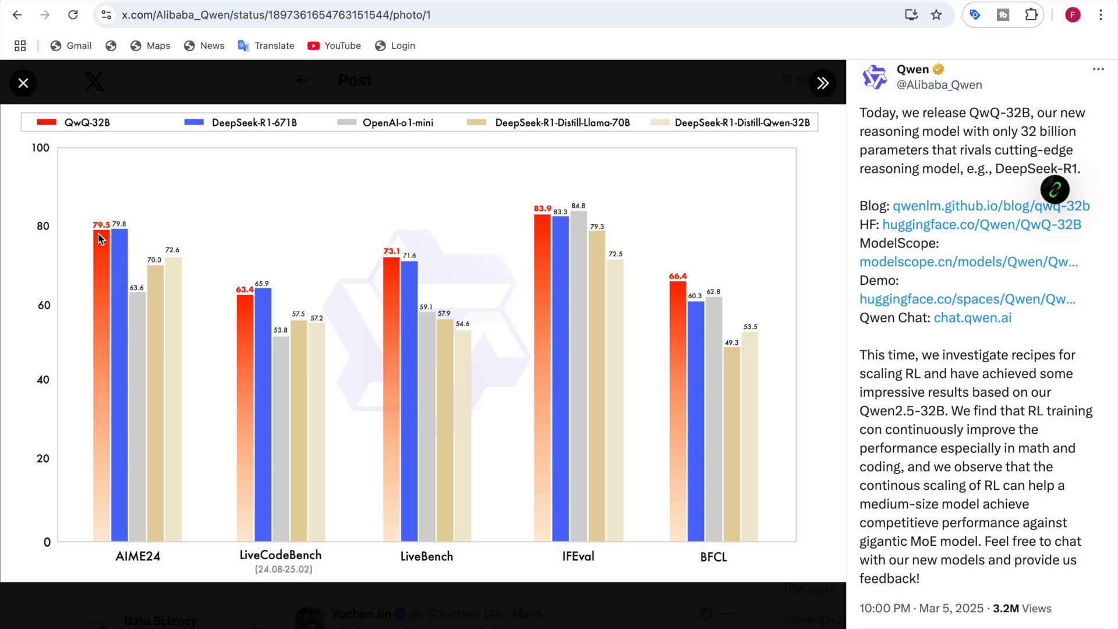
mouse_move(132, 241)
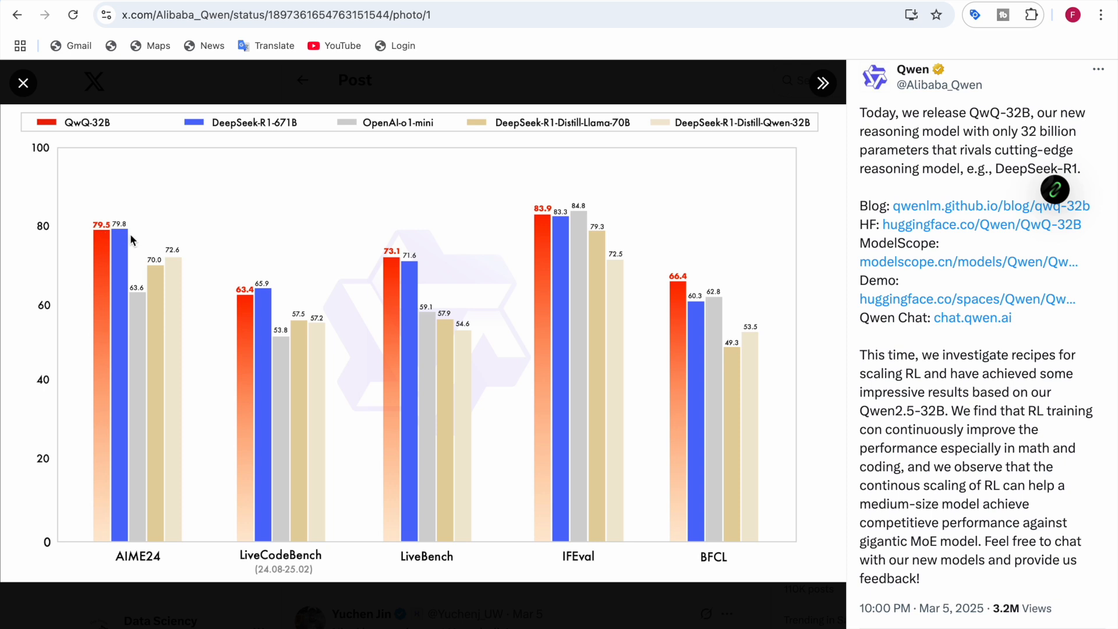
mouse_move(132, 239)
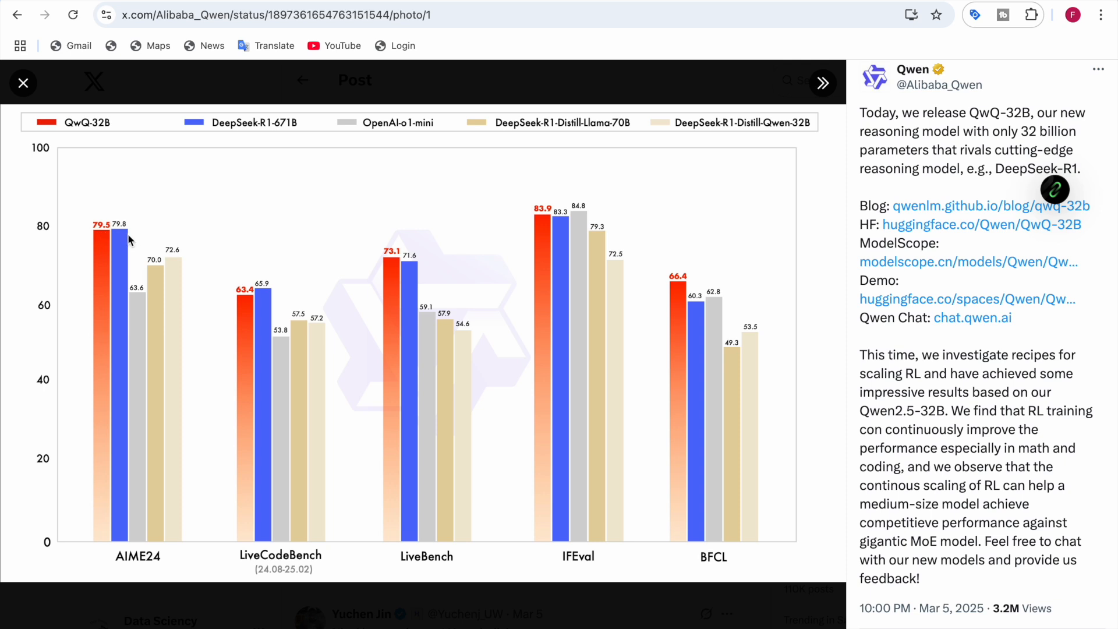
mouse_move(107, 416)
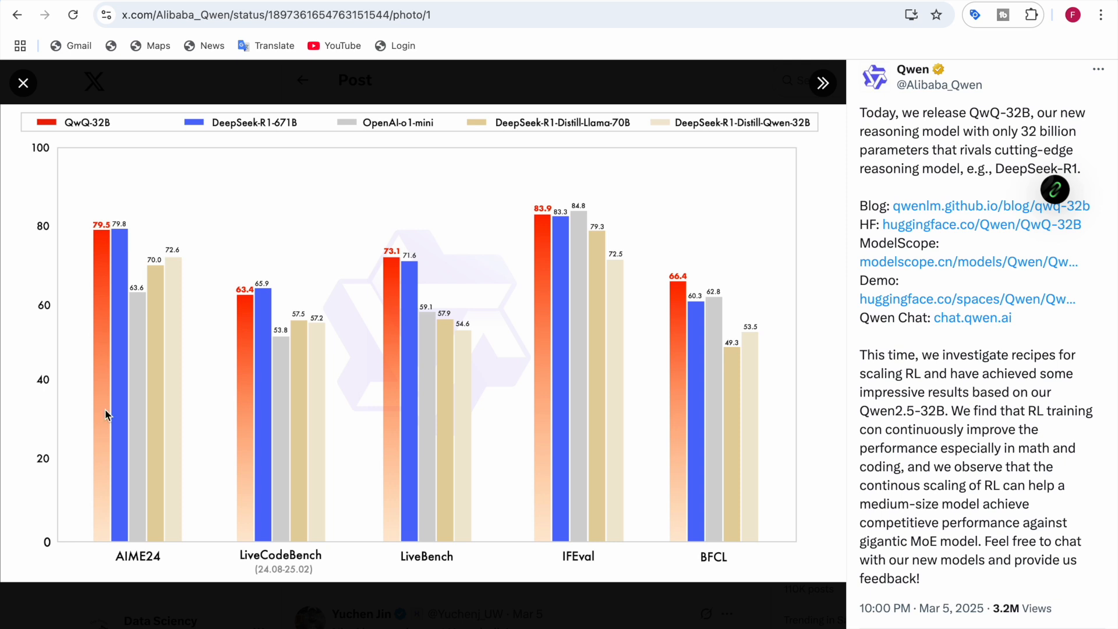
mouse_move(269, 417)
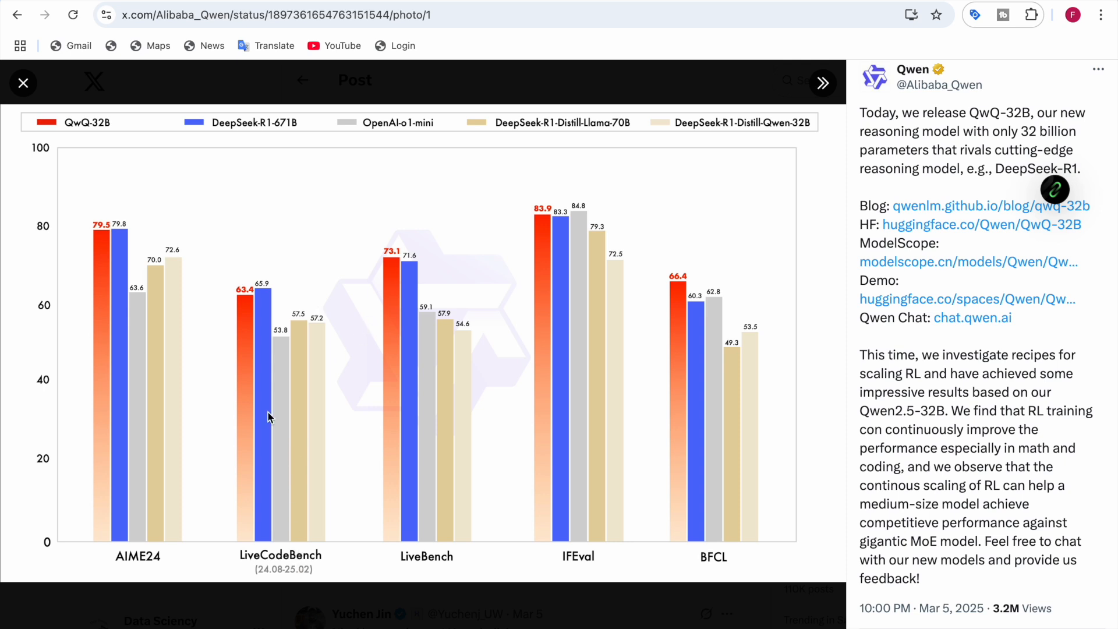
mouse_move(248, 306)
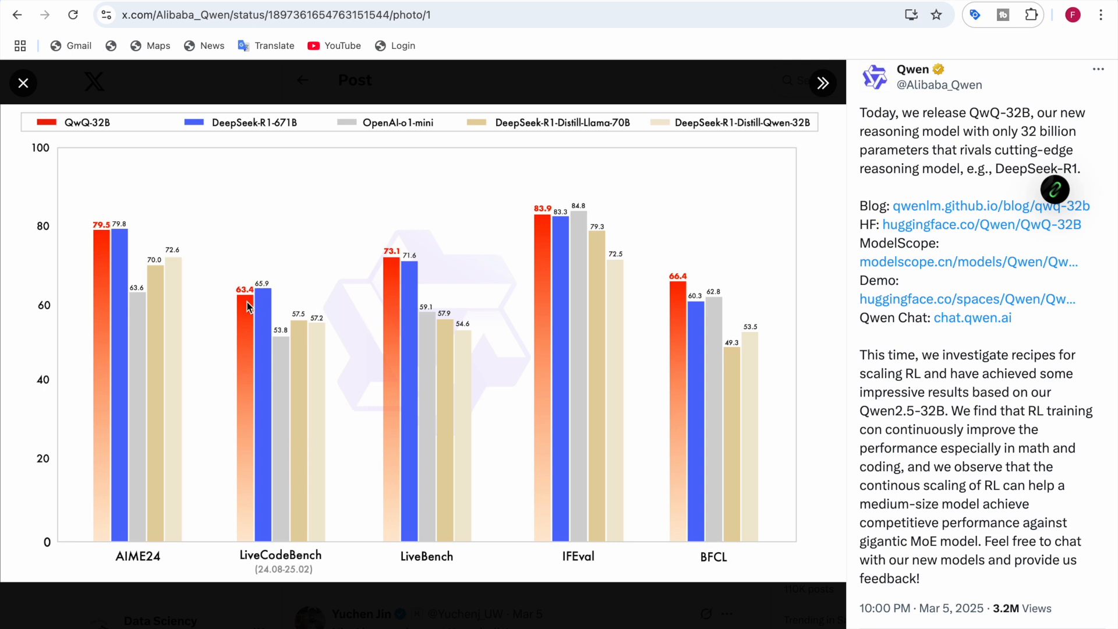
mouse_move(281, 293)
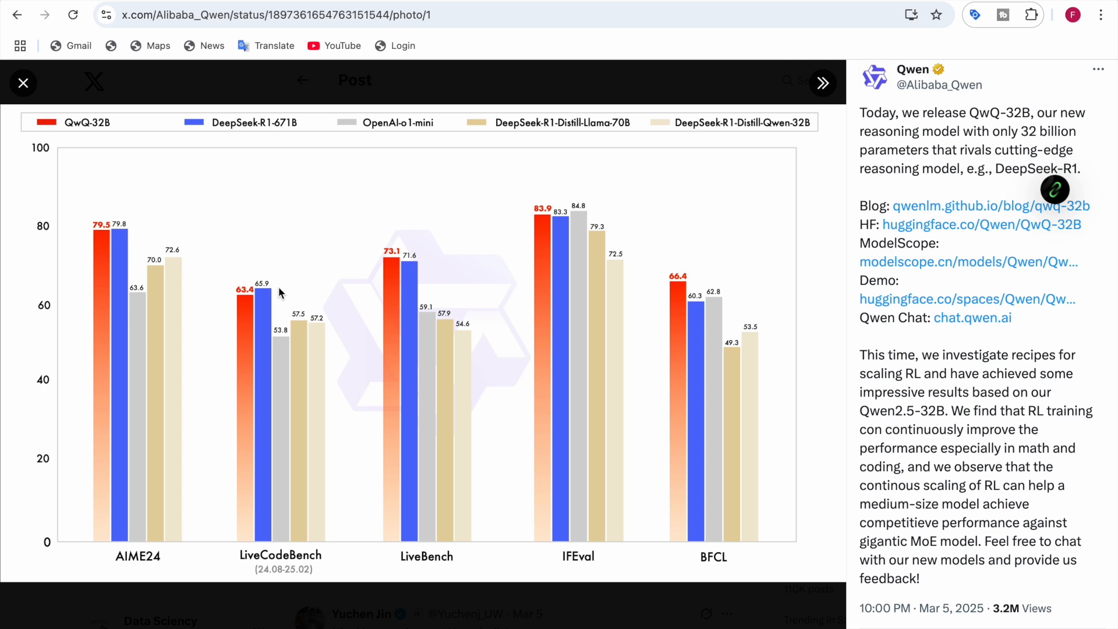
mouse_move(269, 302)
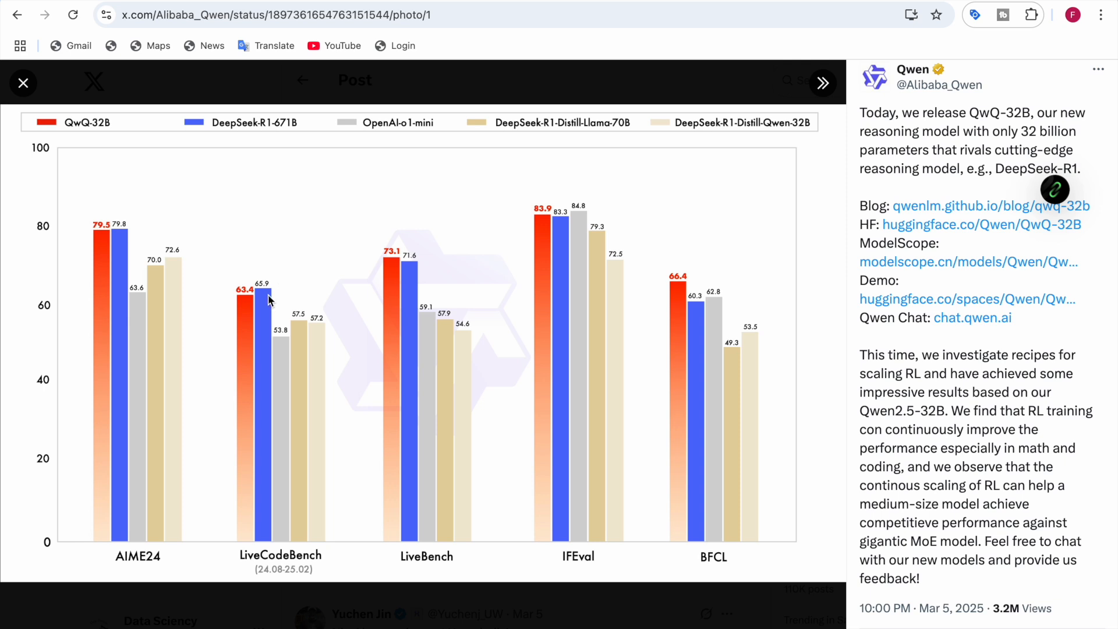
mouse_move(212, 502)
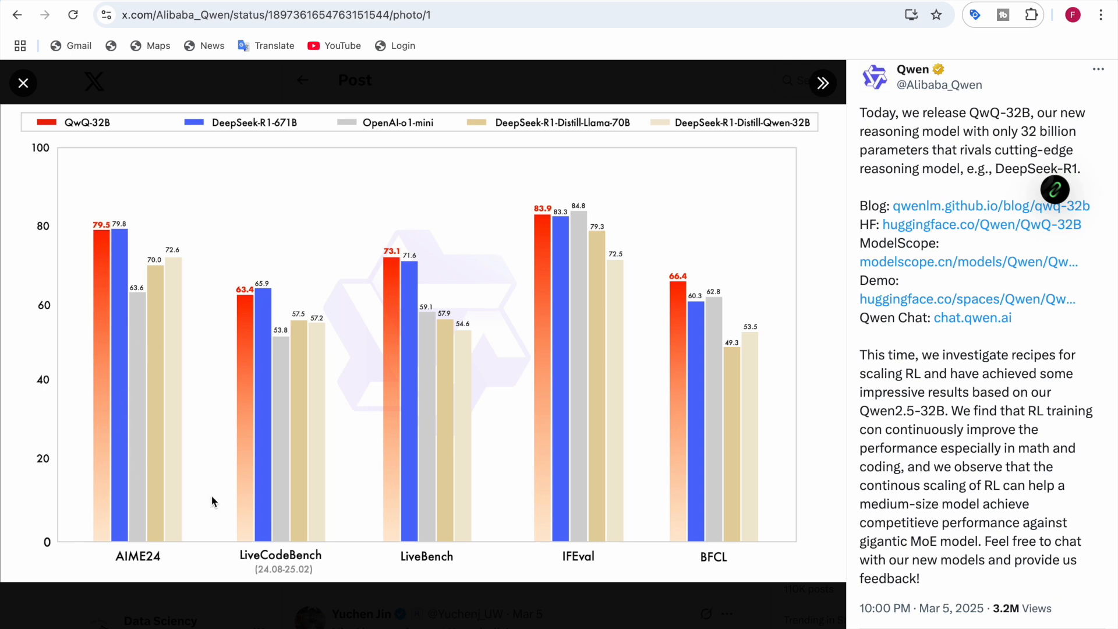
mouse_move(269, 414)
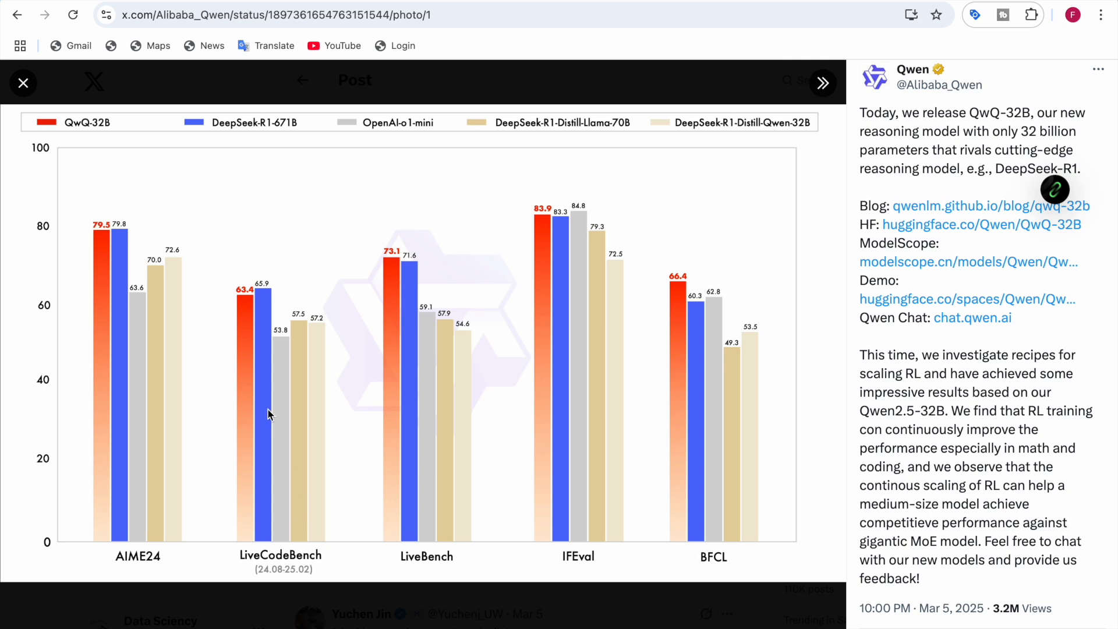
mouse_move(442, 494)
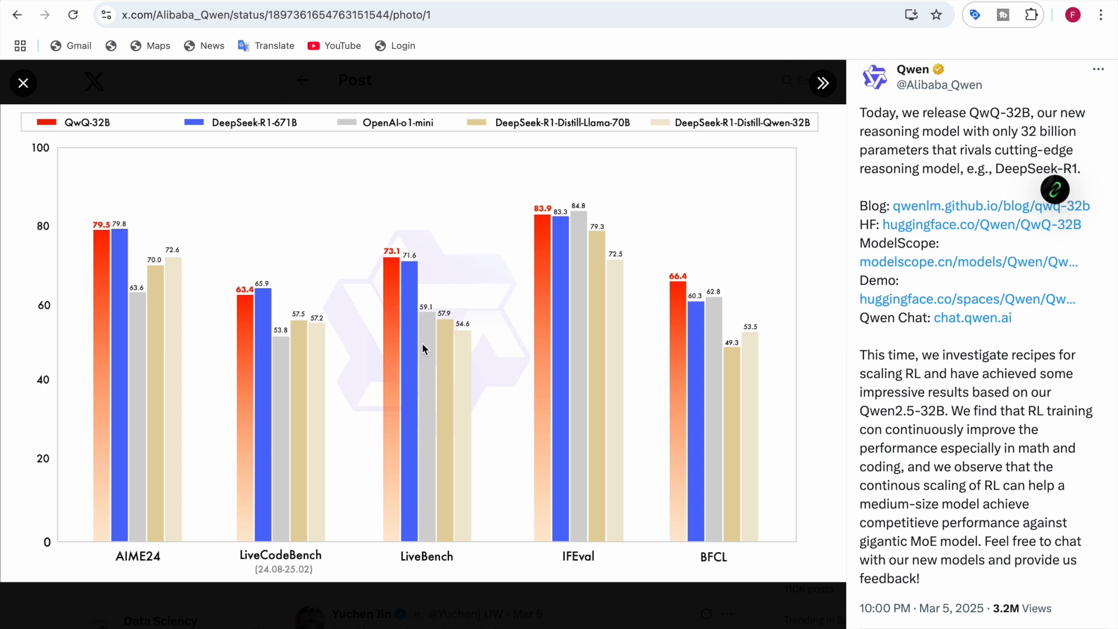
mouse_move(393, 260)
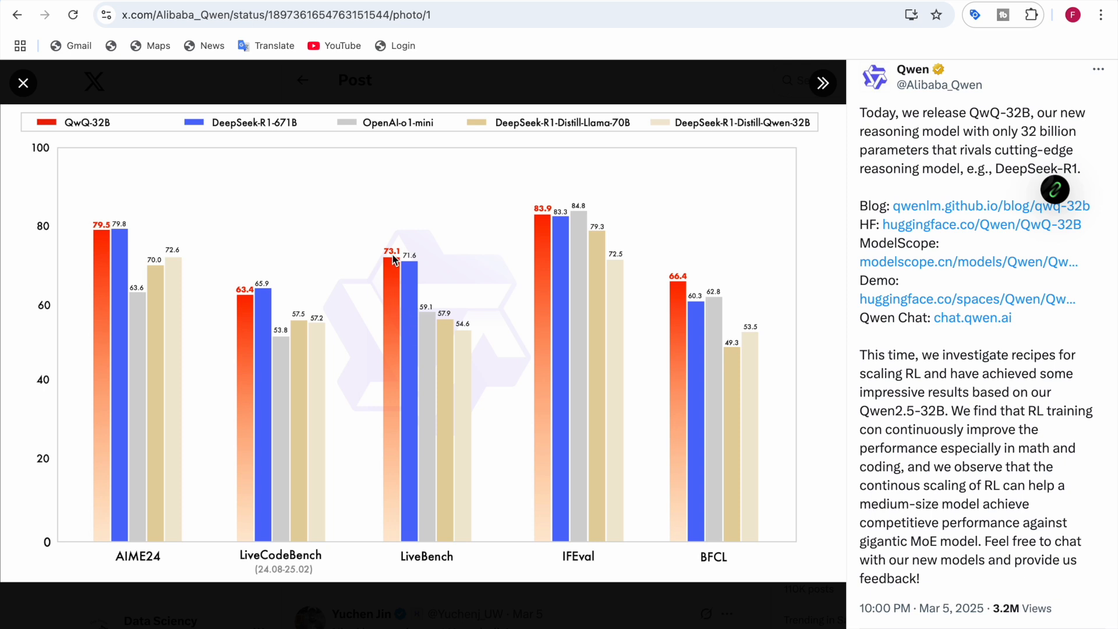
mouse_move(391, 269)
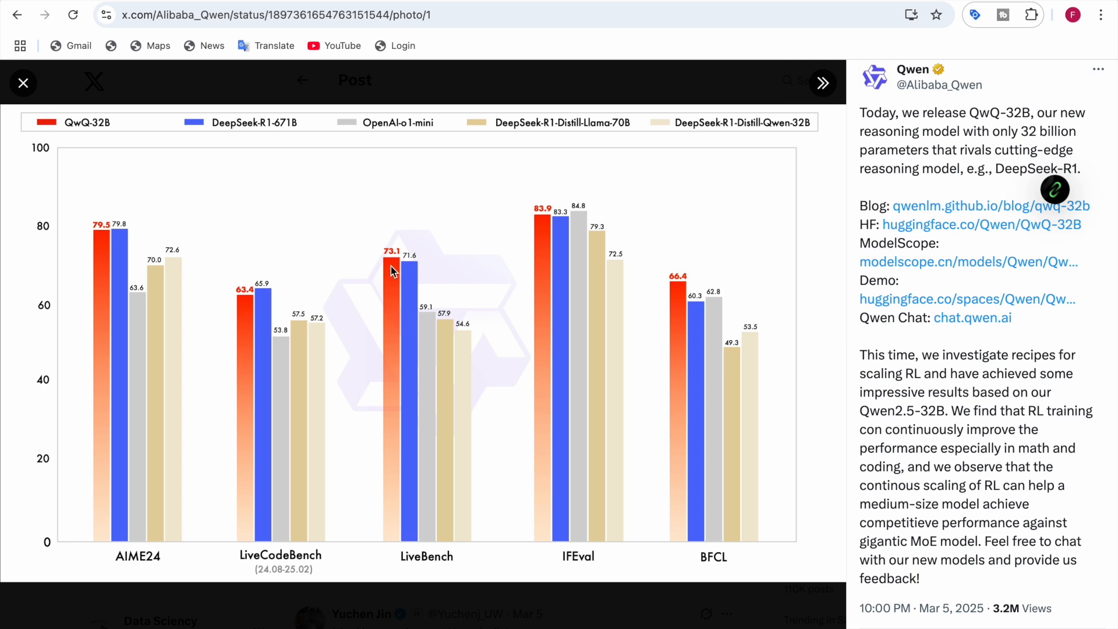
mouse_move(416, 278)
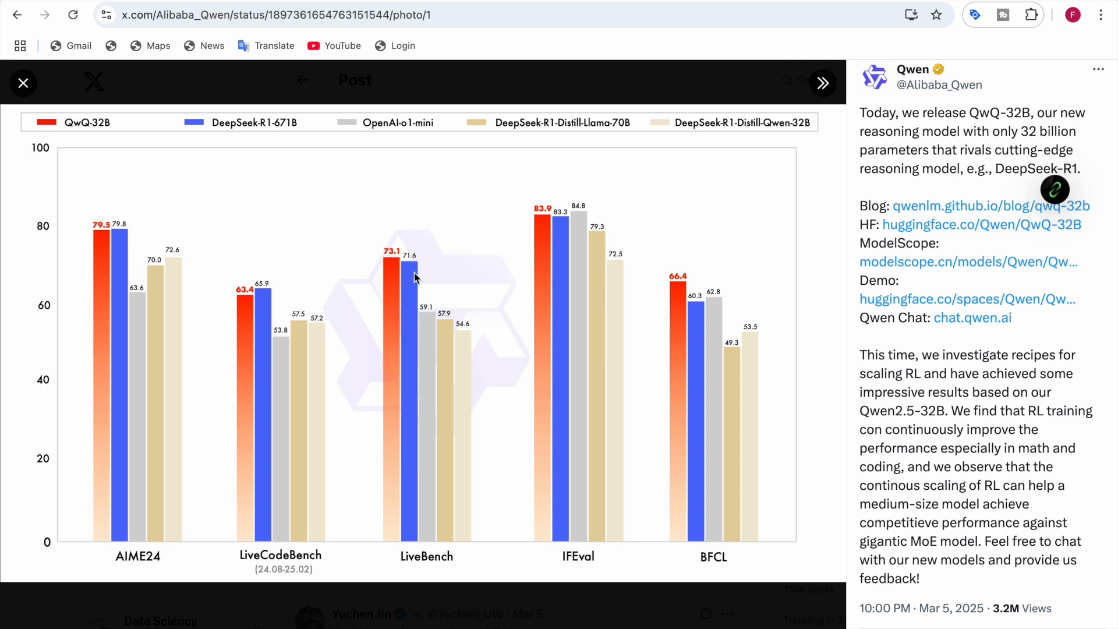
mouse_move(637, 583)
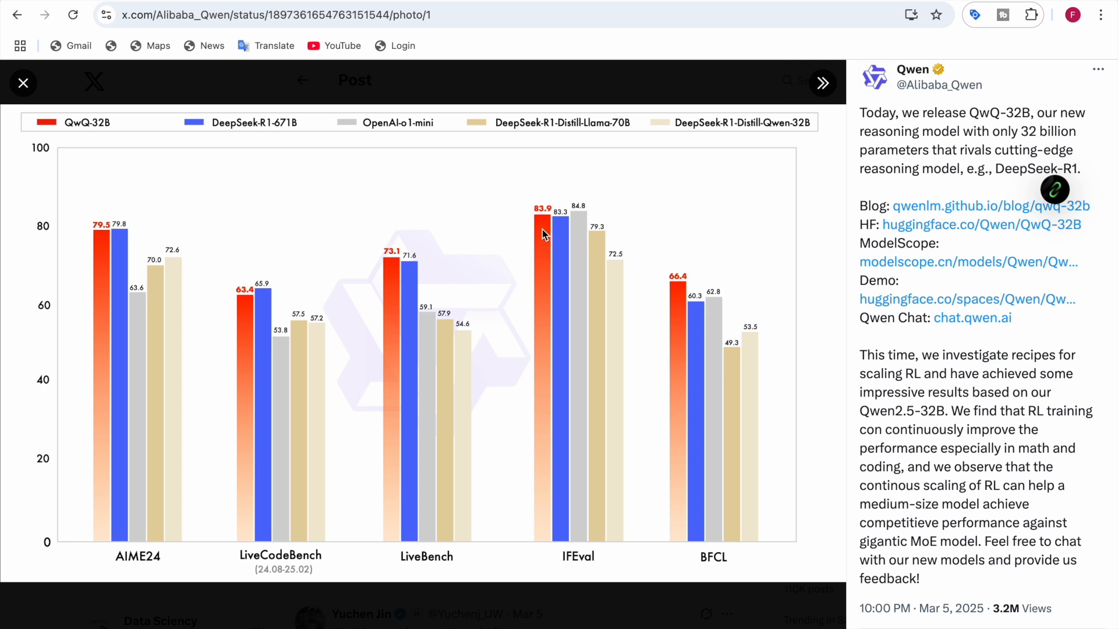
mouse_move(567, 234)
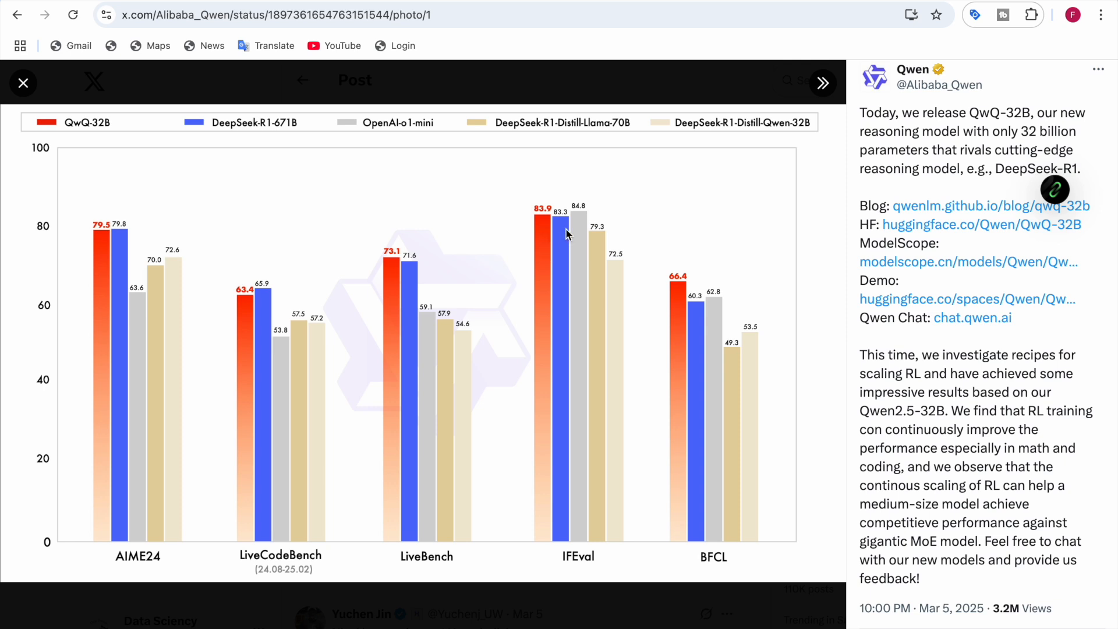
mouse_move(725, 565)
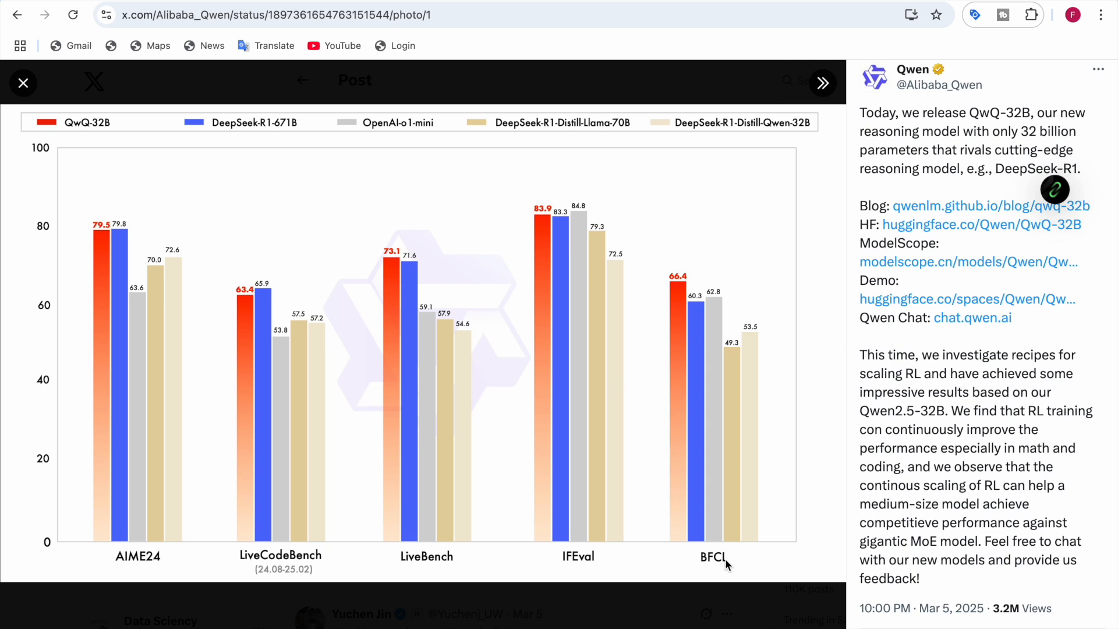
mouse_move(695, 323)
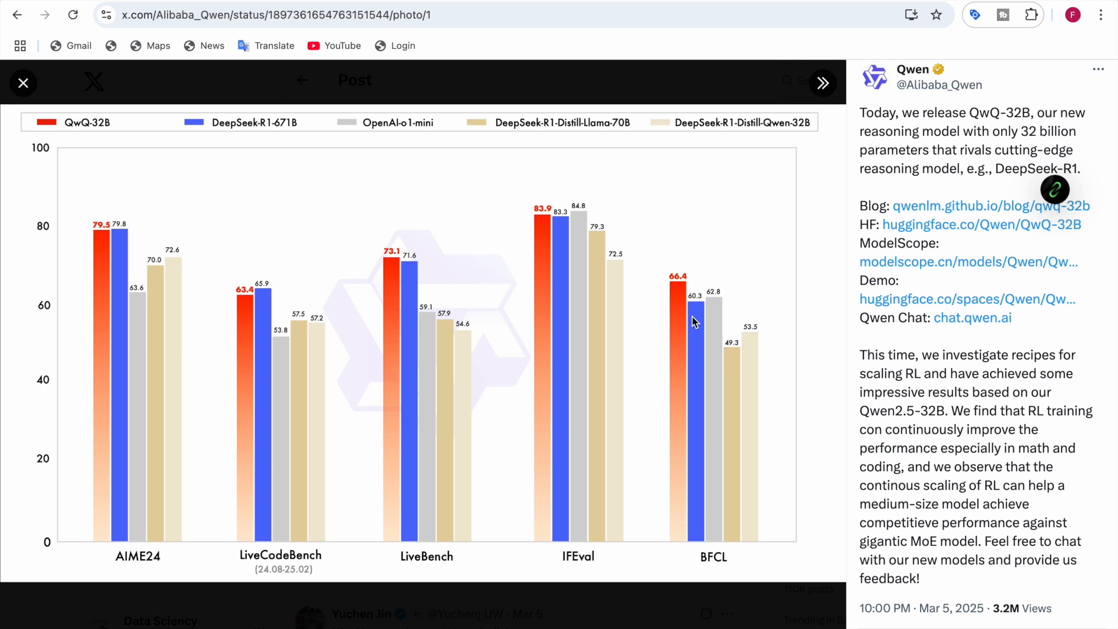
mouse_move(685, 288)
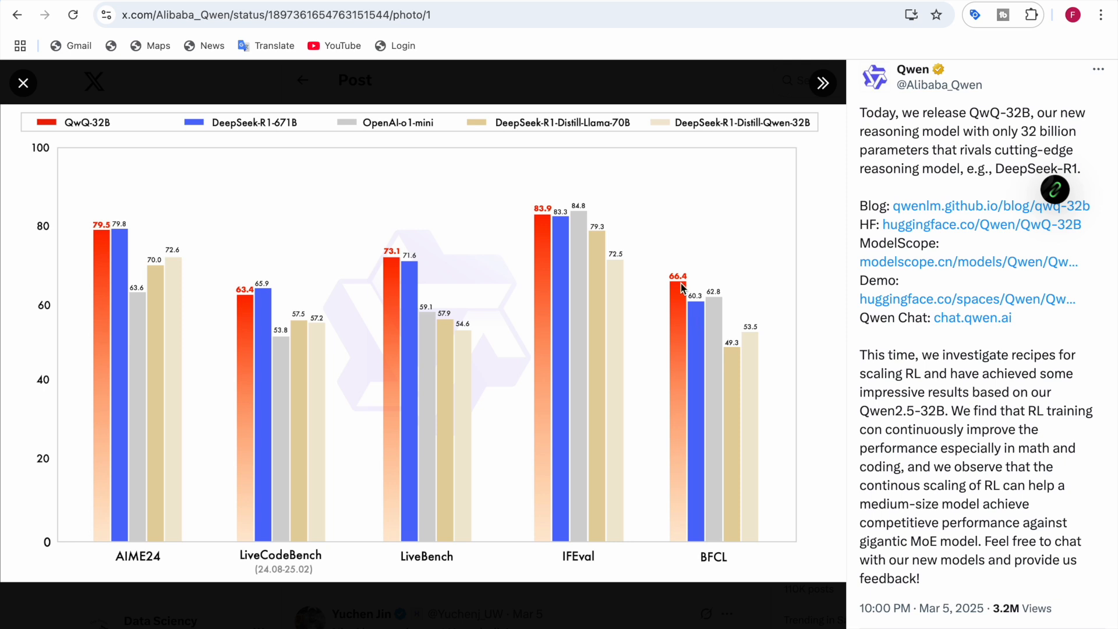
mouse_move(715, 332)
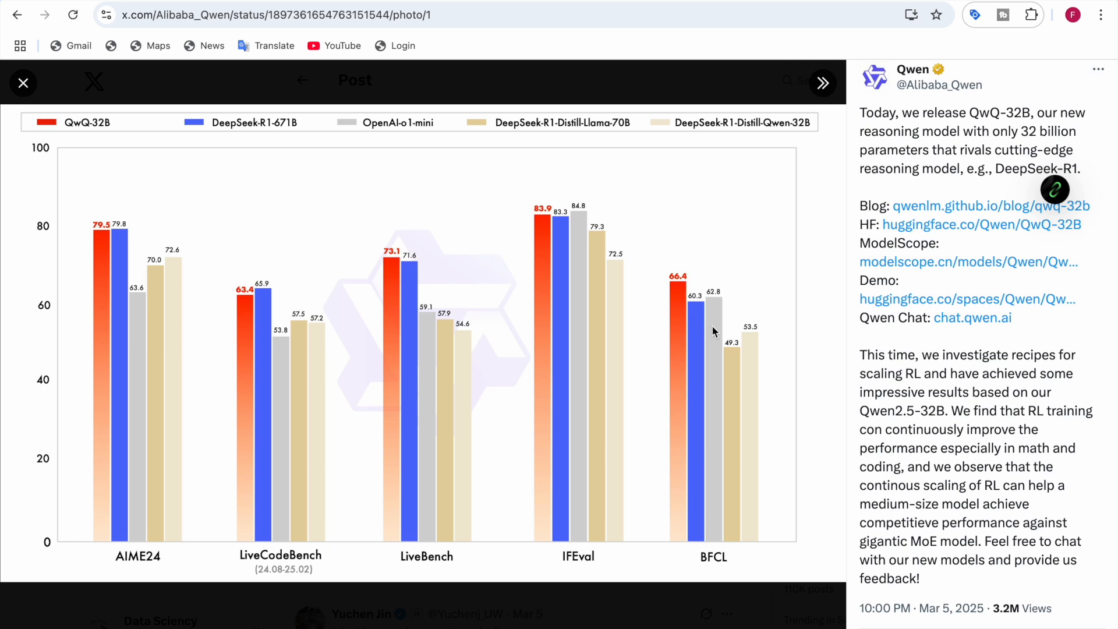
mouse_move(702, 325)
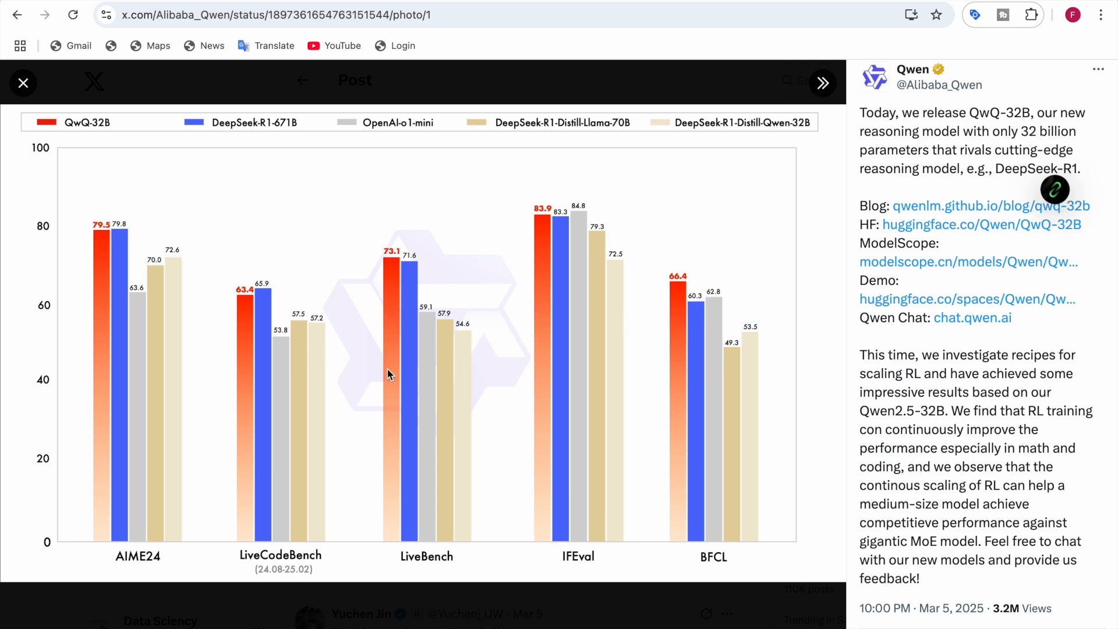
mouse_move(710, 338)
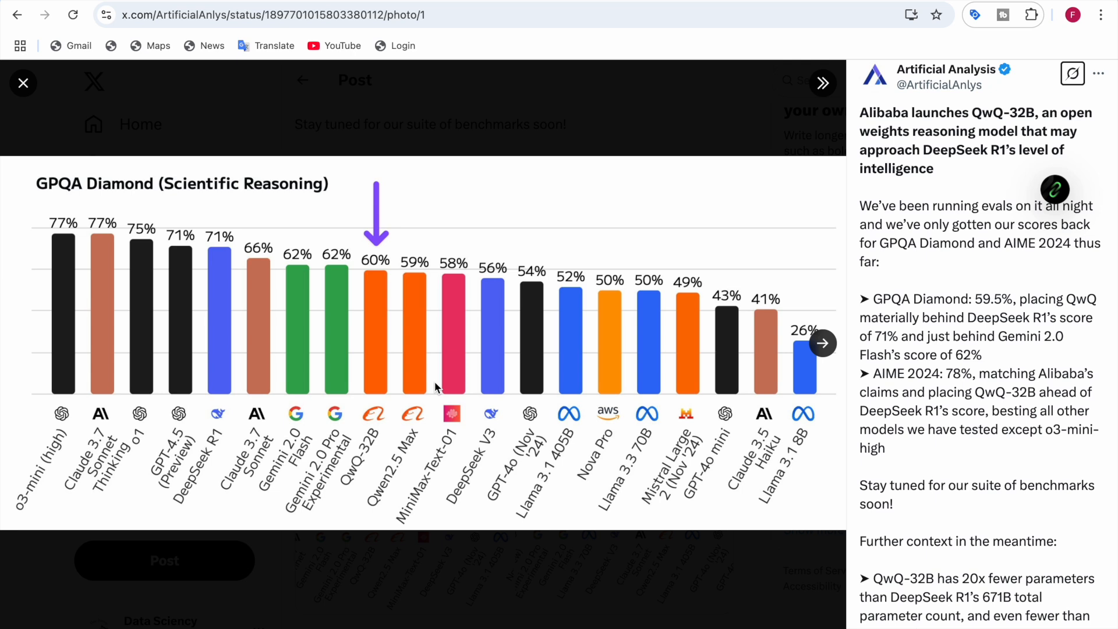
mouse_move(563, 447)
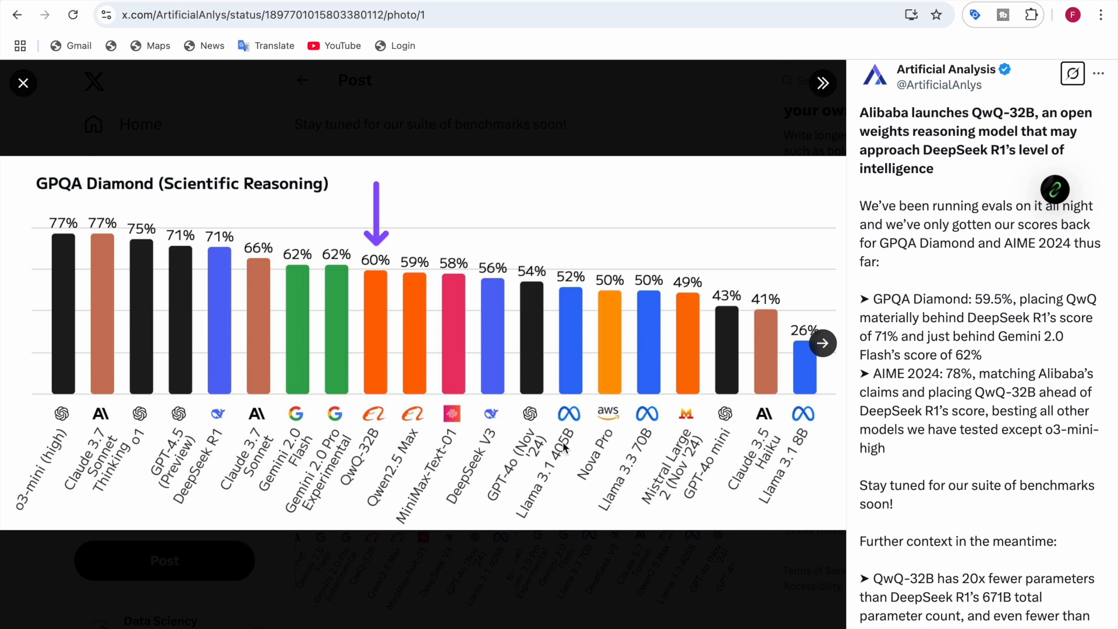
mouse_move(647, 401)
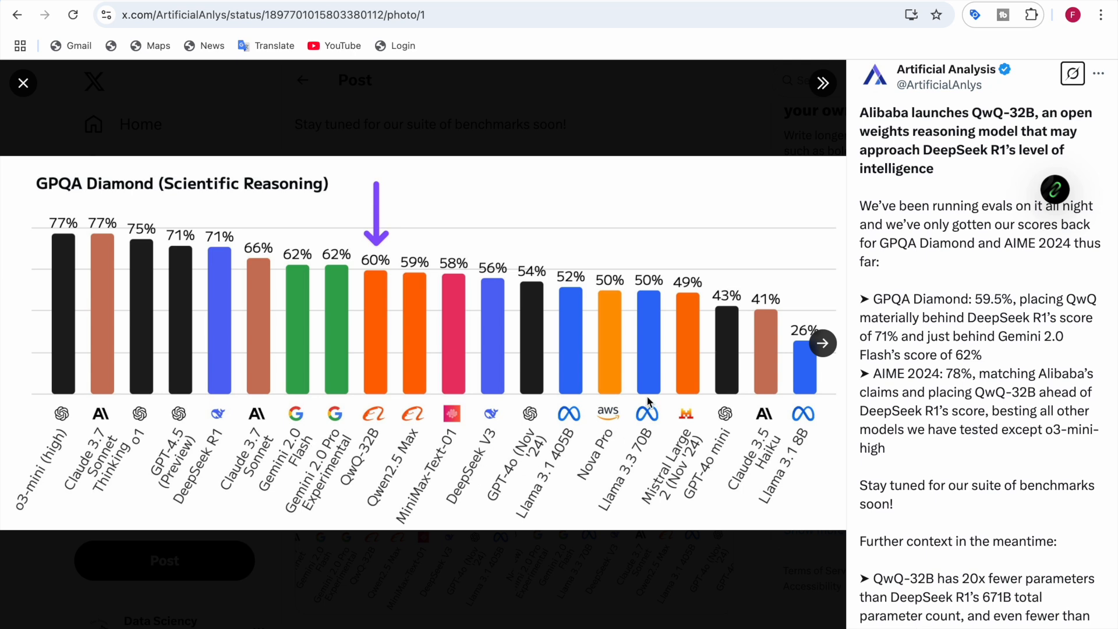
mouse_move(688, 371)
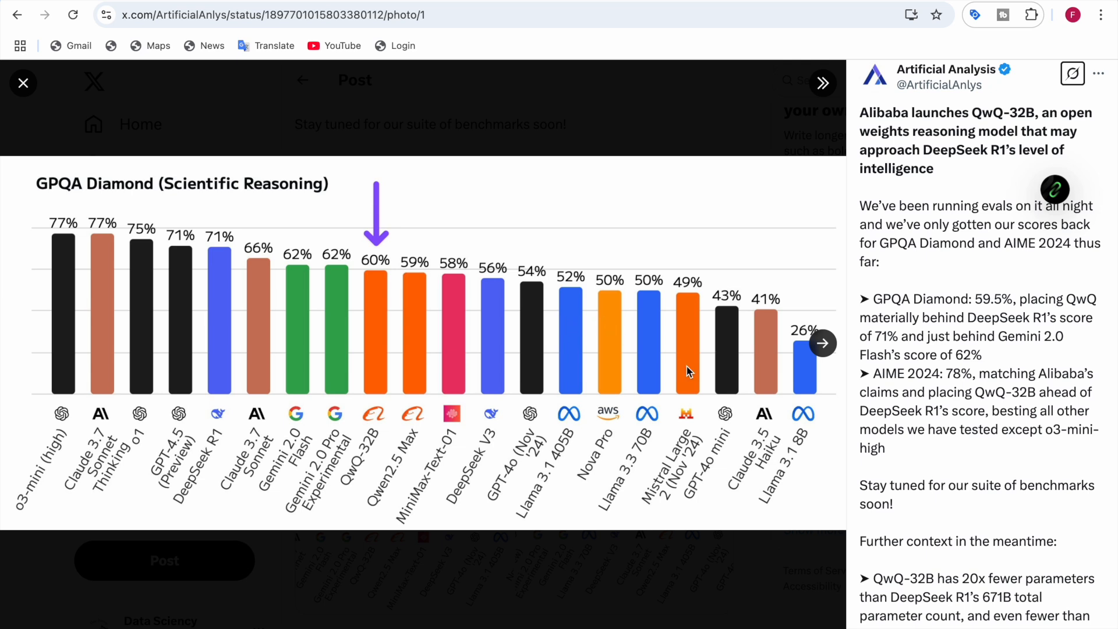
mouse_move(58, 443)
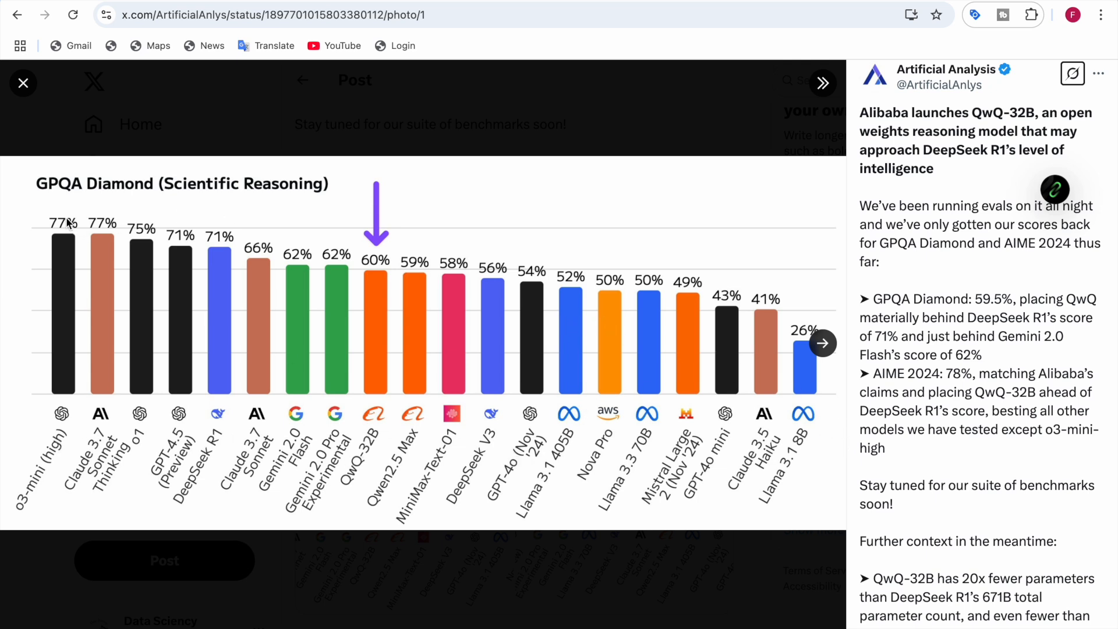
mouse_move(71, 205)
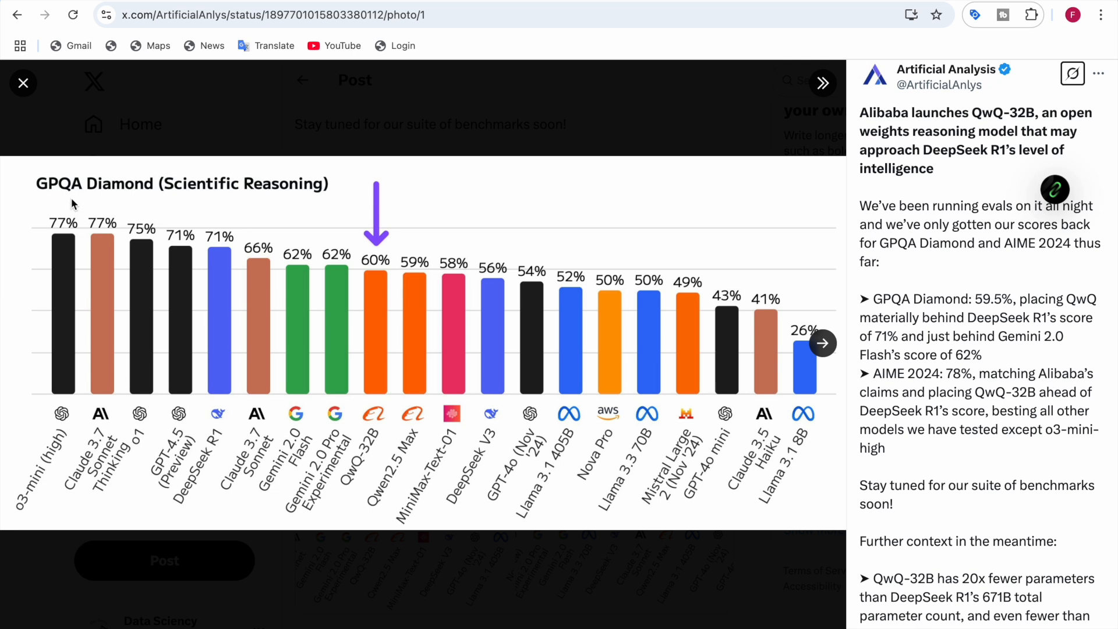
mouse_move(307, 201)
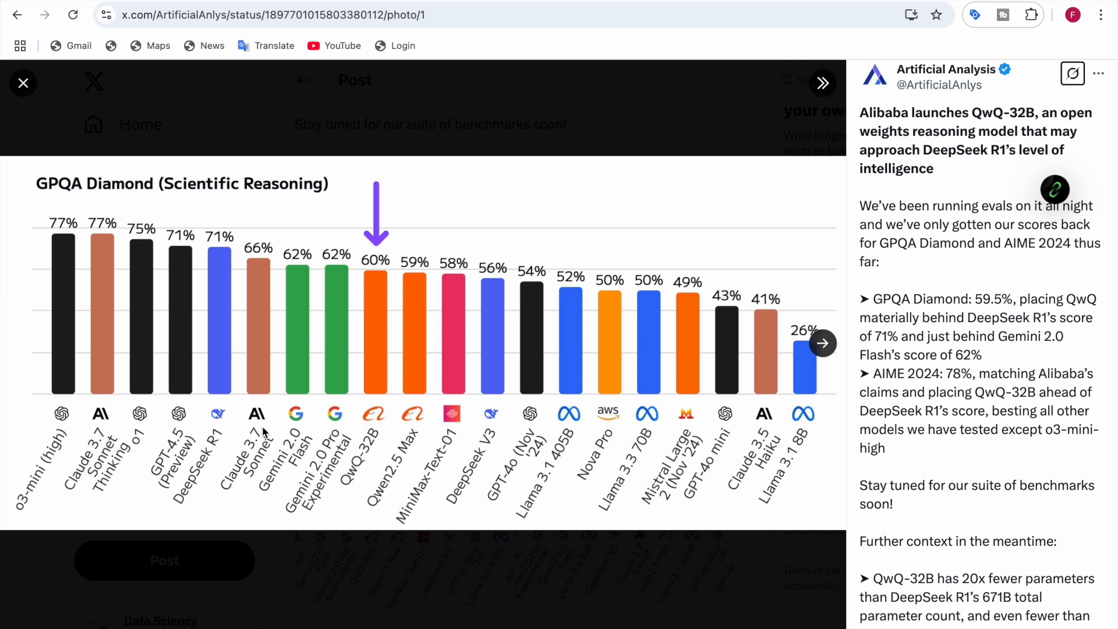
mouse_move(228, 260)
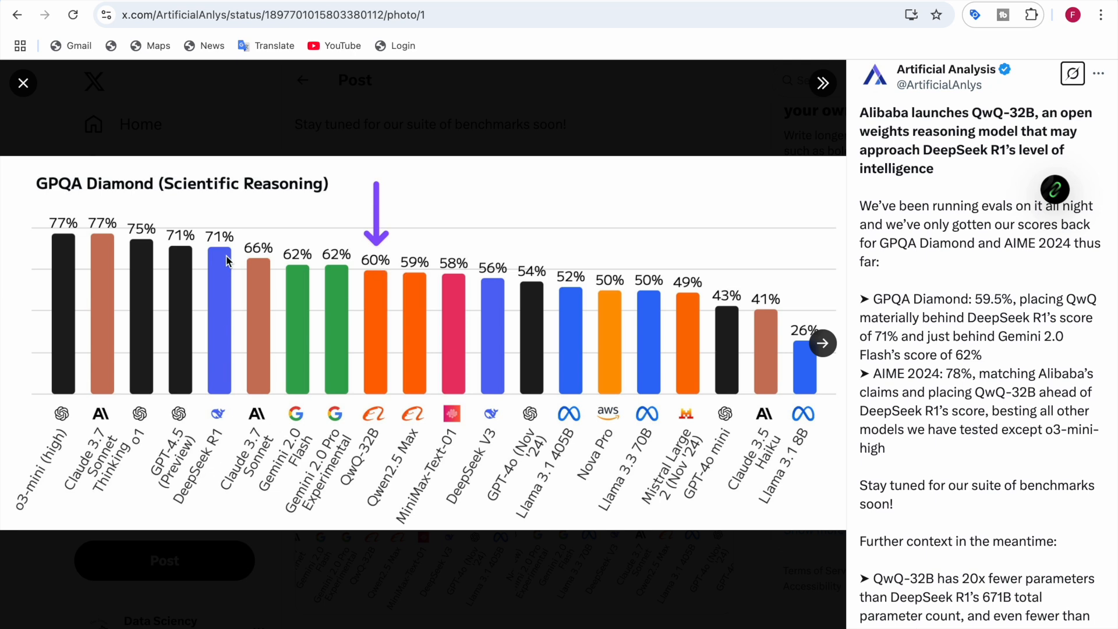
mouse_move(239, 446)
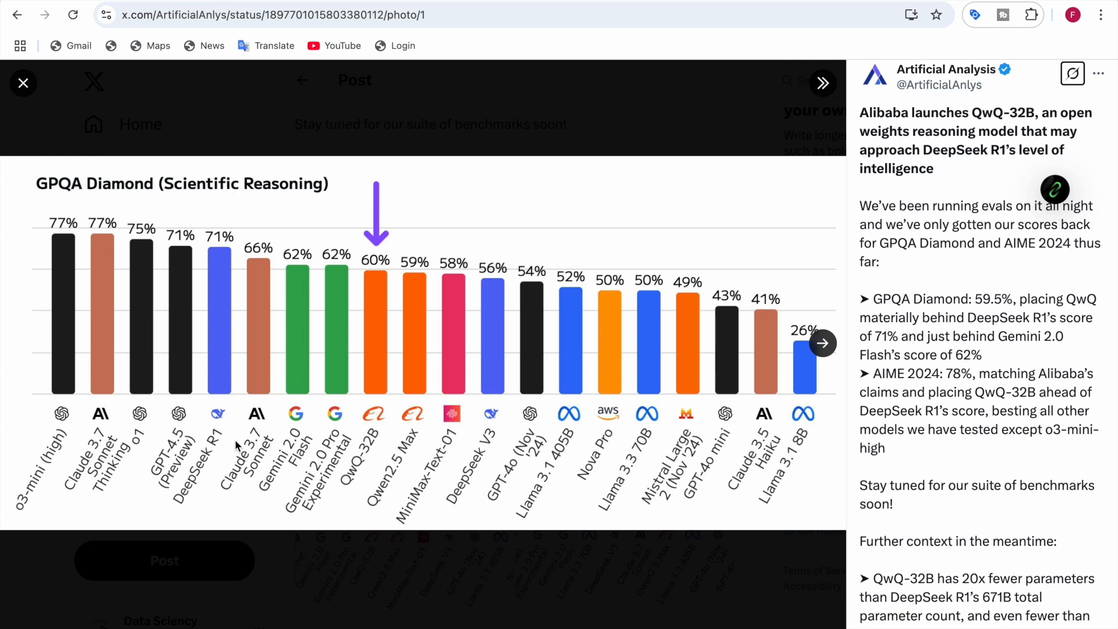
mouse_move(404, 402)
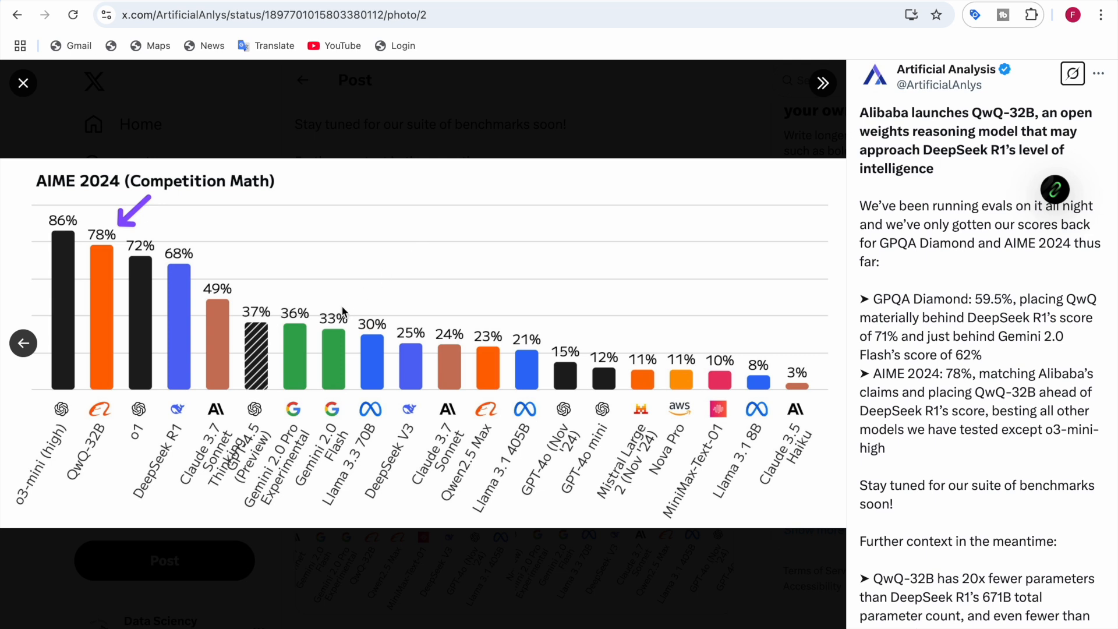
mouse_move(103, 467)
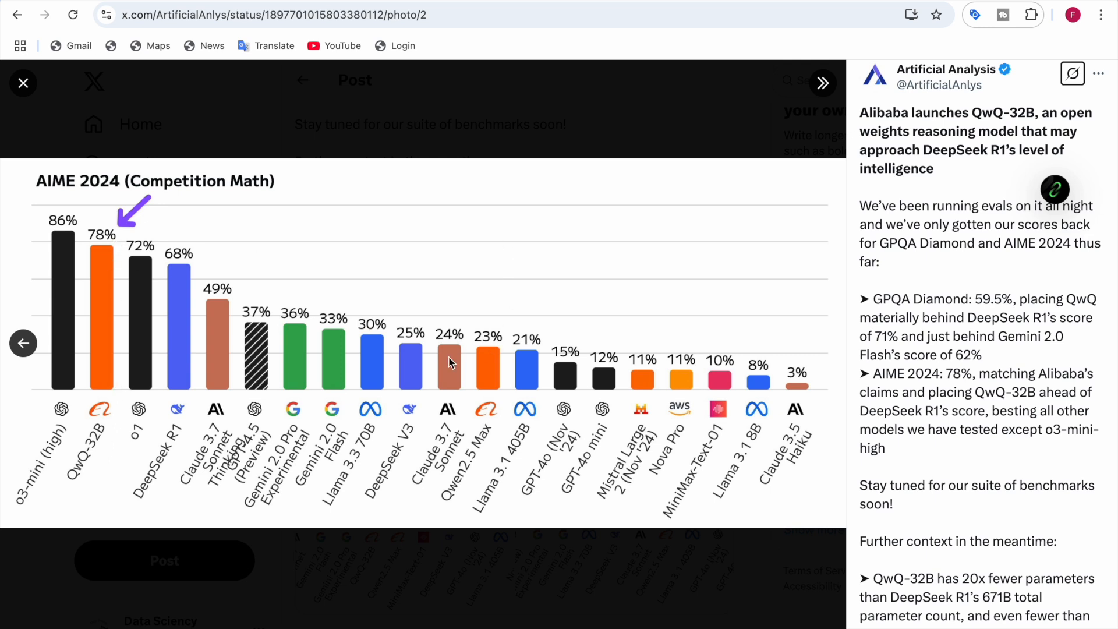
mouse_move(183, 294)
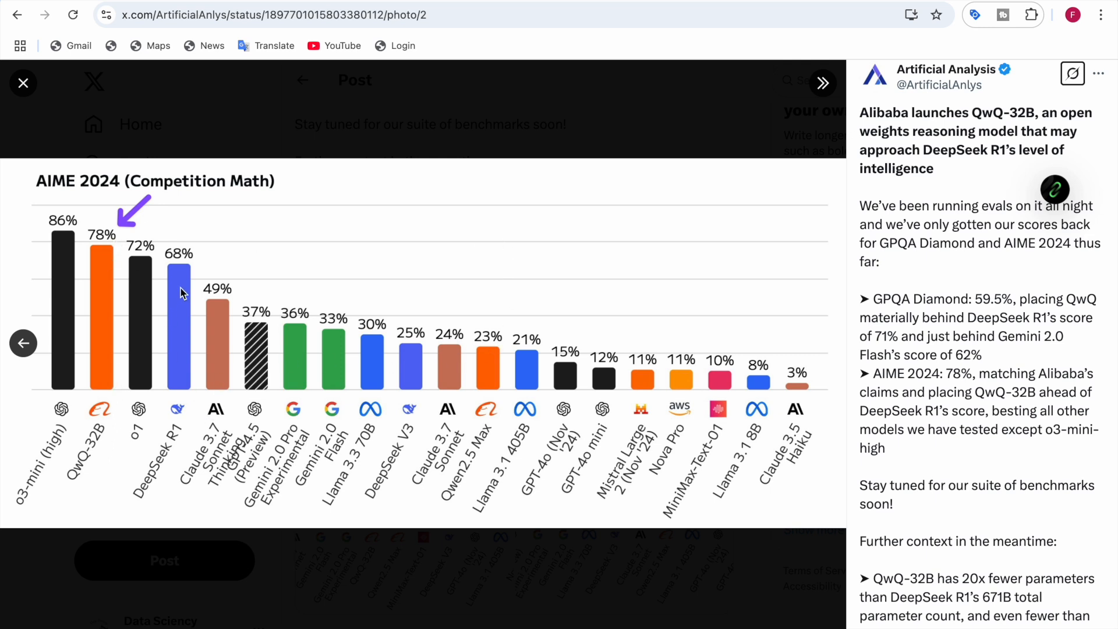
mouse_move(141, 403)
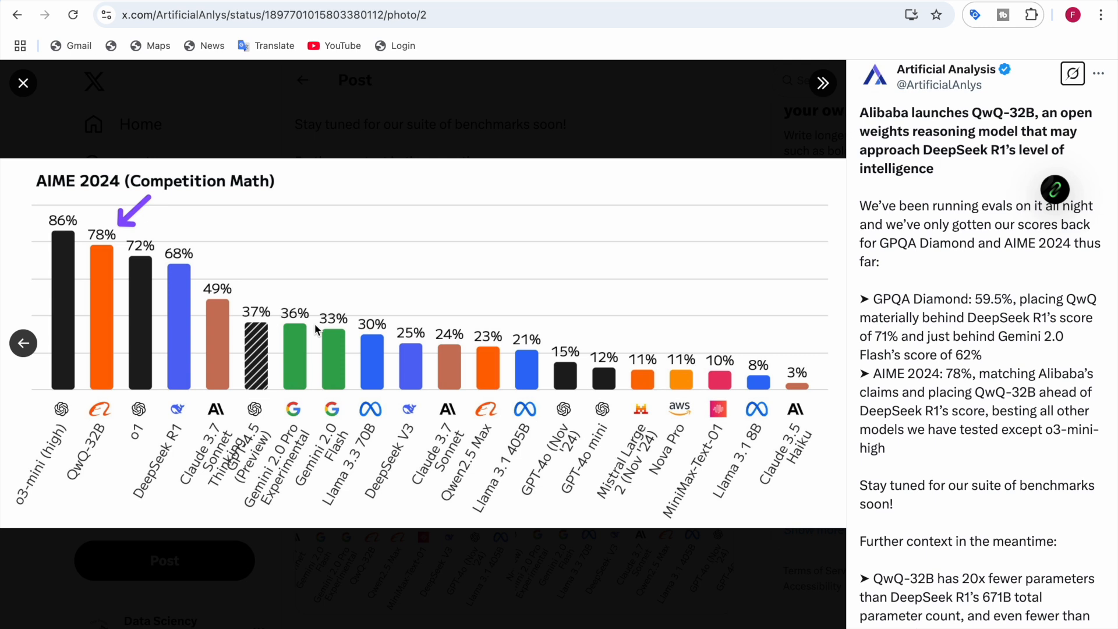
mouse_move(430, 357)
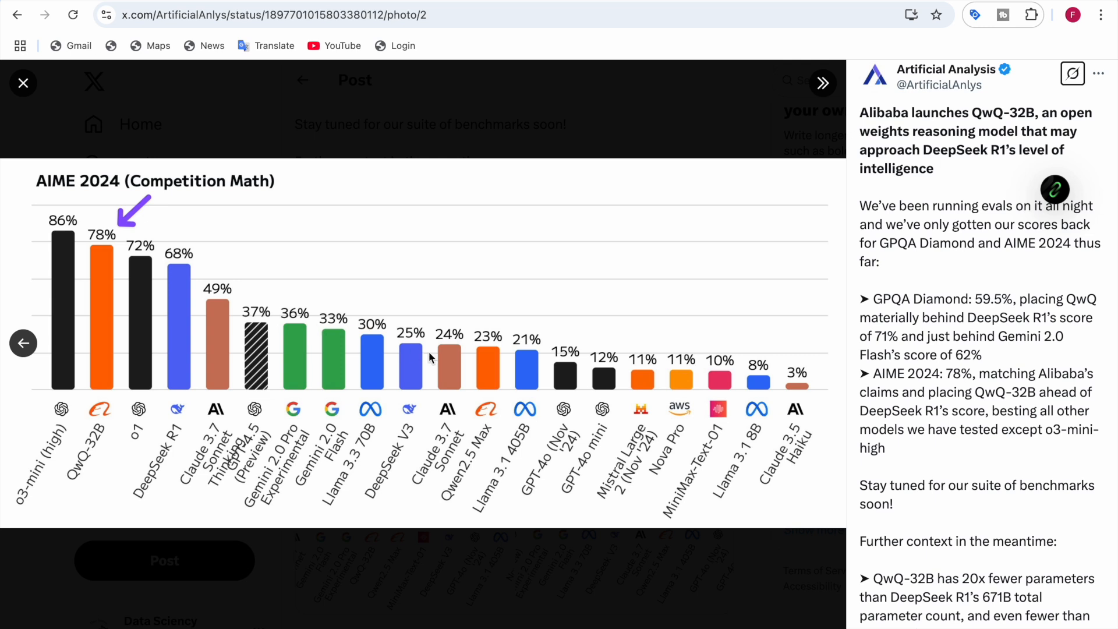
mouse_move(107, 385)
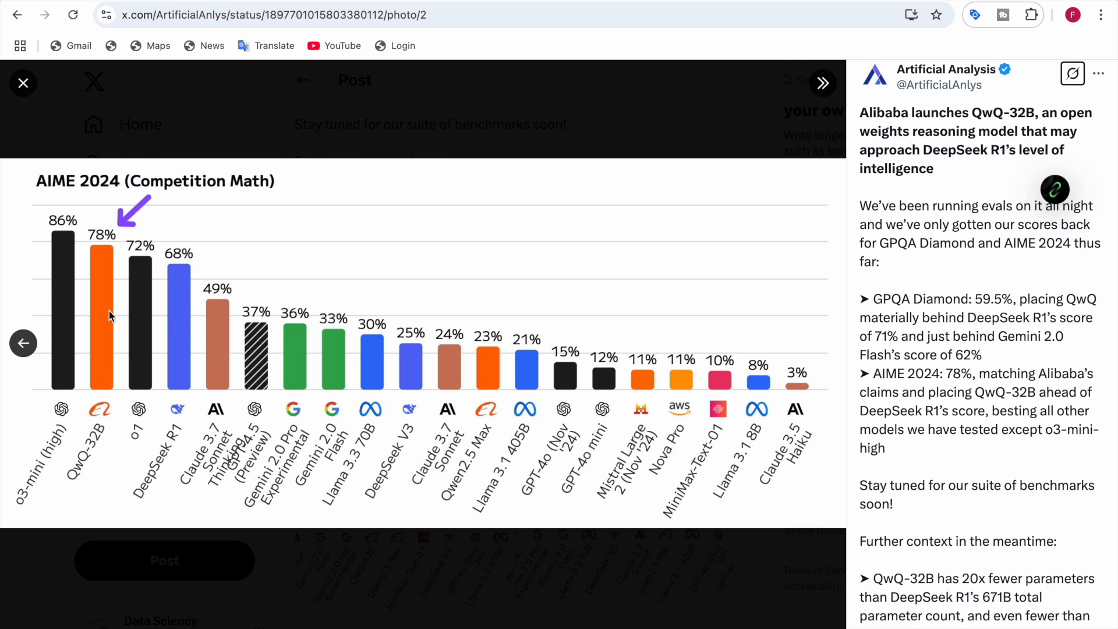
mouse_move(118, 296)
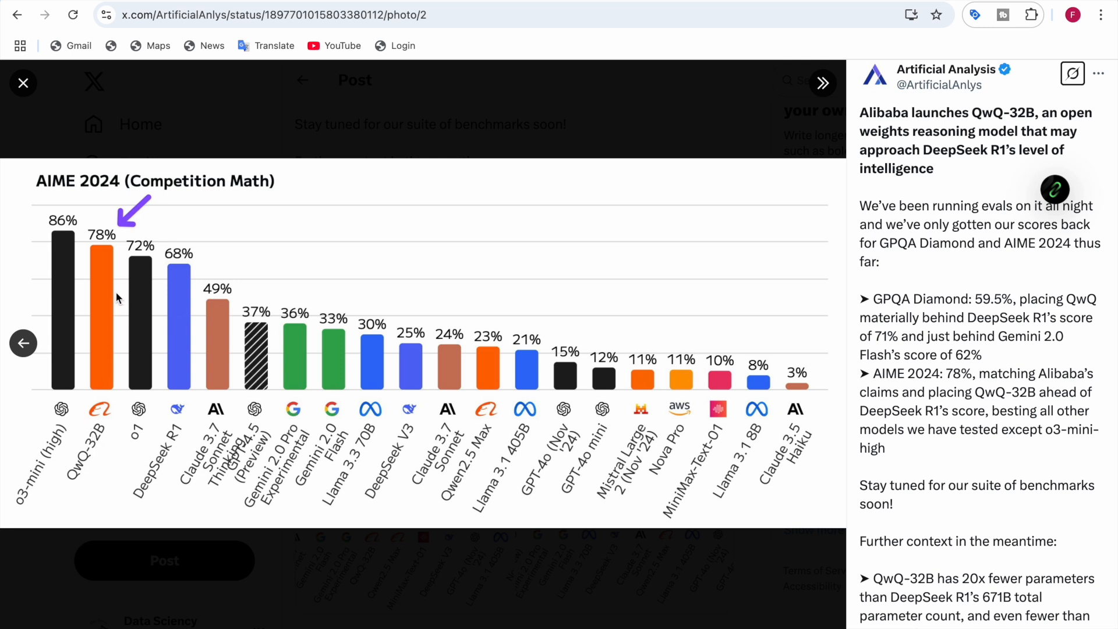